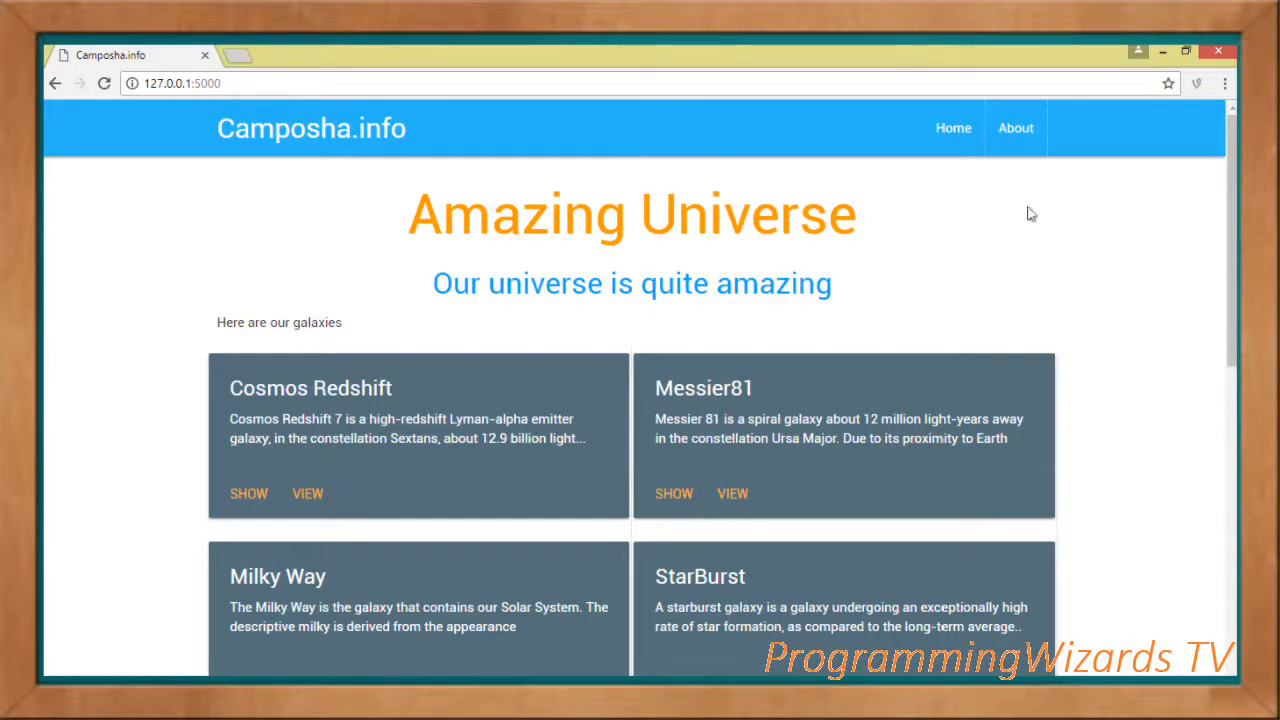
Test the name and description alerts on the Cosmos Redshift and Milky Way cards
scroll(down, 3)
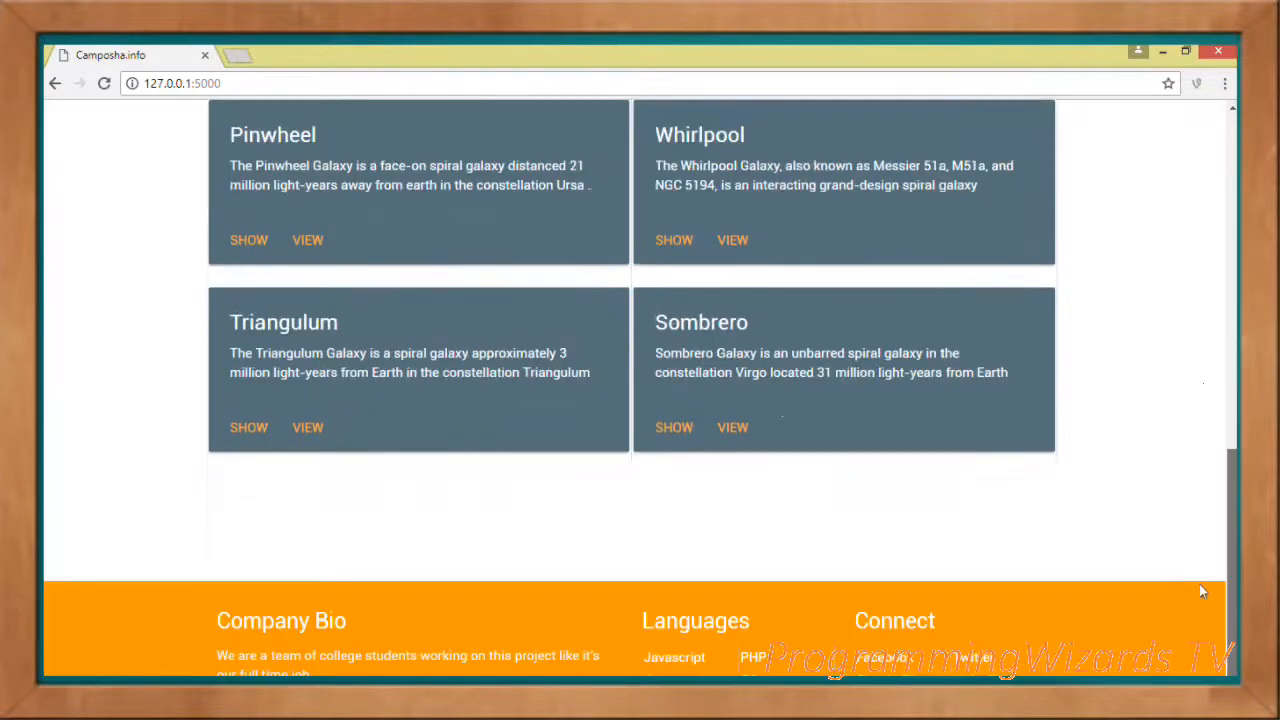
scroll(up, 3)
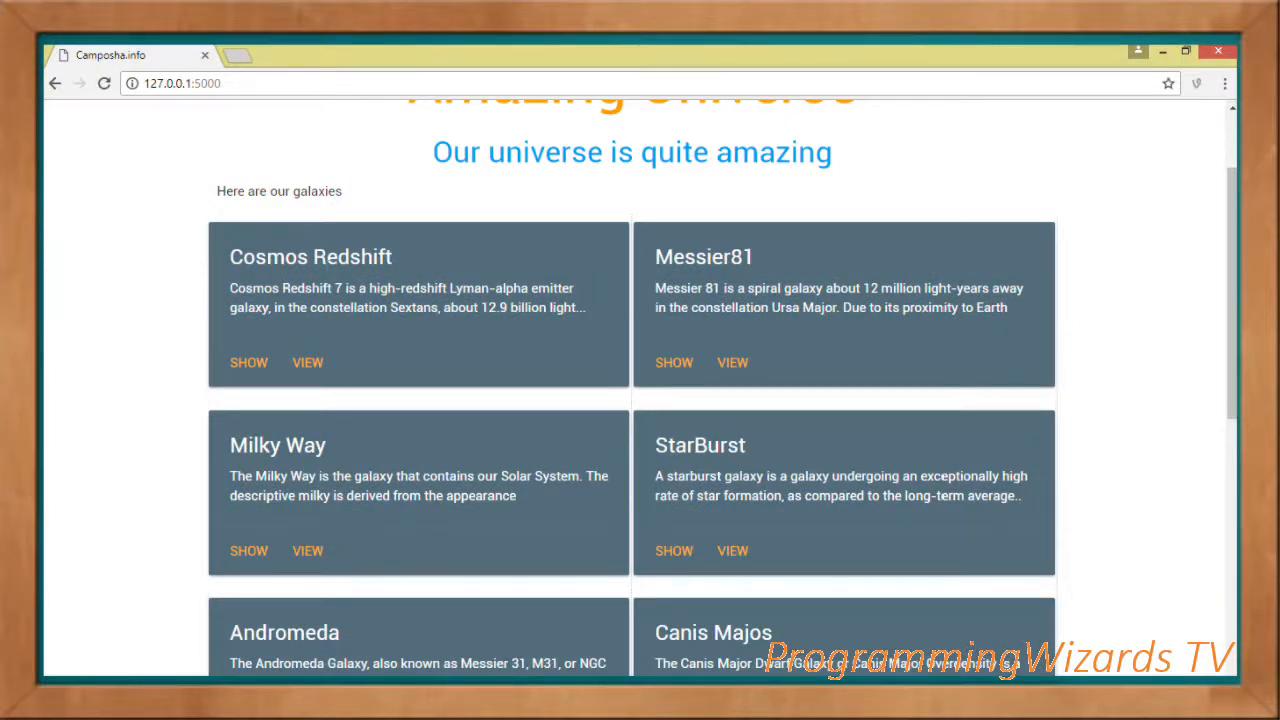
click(248, 362)
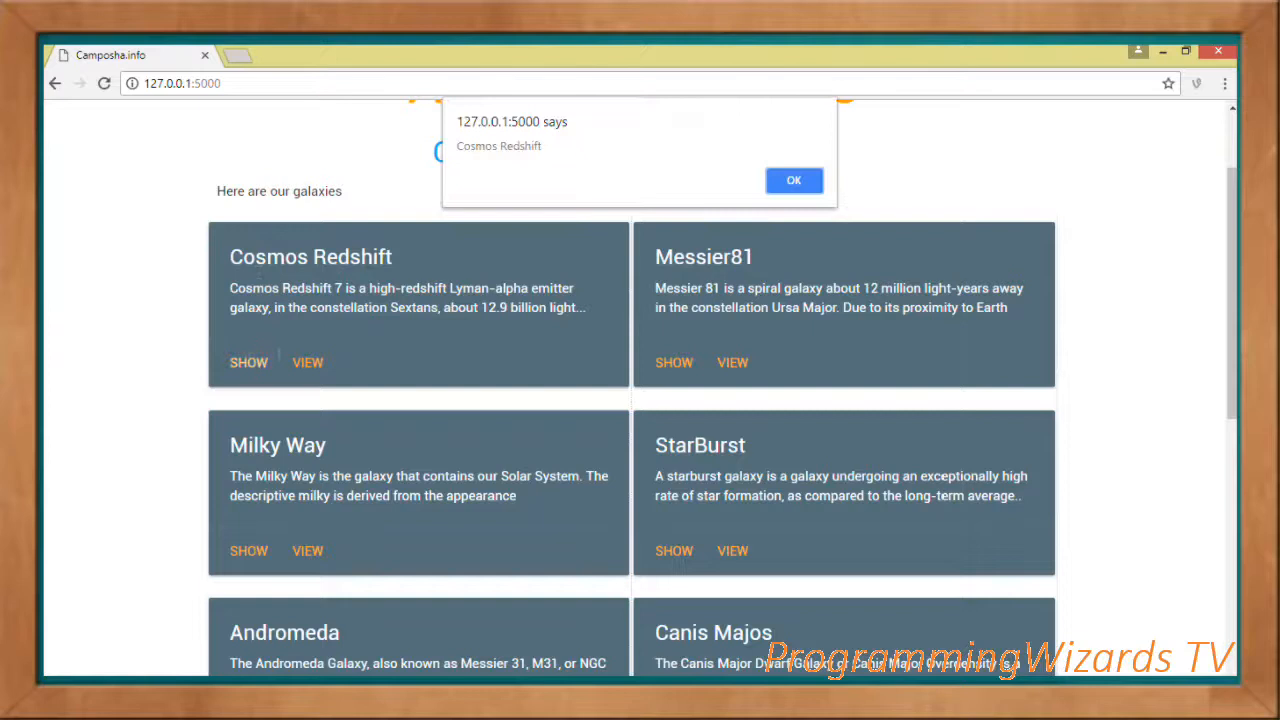
click(793, 180)
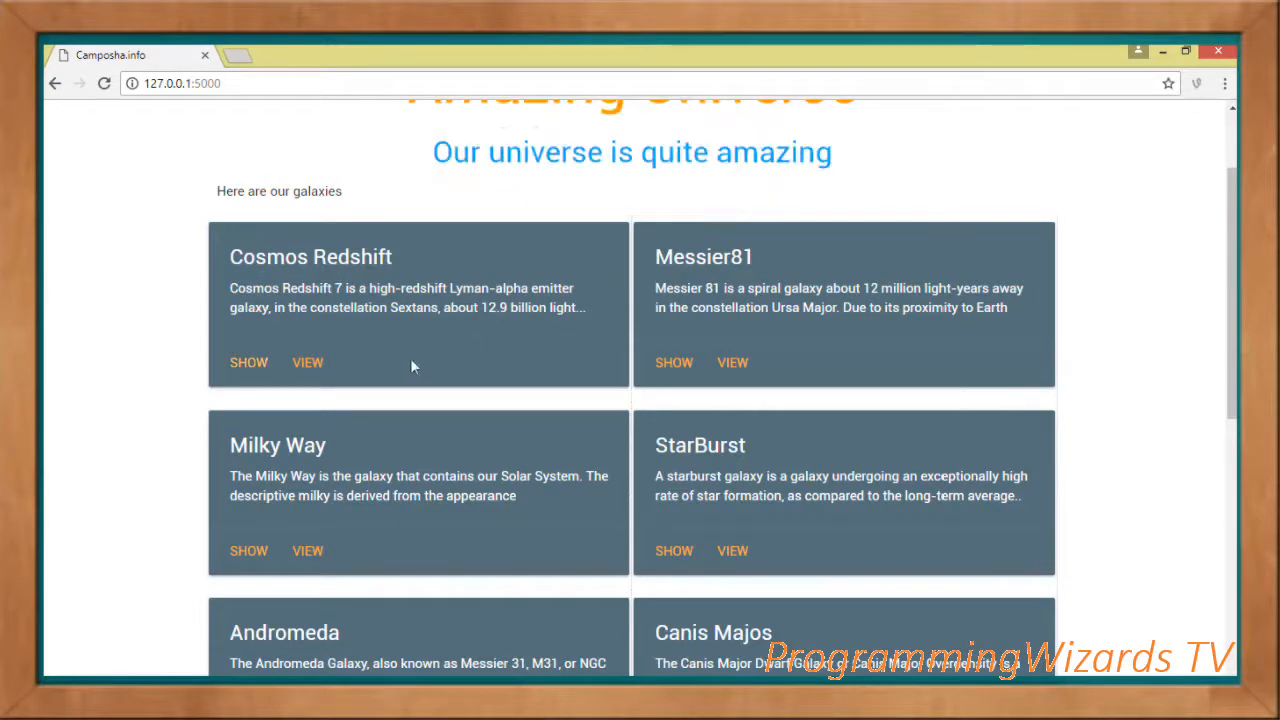
click(248, 362)
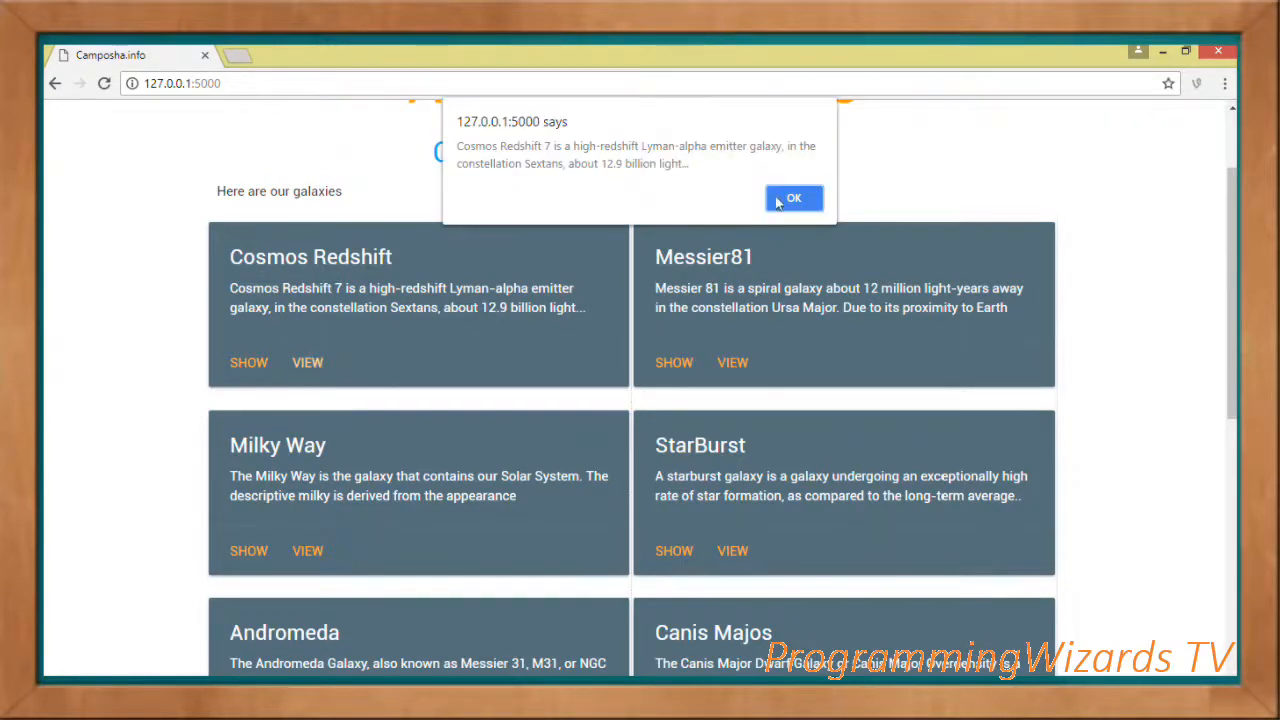
click(794, 198)
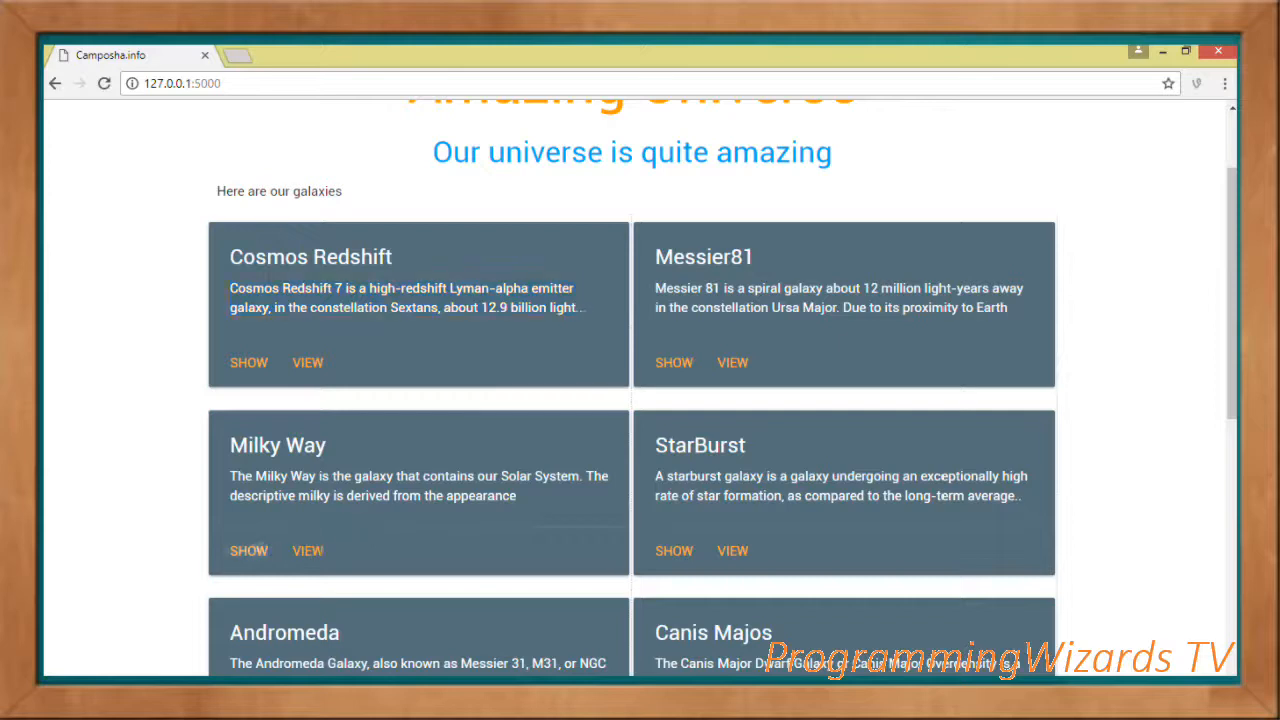
click(248, 550)
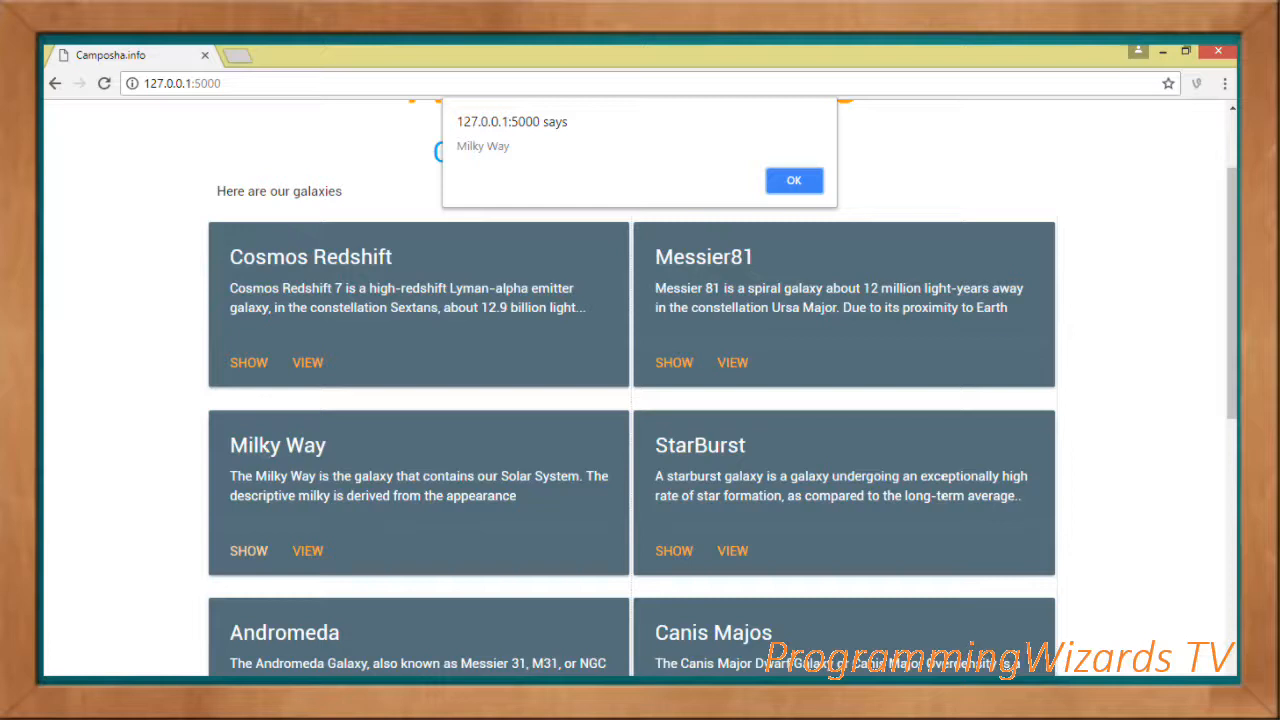
click(793, 180)
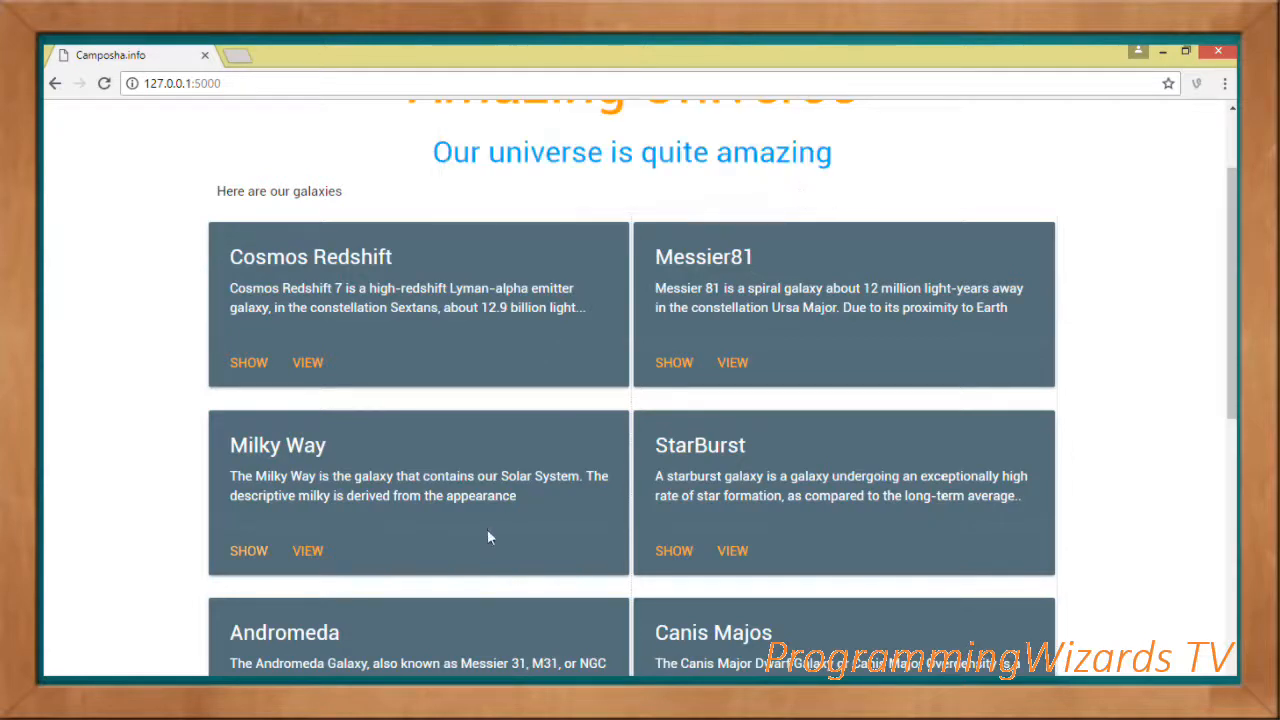
click(248, 550)
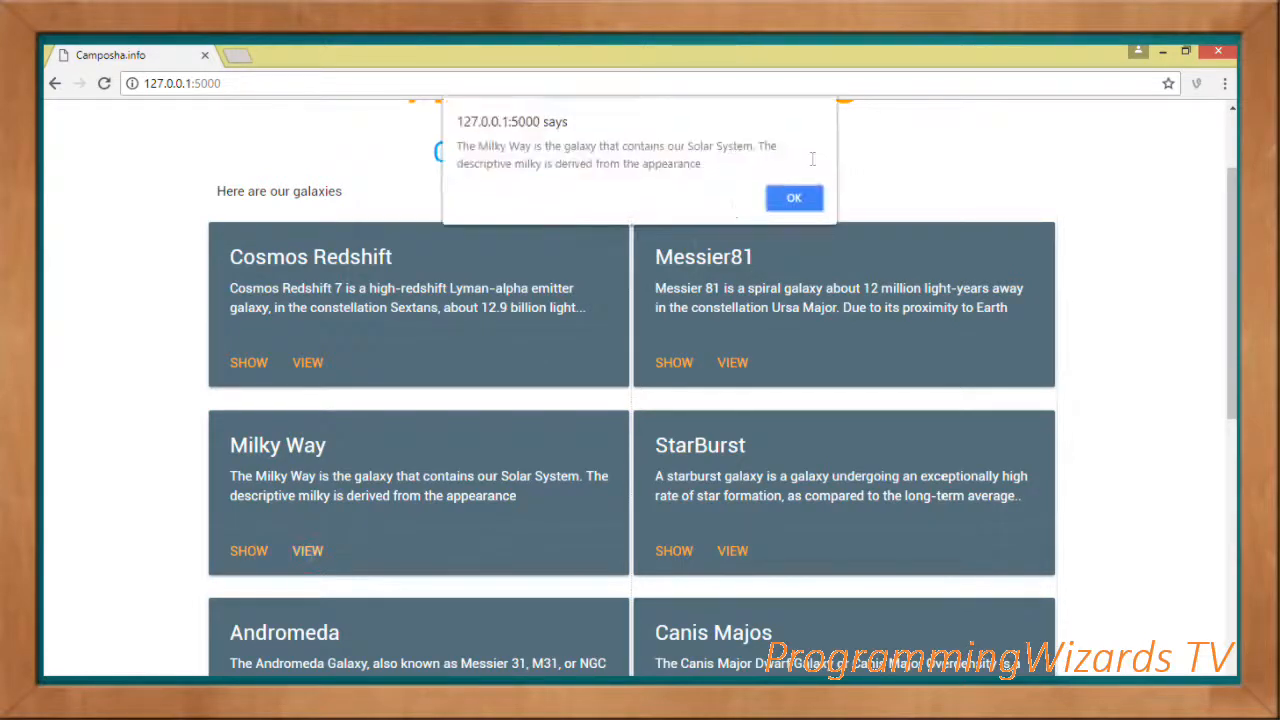
click(794, 197)
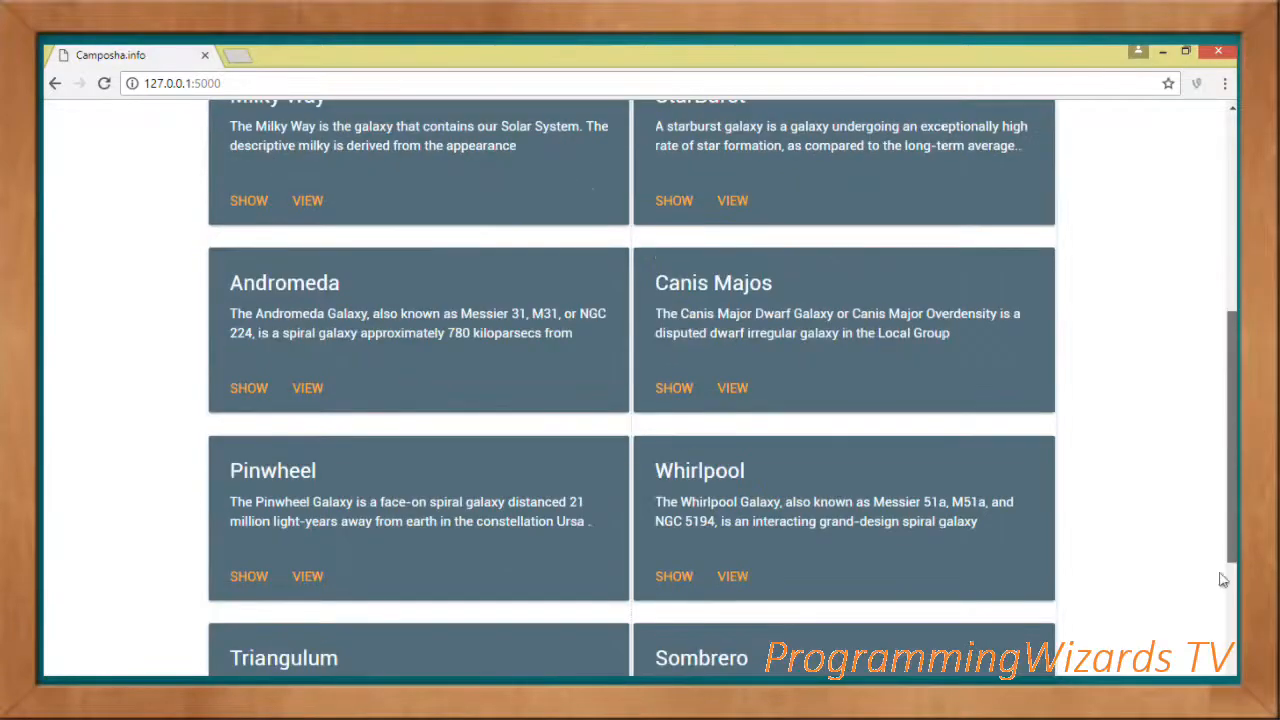
scroll(up, 3)
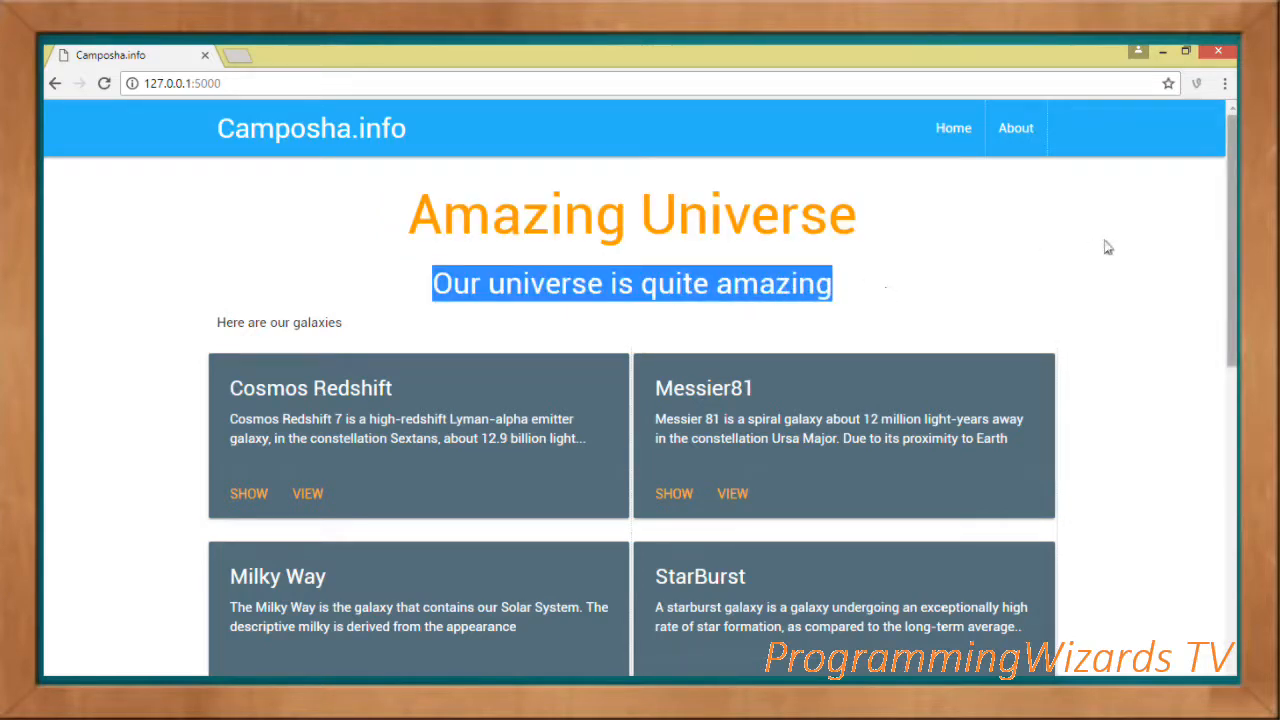
scroll(down, 3)
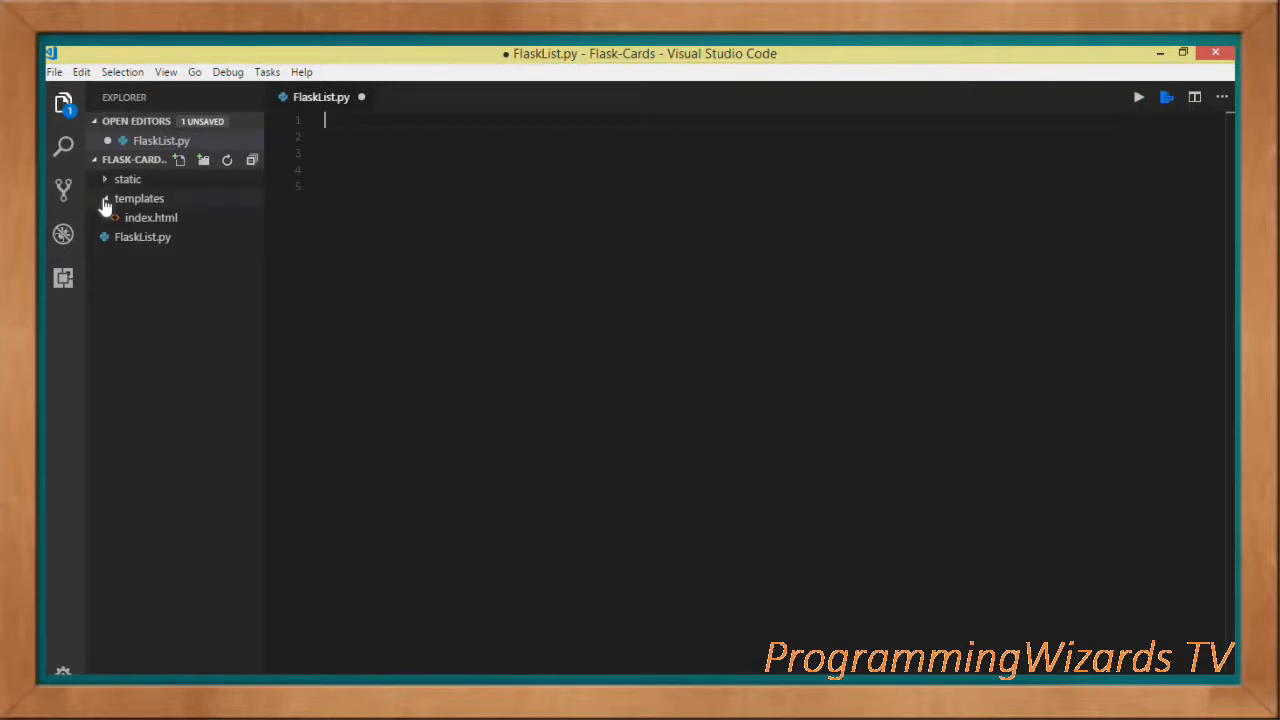
Expand the static and templates folders and keep style.css open to view its ul rules
click(127, 178)
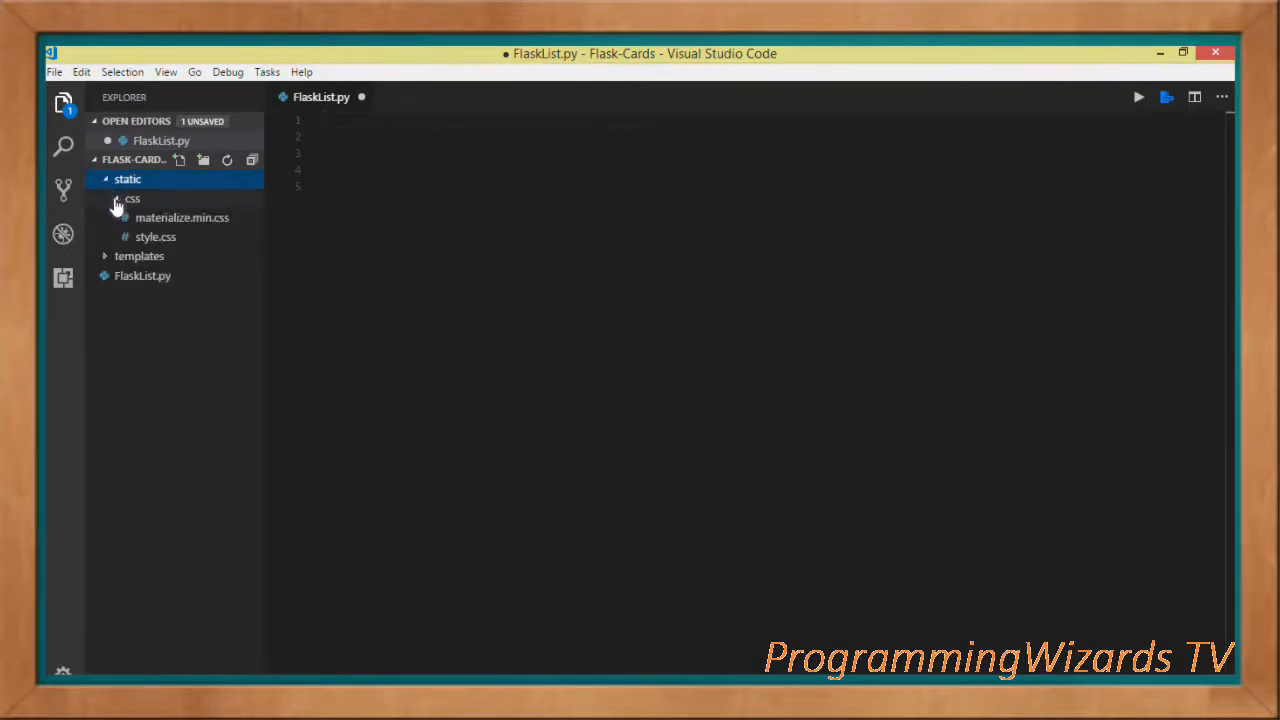
mouse_move(182, 218)
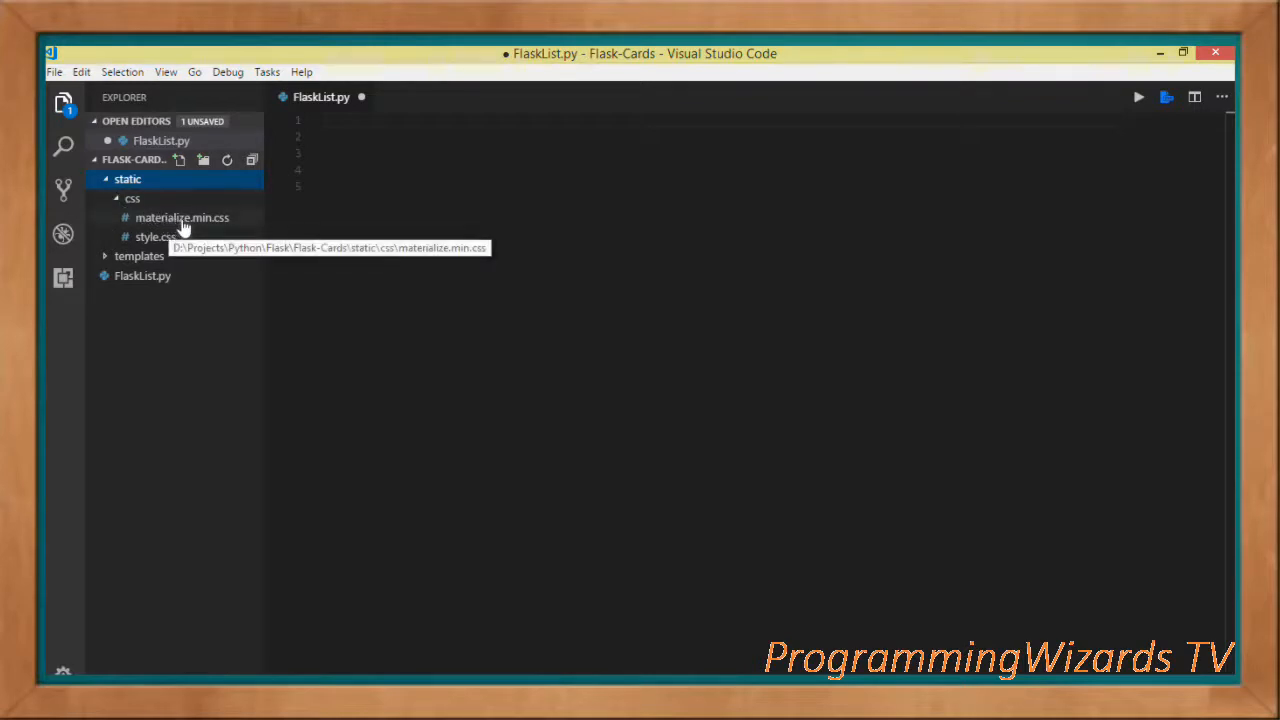
mouse_move(155, 261)
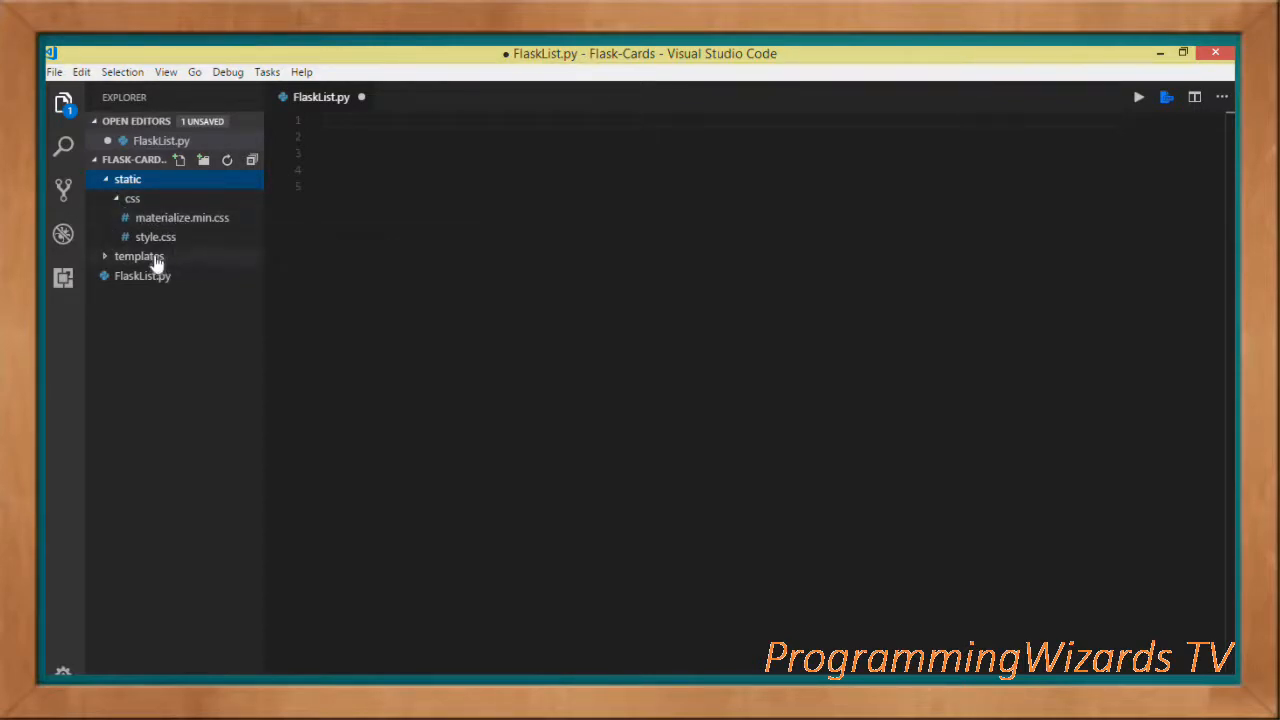
click(138, 256)
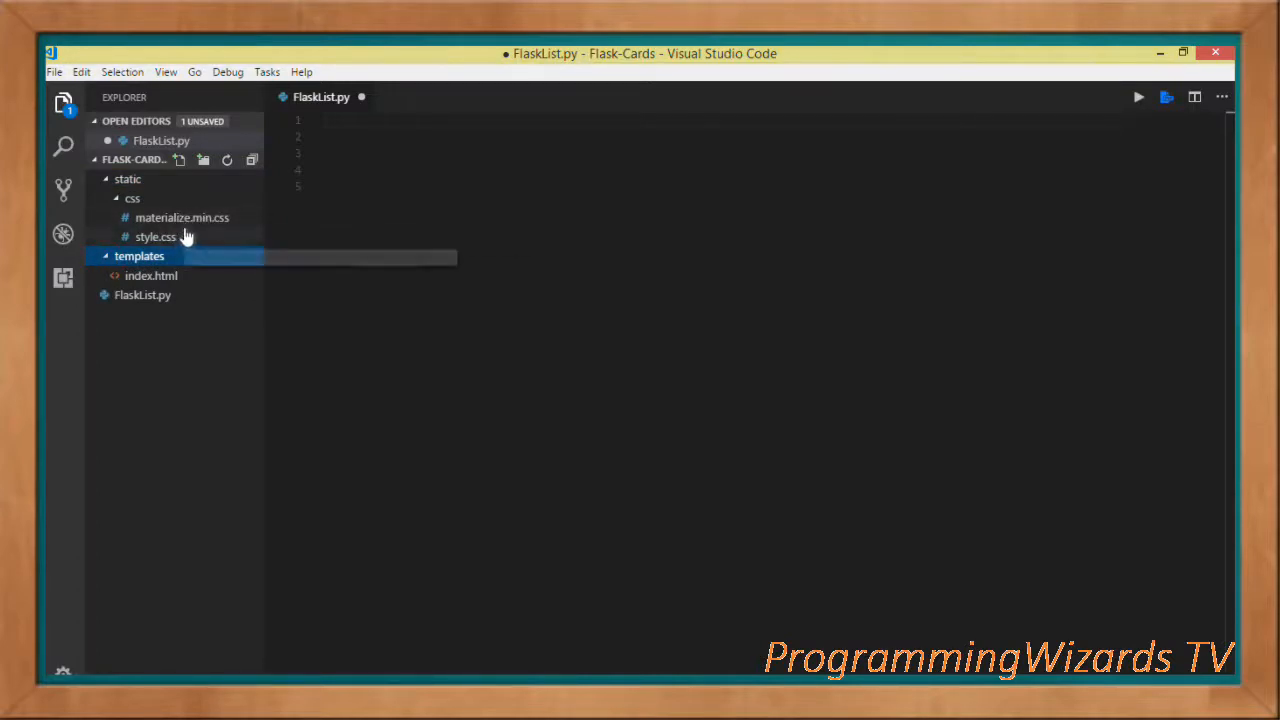
mouse_move(155, 237)
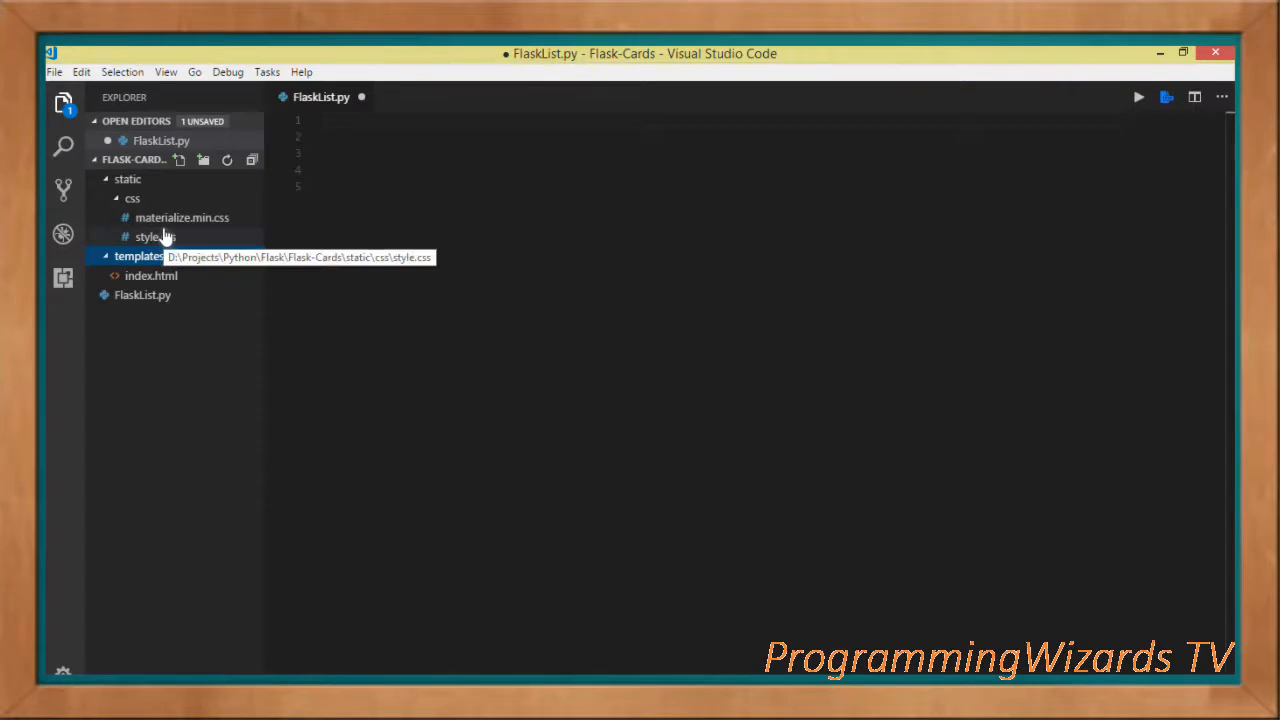
mouse_move(182, 217)
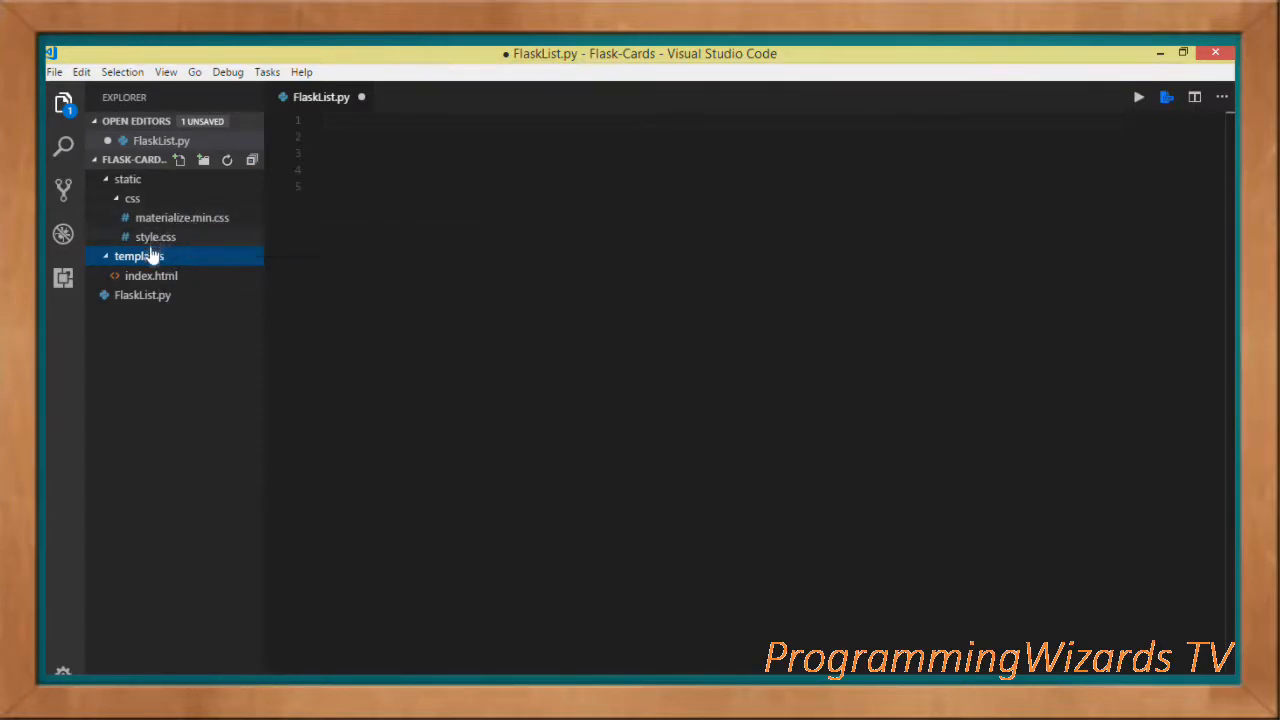
click(155, 237)
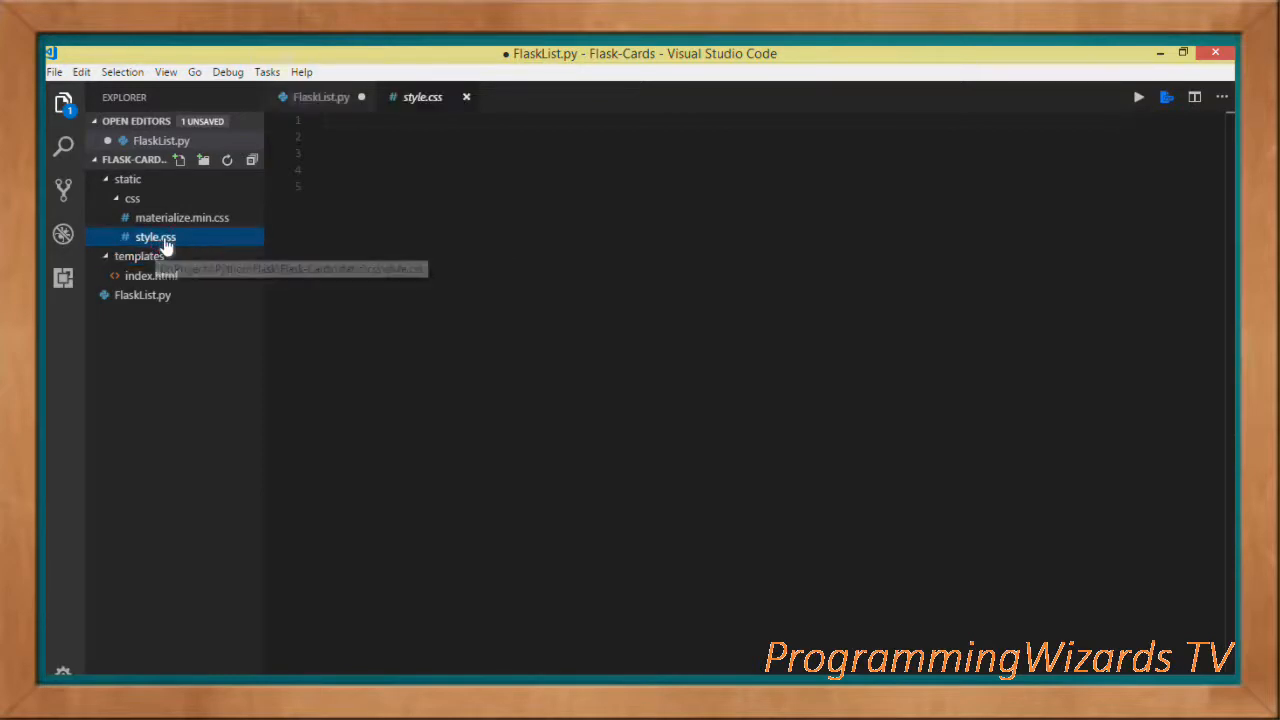
double_click(155, 237)
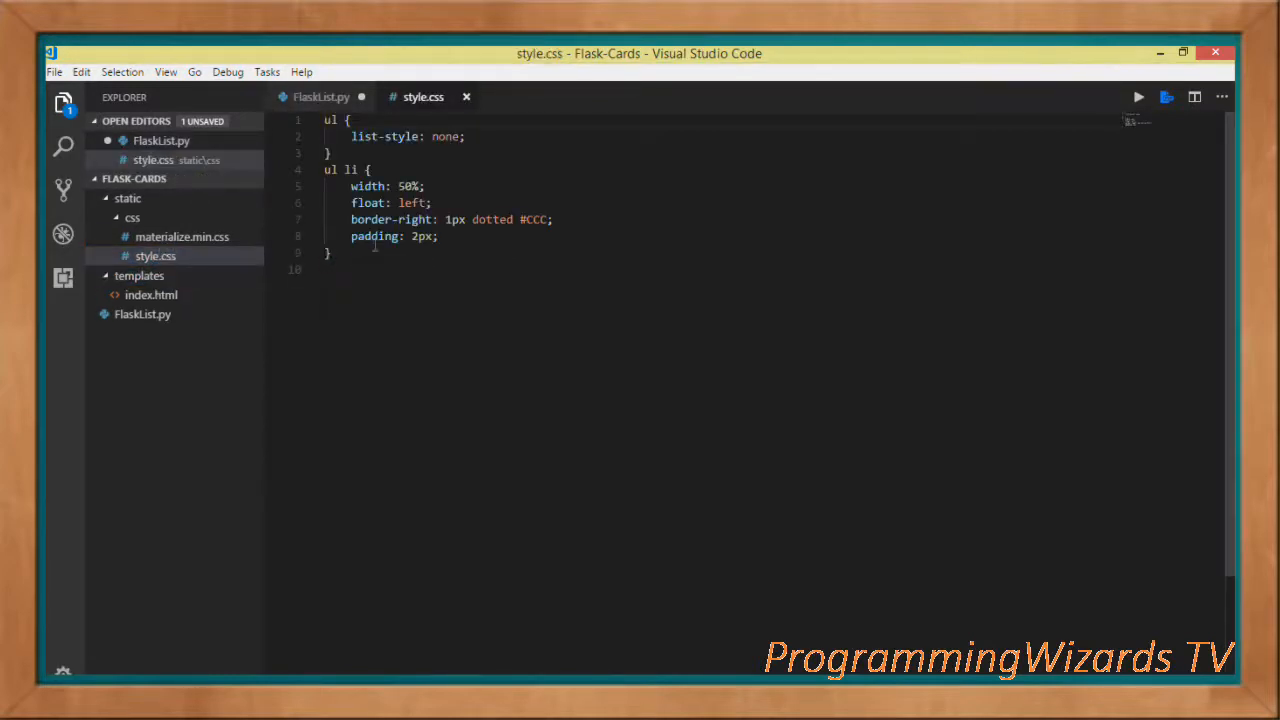
drag(350, 186, 433, 202)
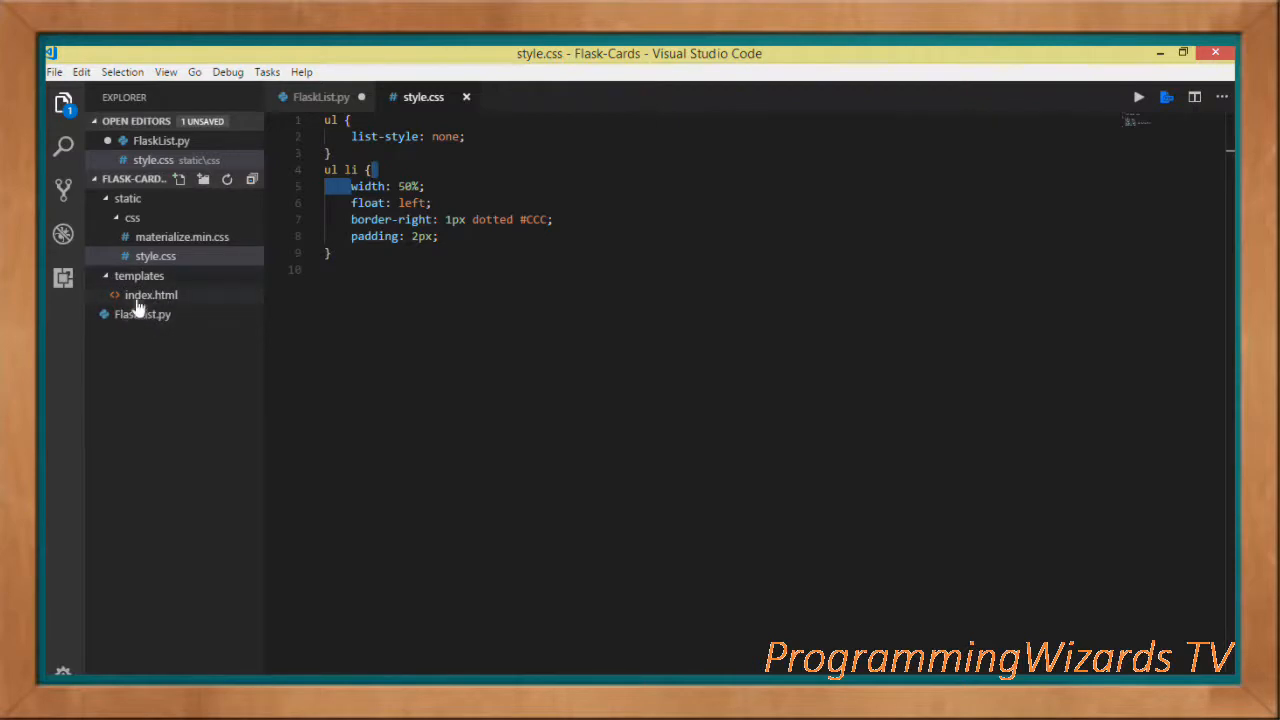
mouse_move(142, 314)
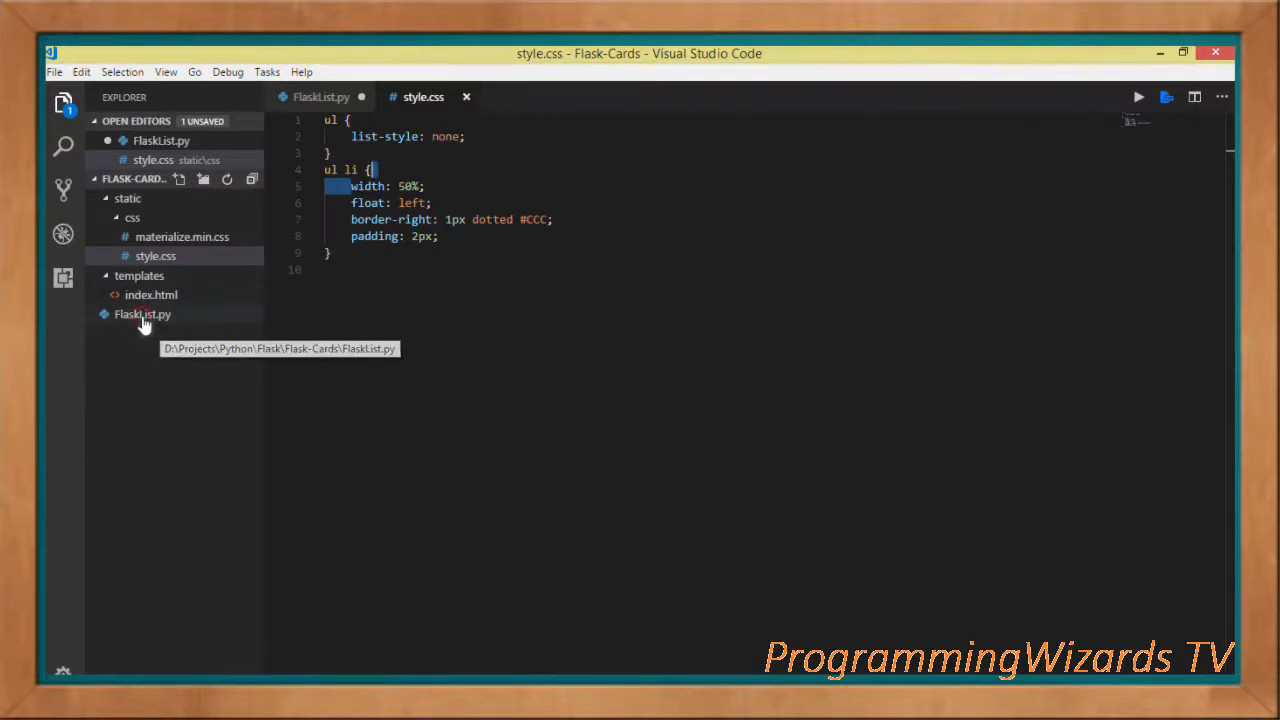
Import Flask and render_template, and create the app with Flask(__name__)
click(142, 314)
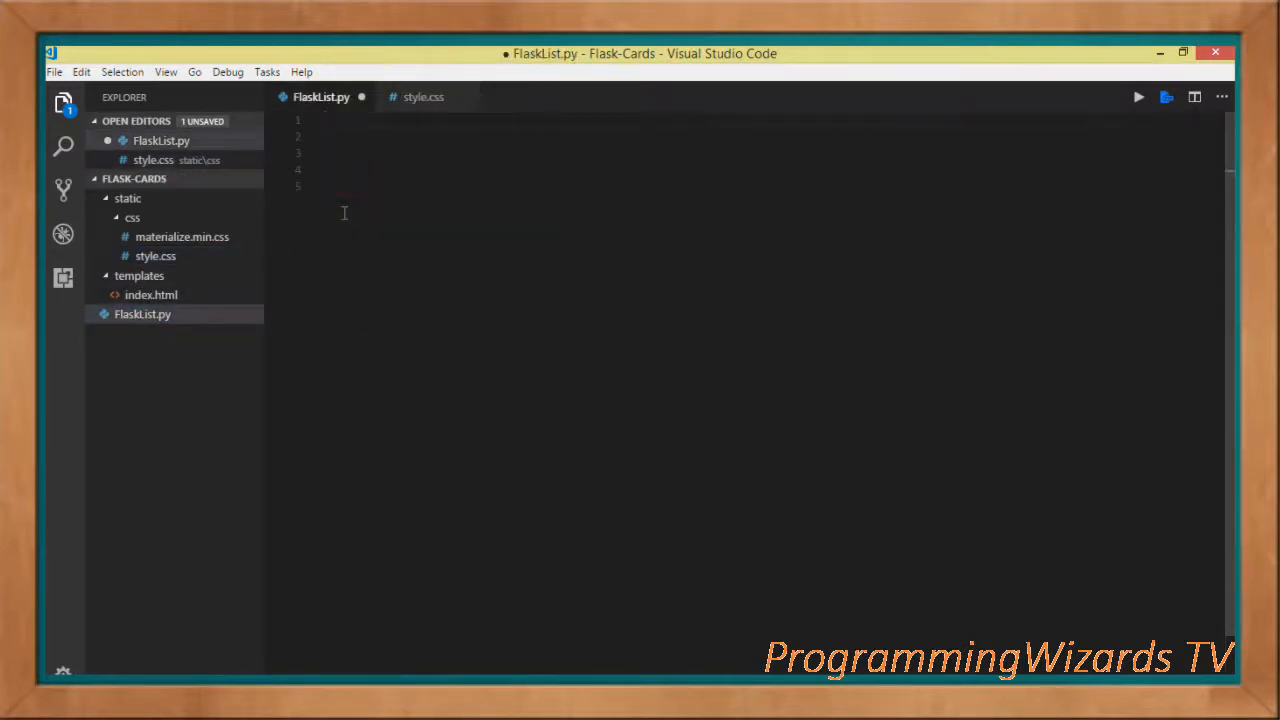
text(from flask import Flask,render_template)
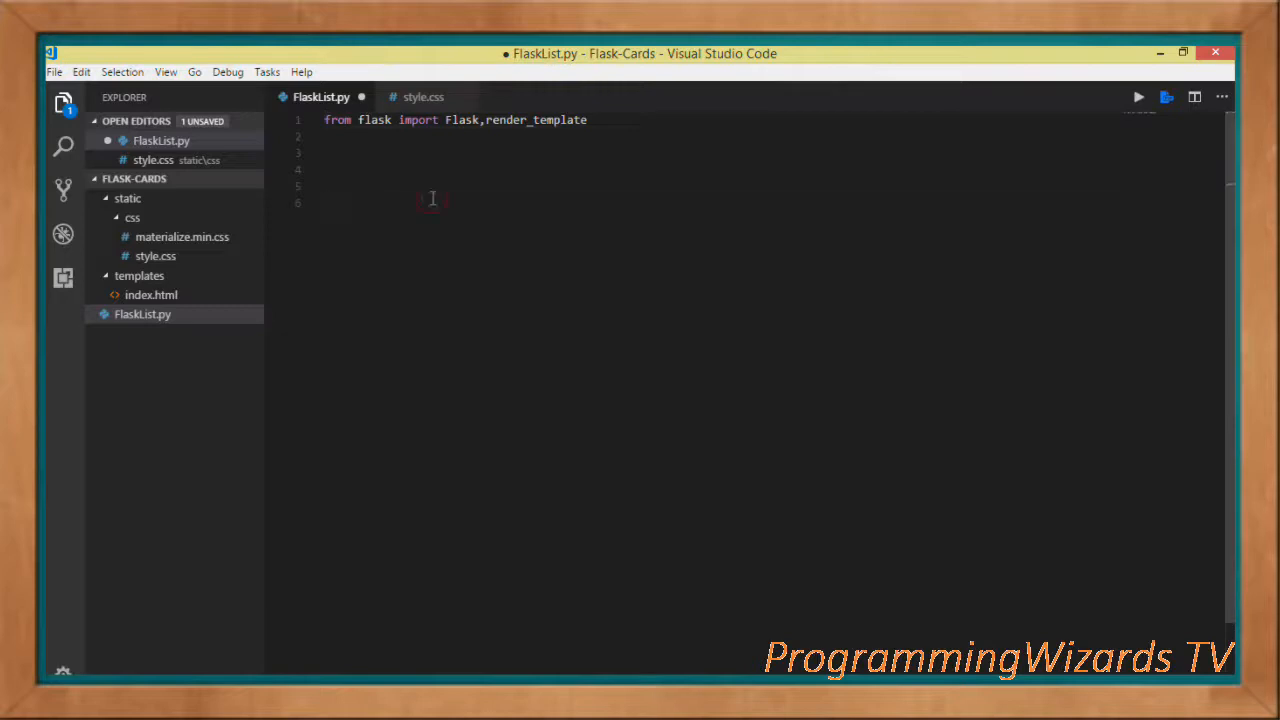
click(63, 103)
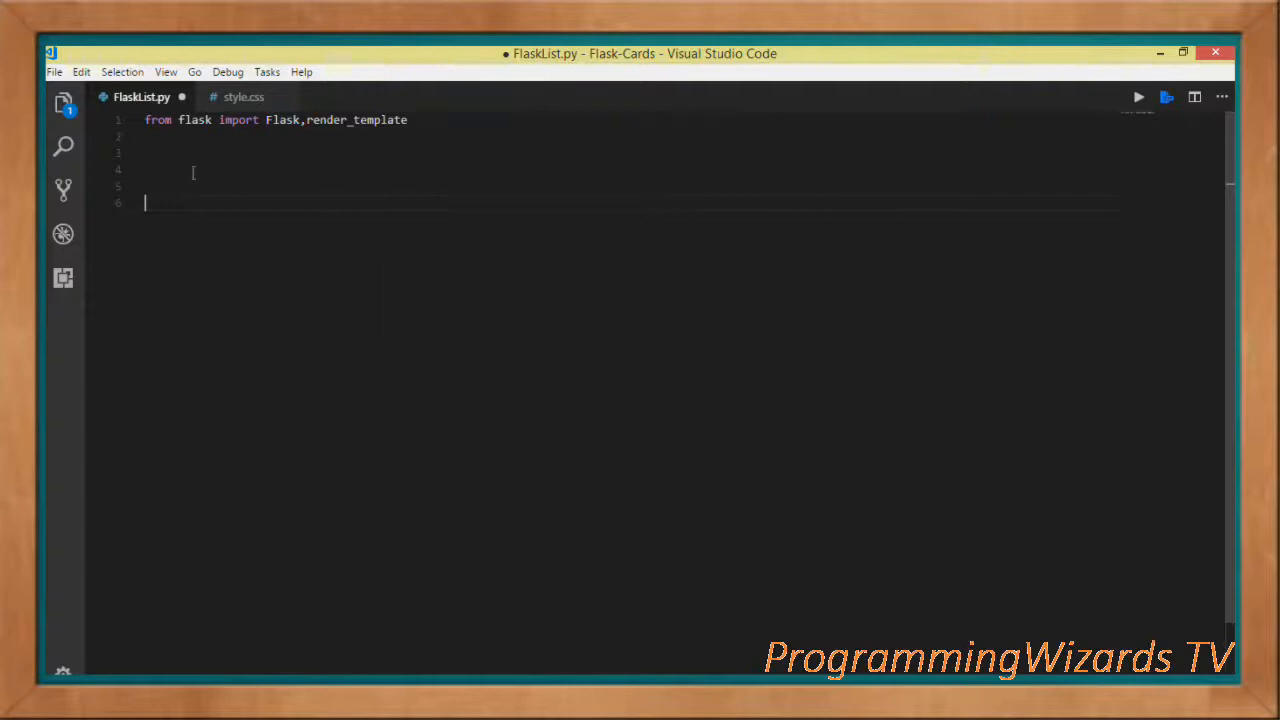
click(63, 103)
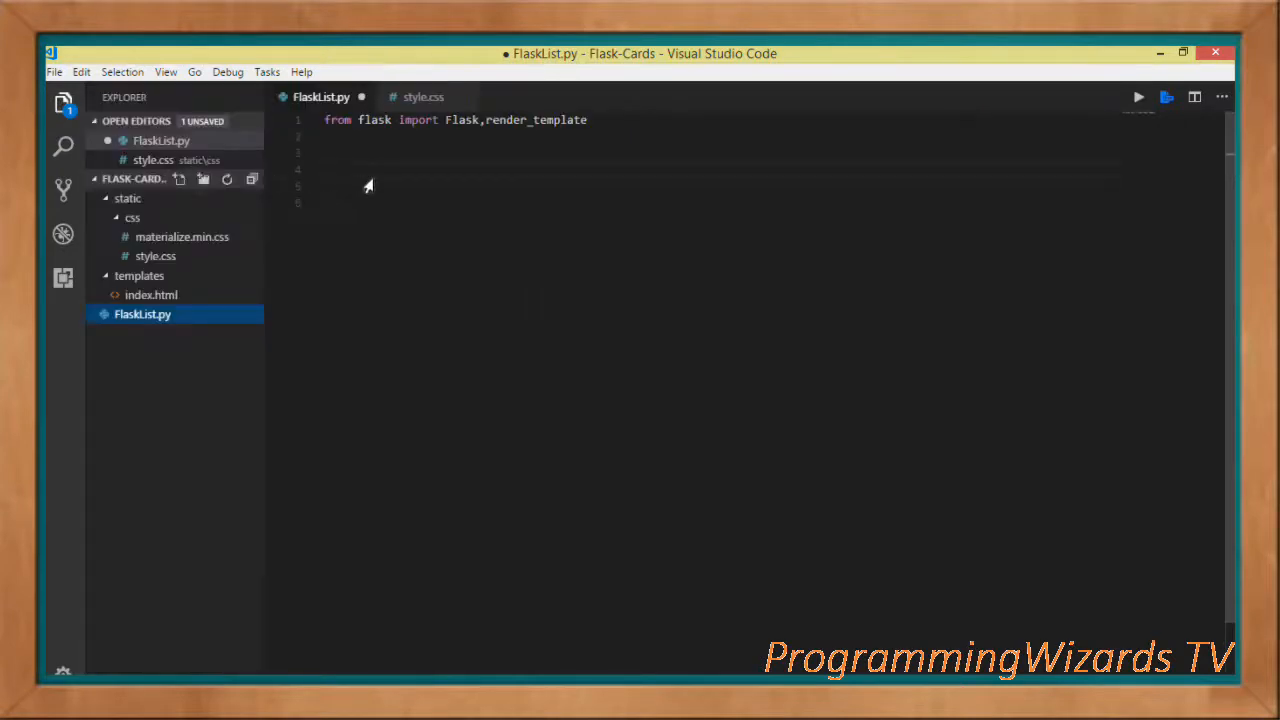
text(app = Flask(__name__))
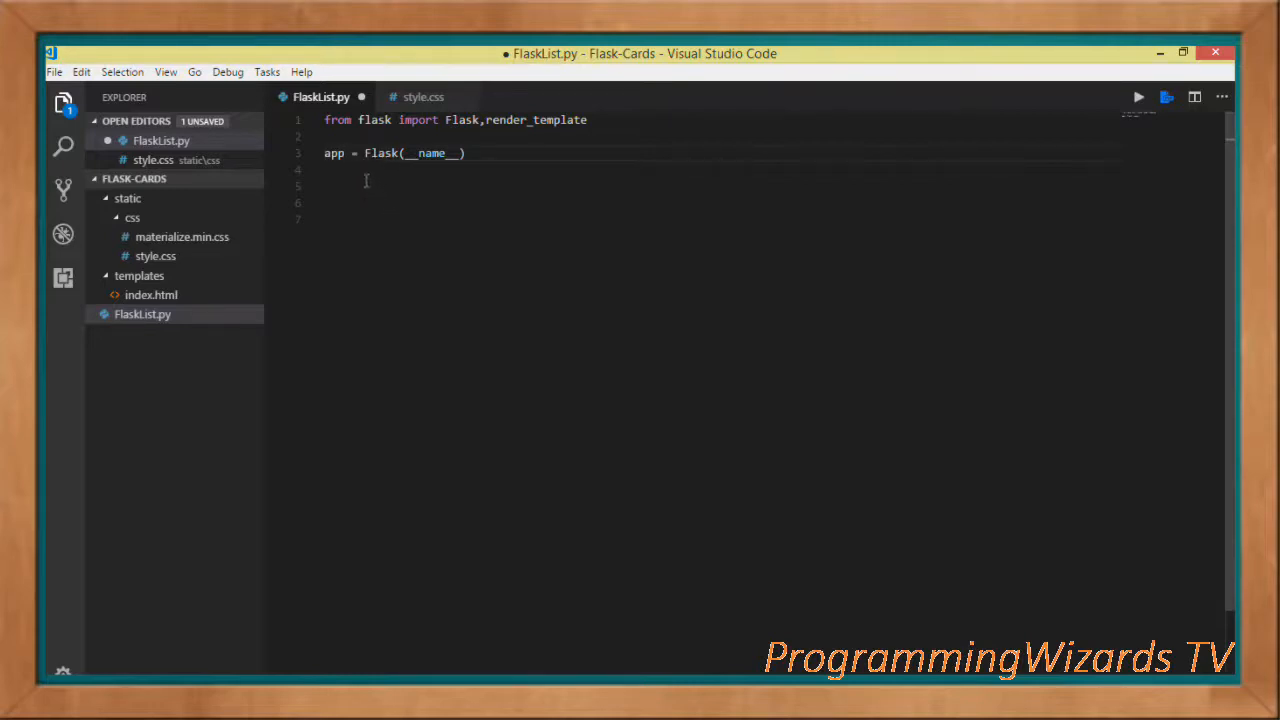
double_click(334, 153)
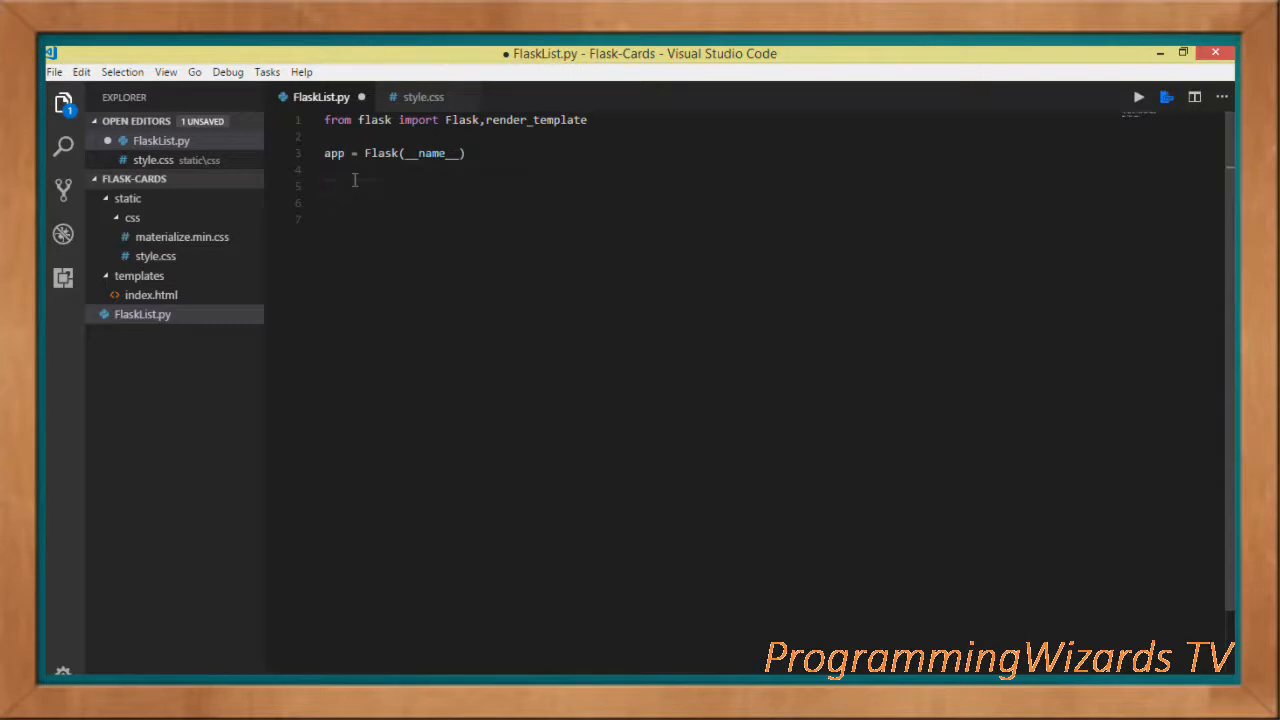
text(@app.route('/'))
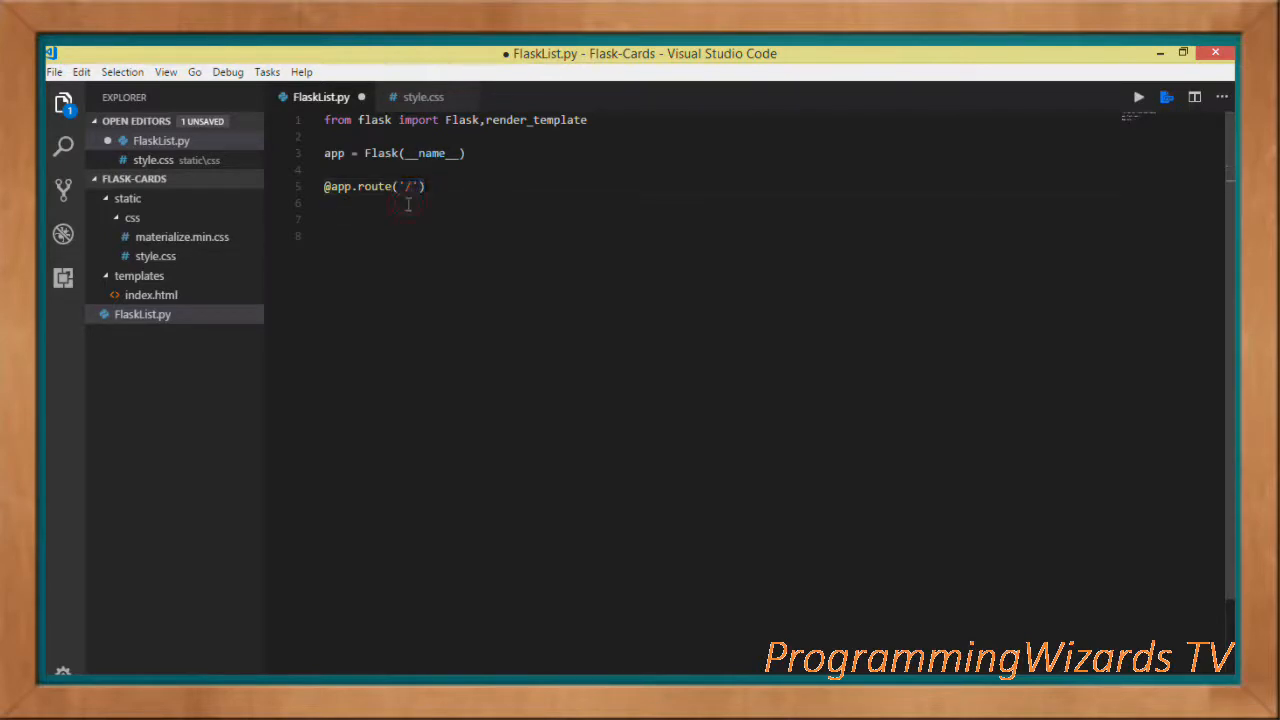
text(def index():)
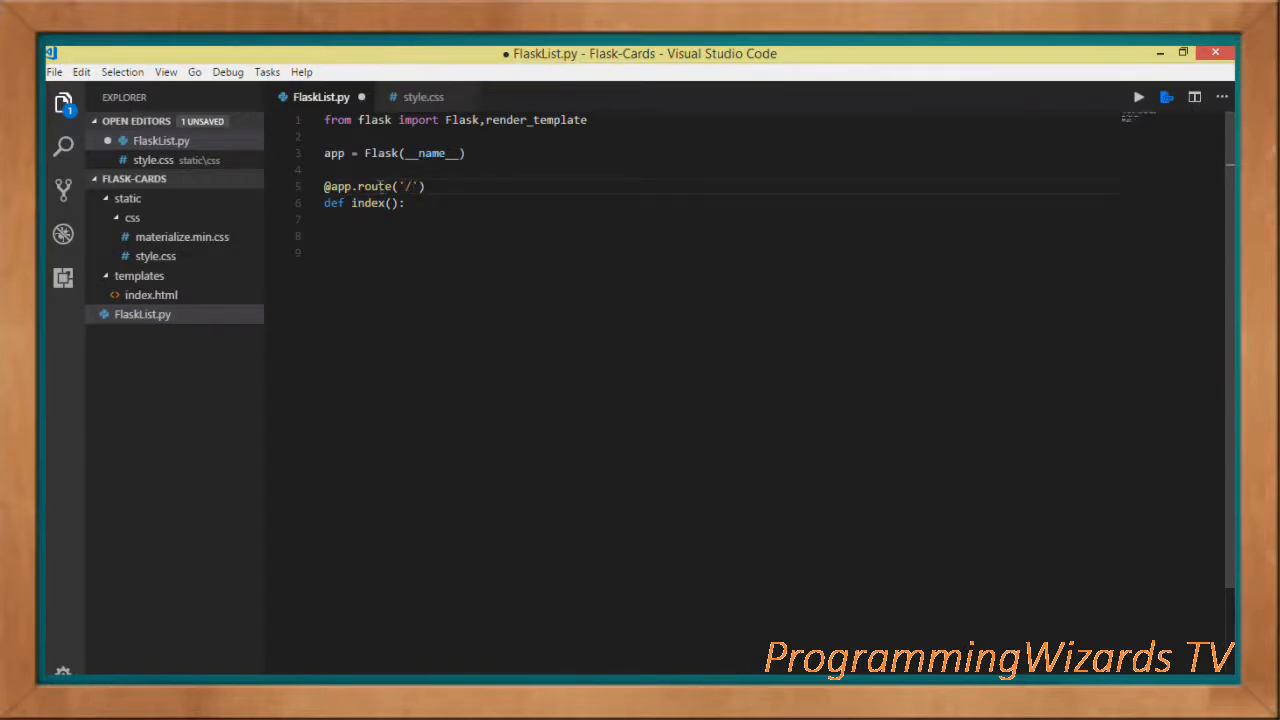
double_click(375, 186)
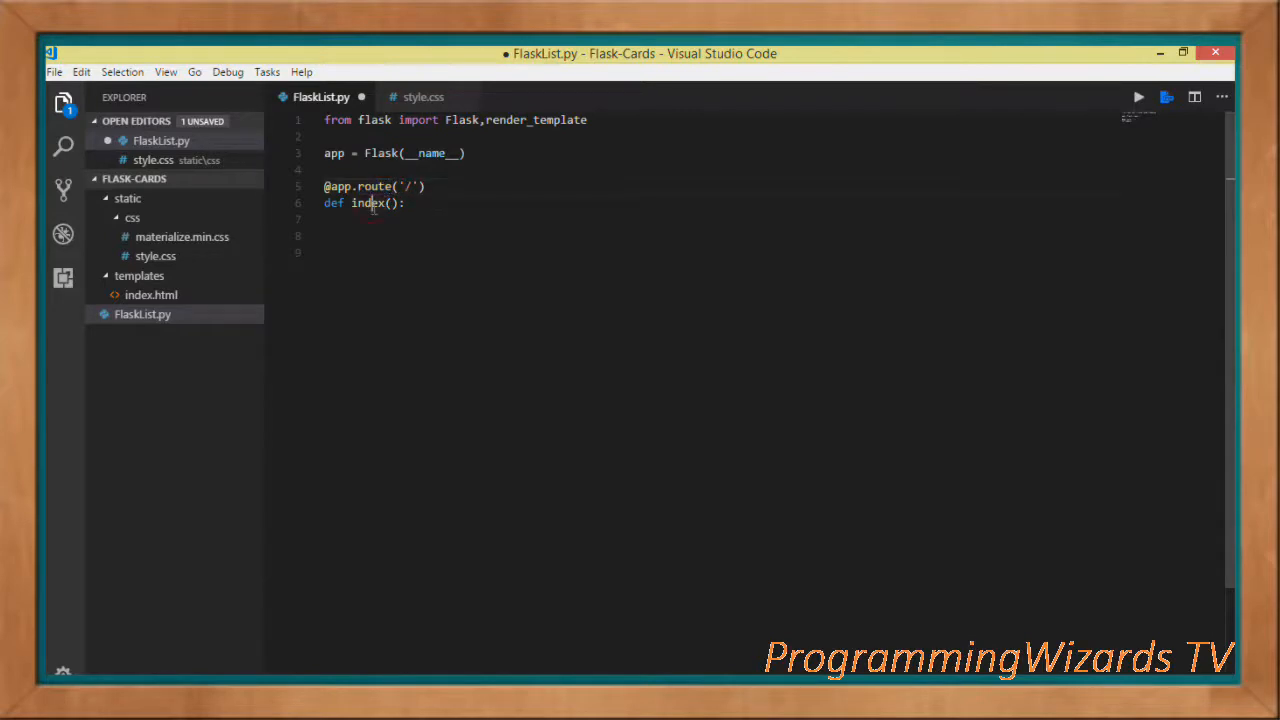
double_click(367, 203)
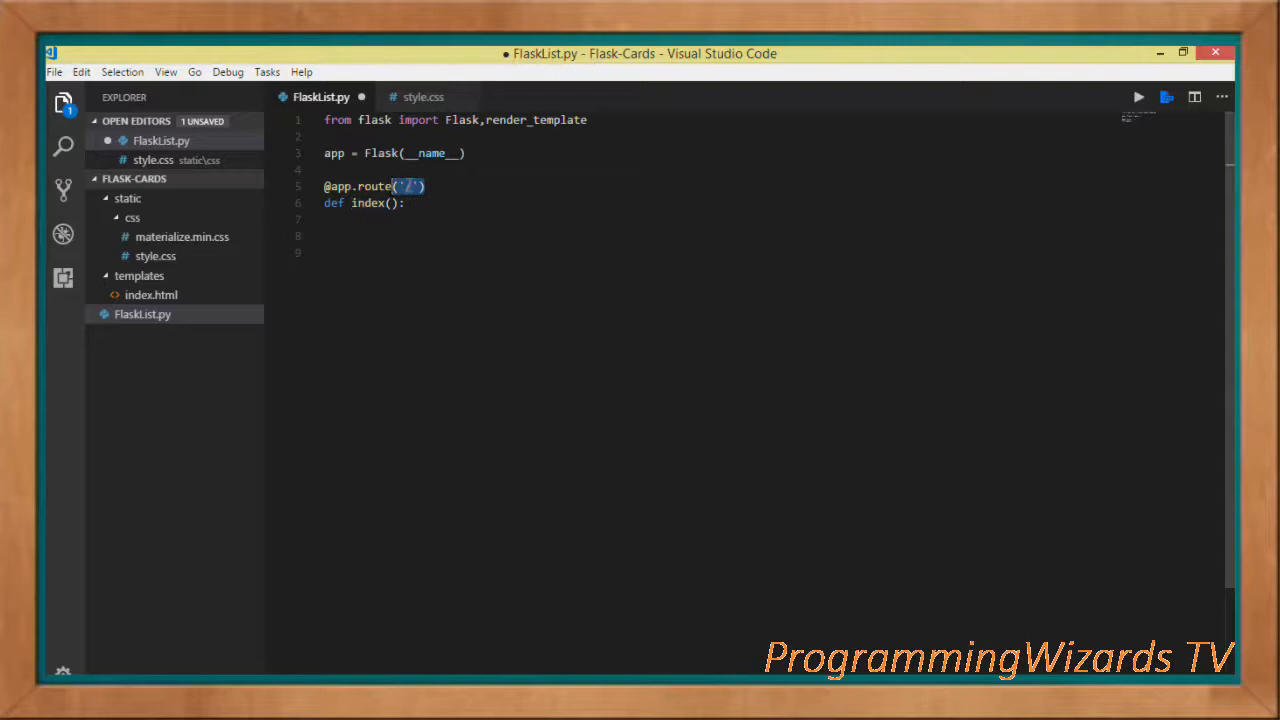
click(408, 203)
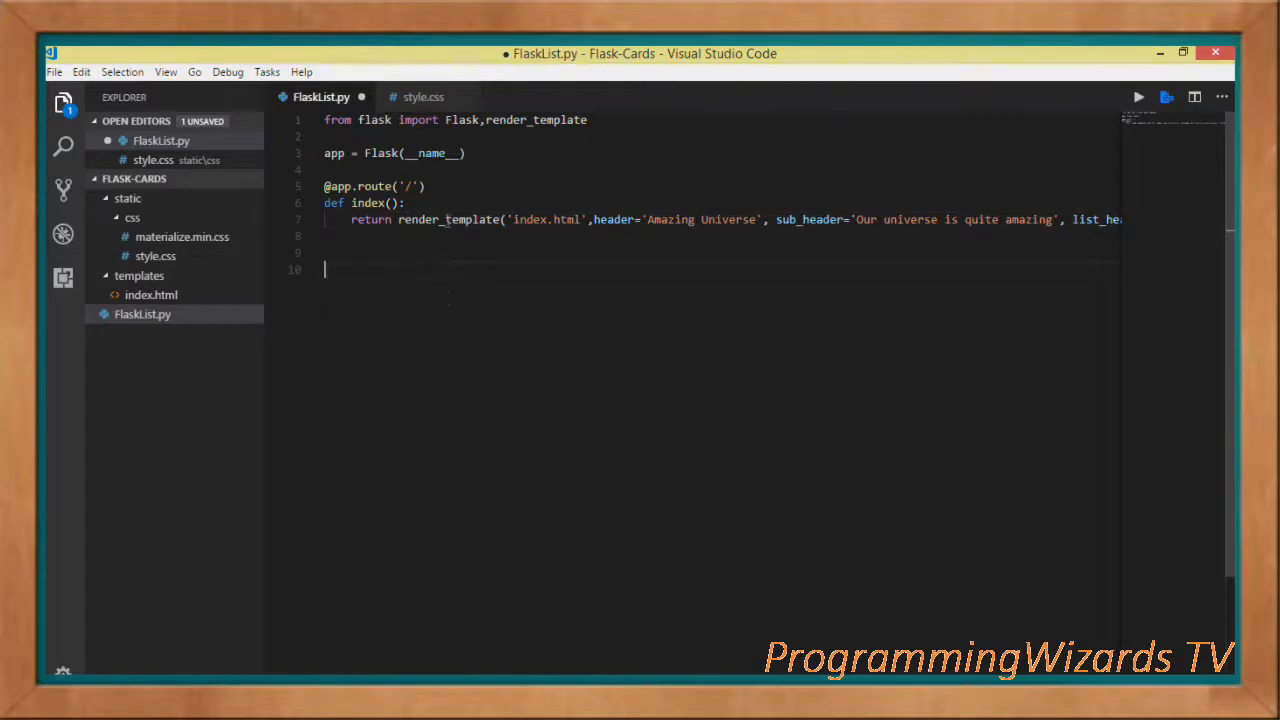
Pass galaxies=get_galaxies() and site_title "Camposha.info" to render_template, then start def get_galaxies()
double_click(449, 219)
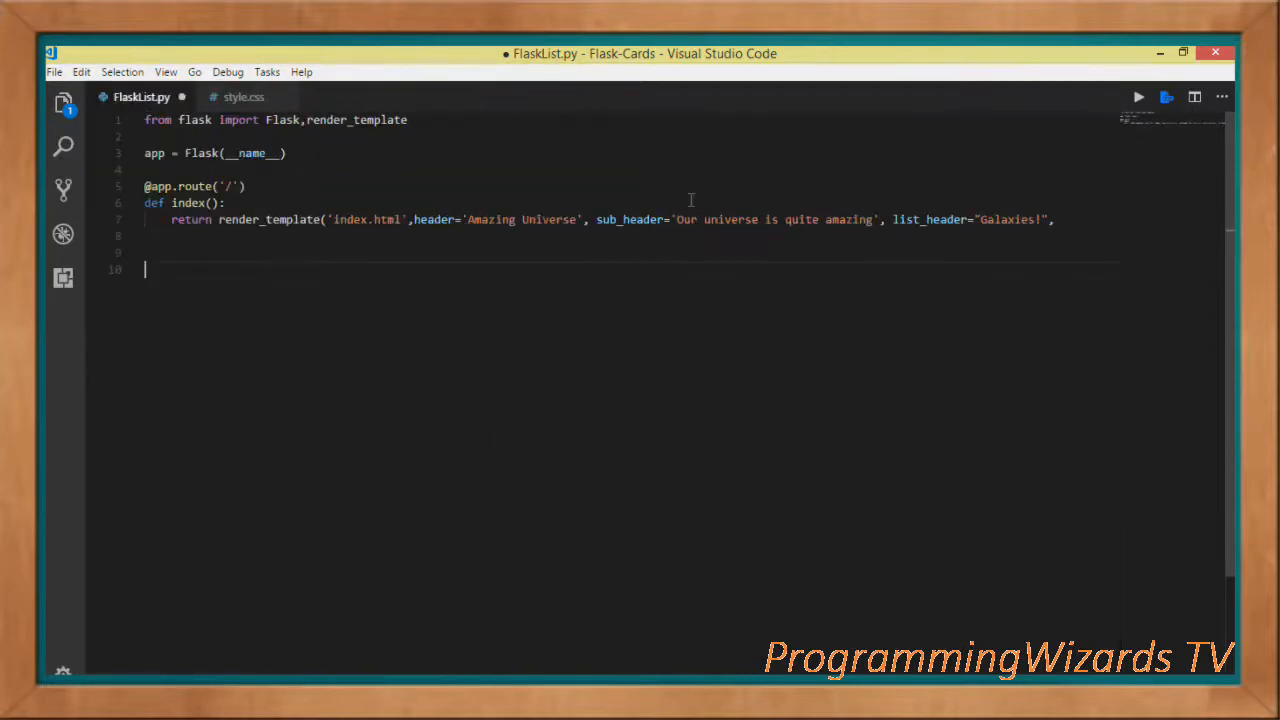
mouse_move(500, 225)
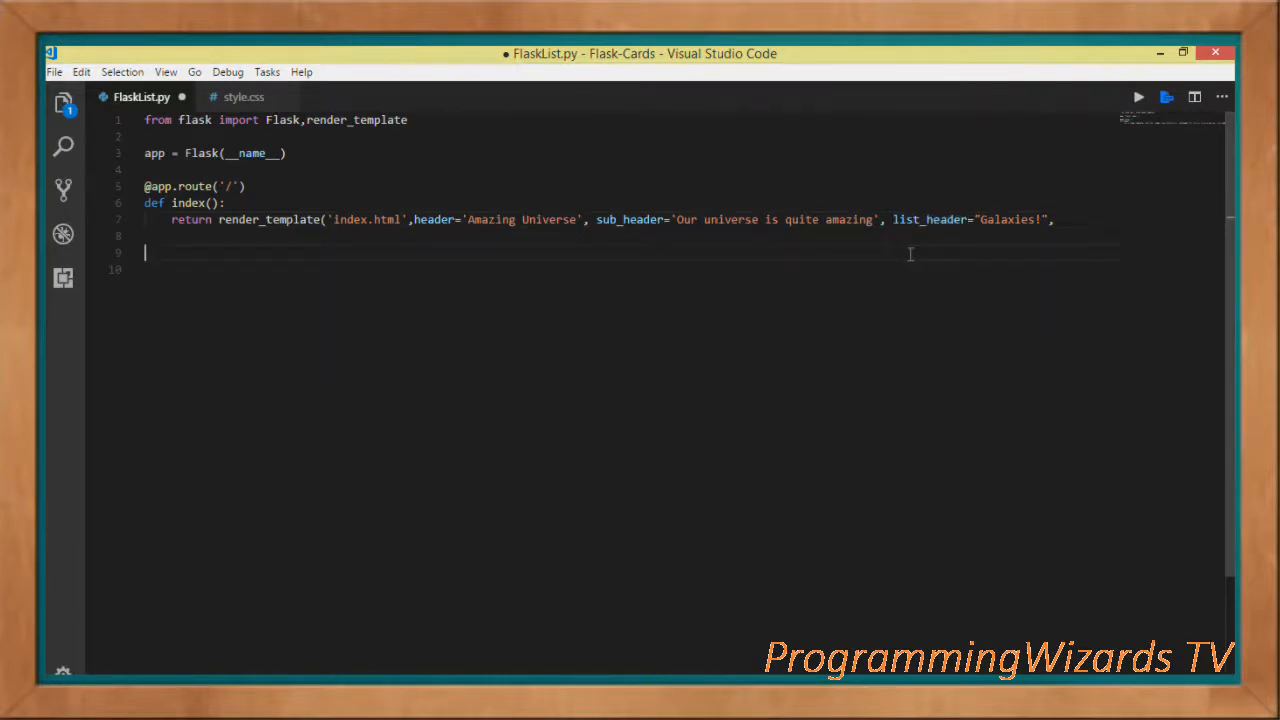
text(galaxies=get_galaxies(), site_title="Camposha.info"))
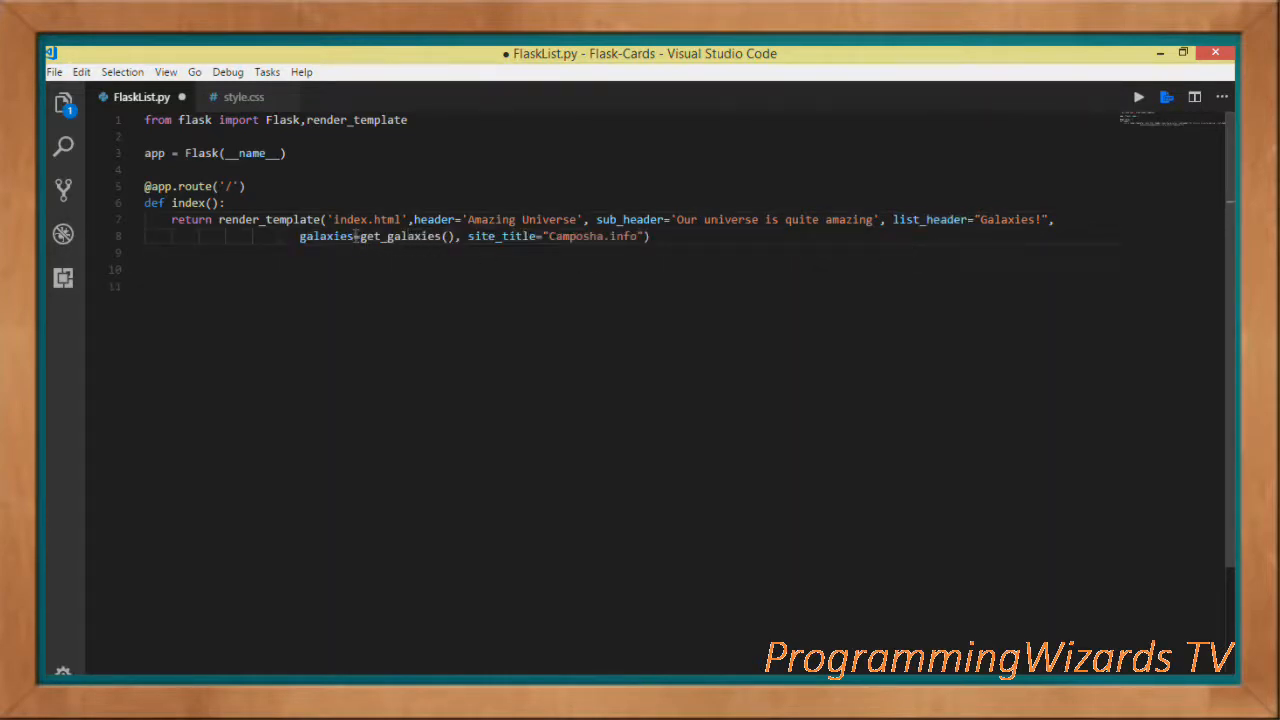
double_click(390, 236)
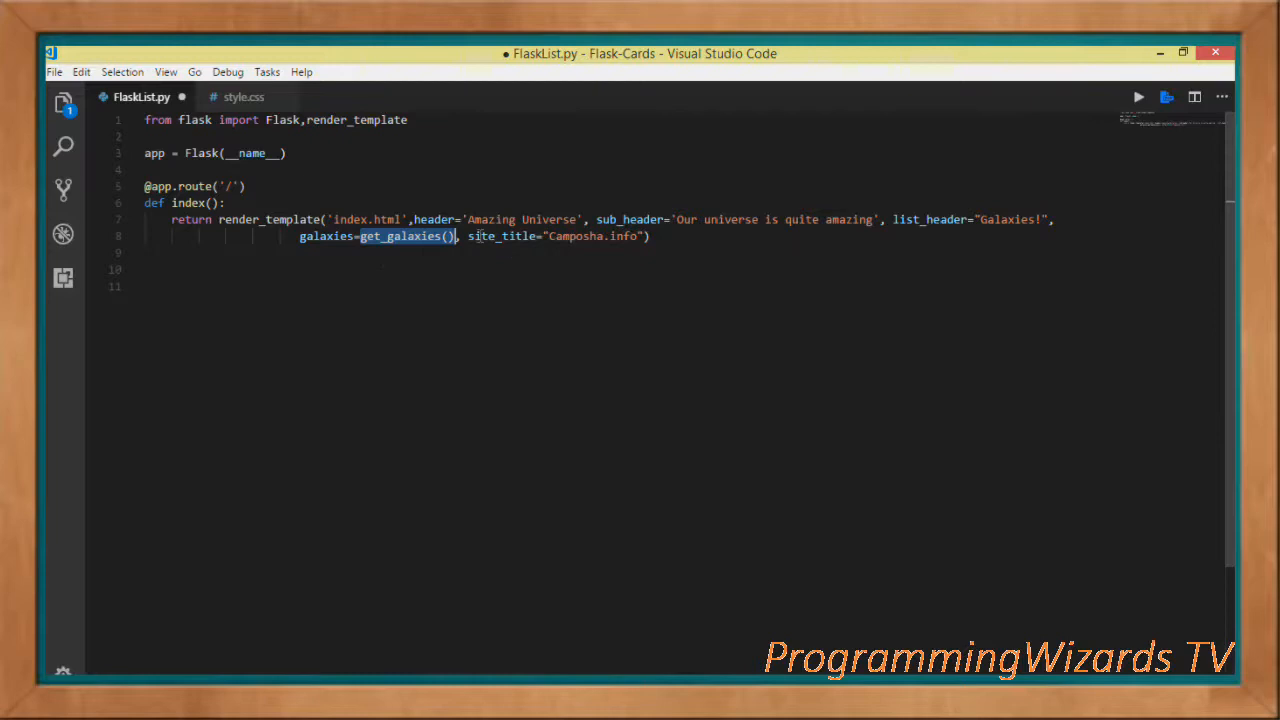
double_click(501, 236)
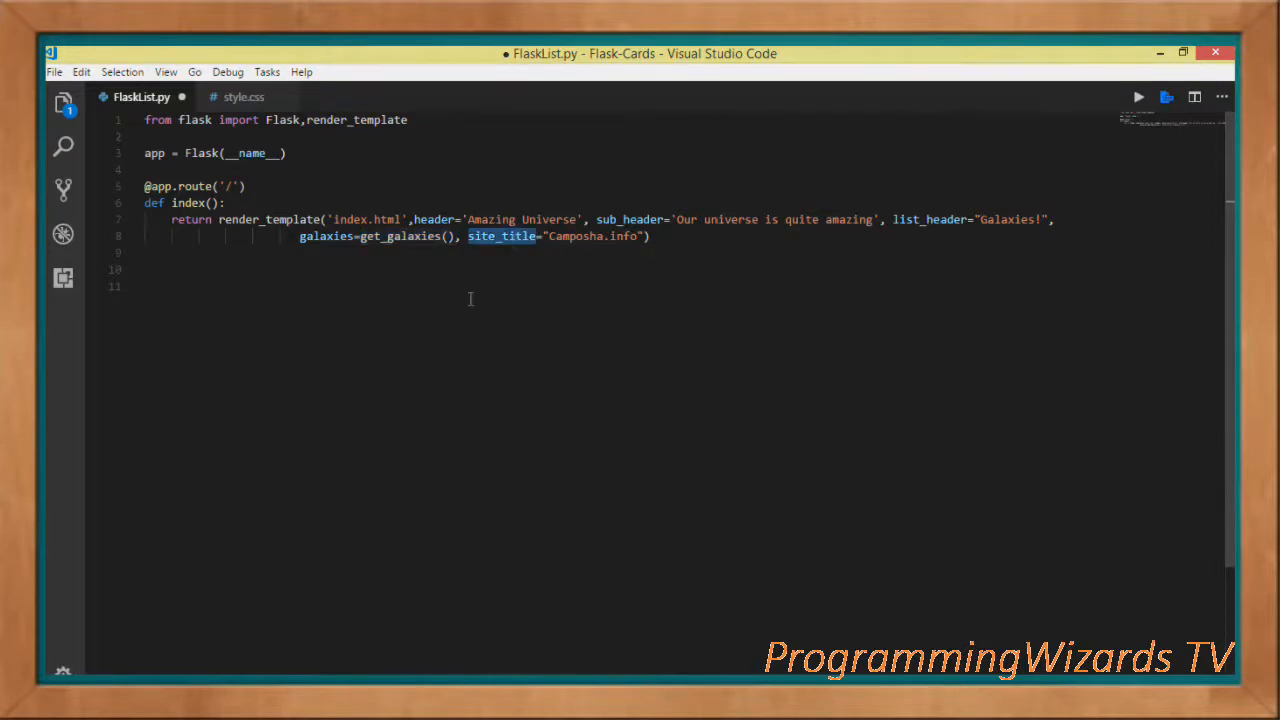
text(def get_galaxies():)
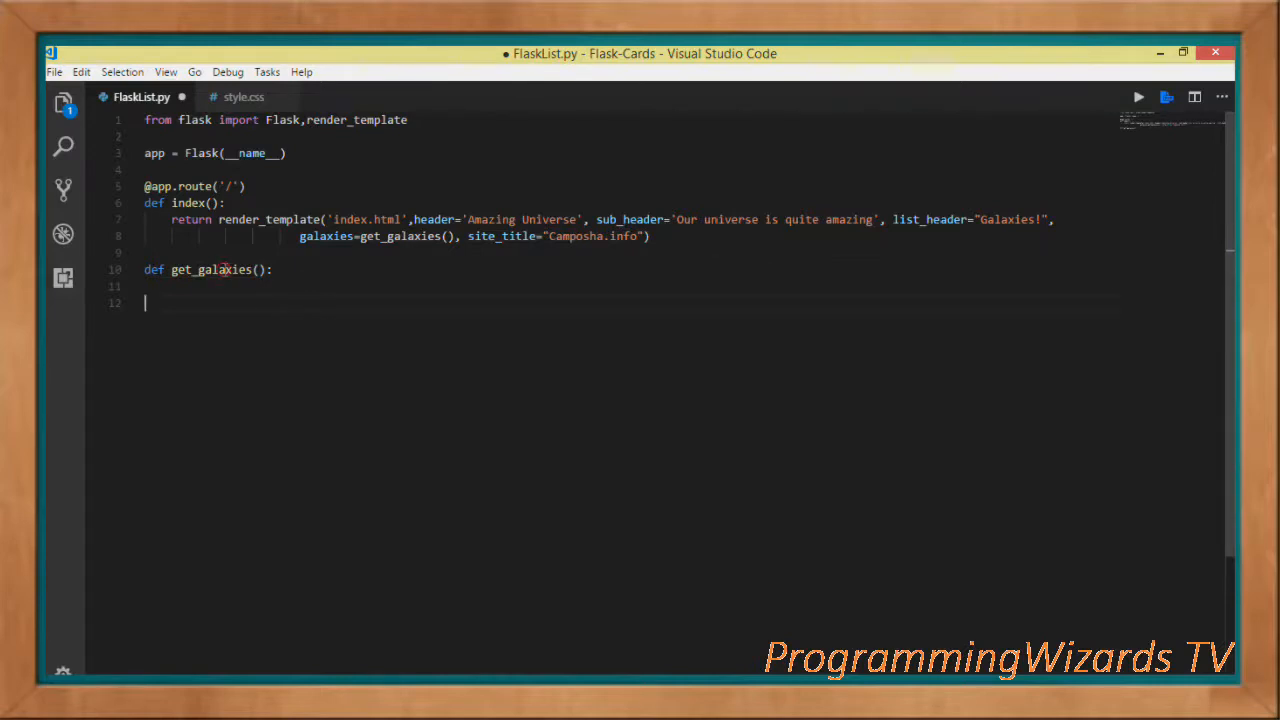
Make get_galaxies return the galaxy dict and run the app with debug=True
text(return dict)
text(if __name__ == '__main__':)
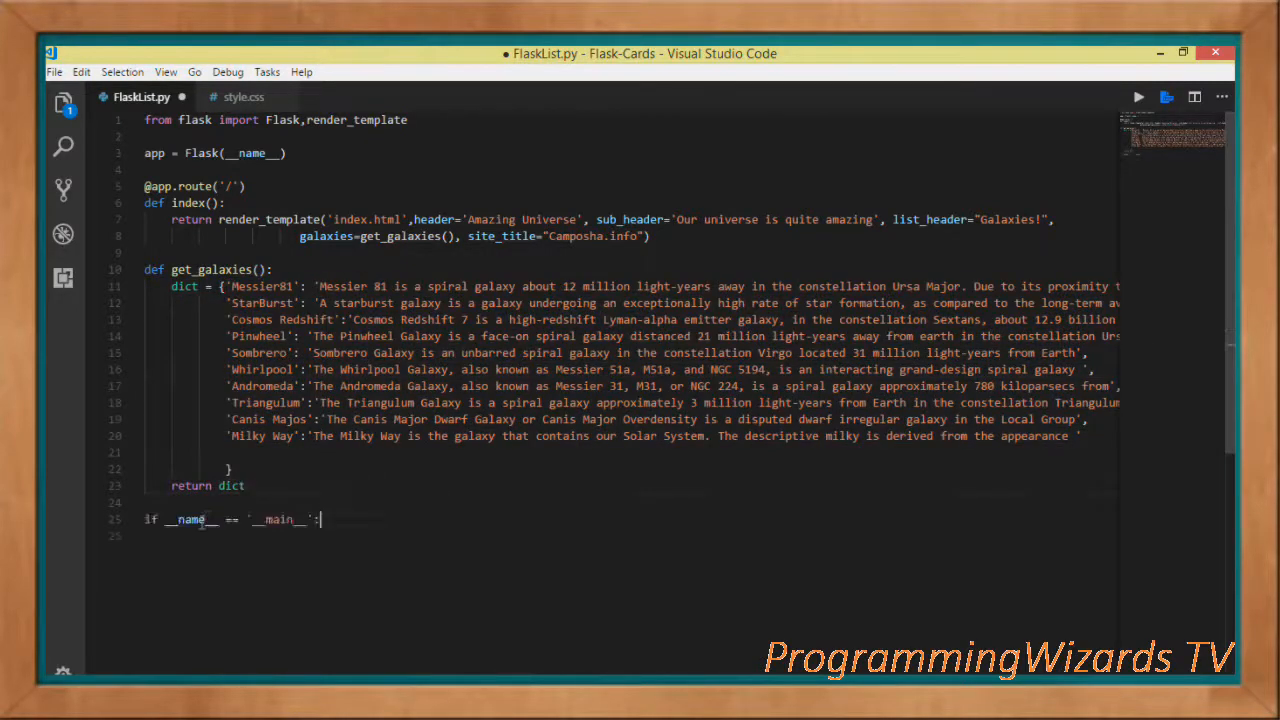
text(app.run(debug=True))
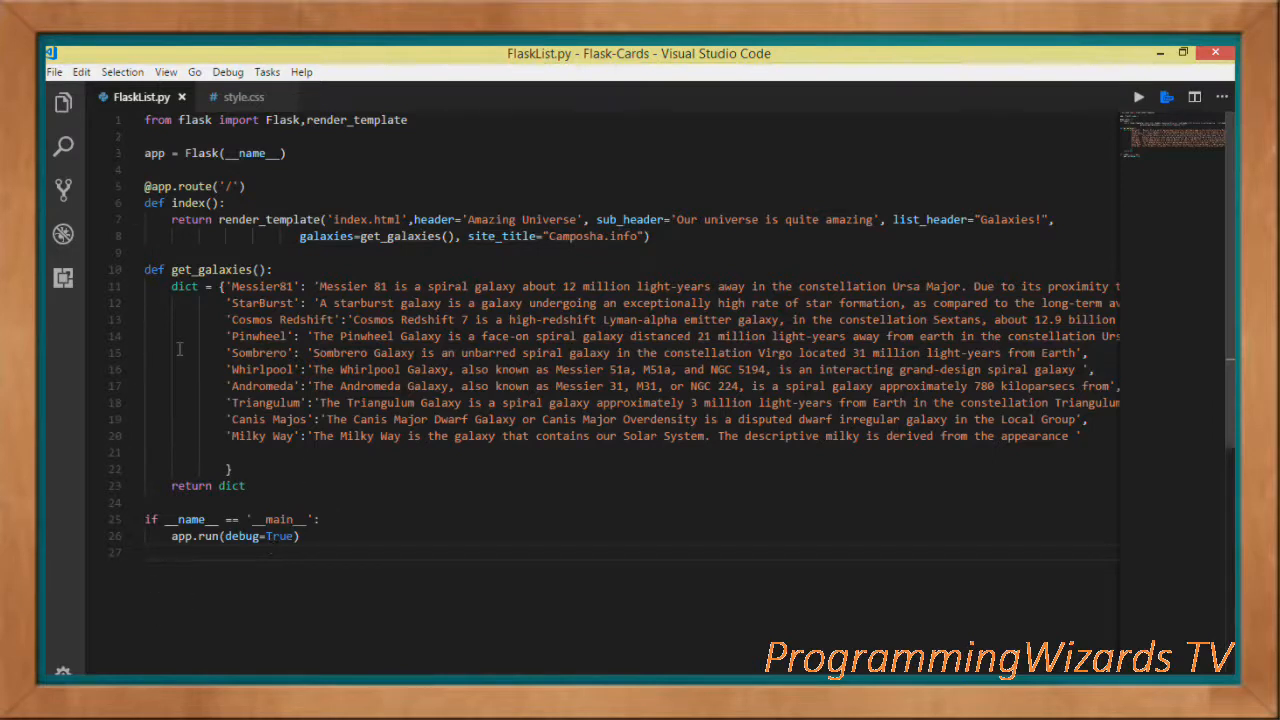
click(63, 103)
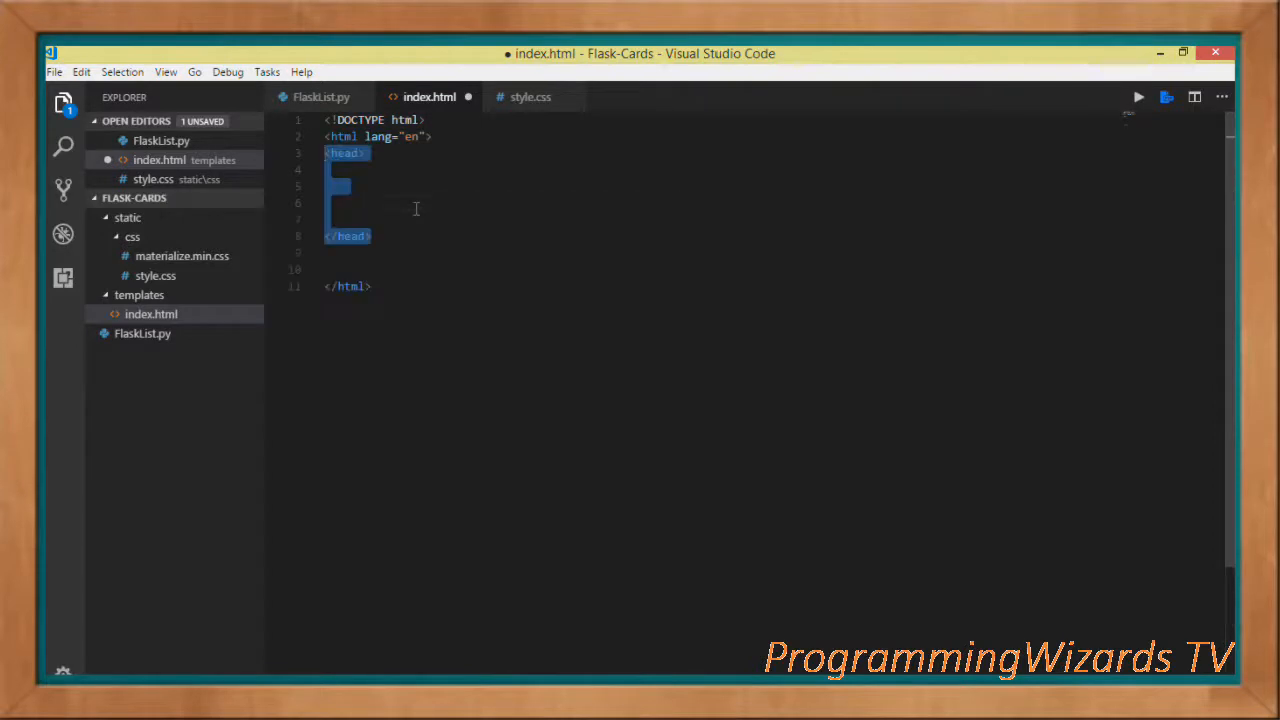
Add the body, site_title page title, url_for stylesheet links, and a NAVIGATION BAR comment
text(<body>)
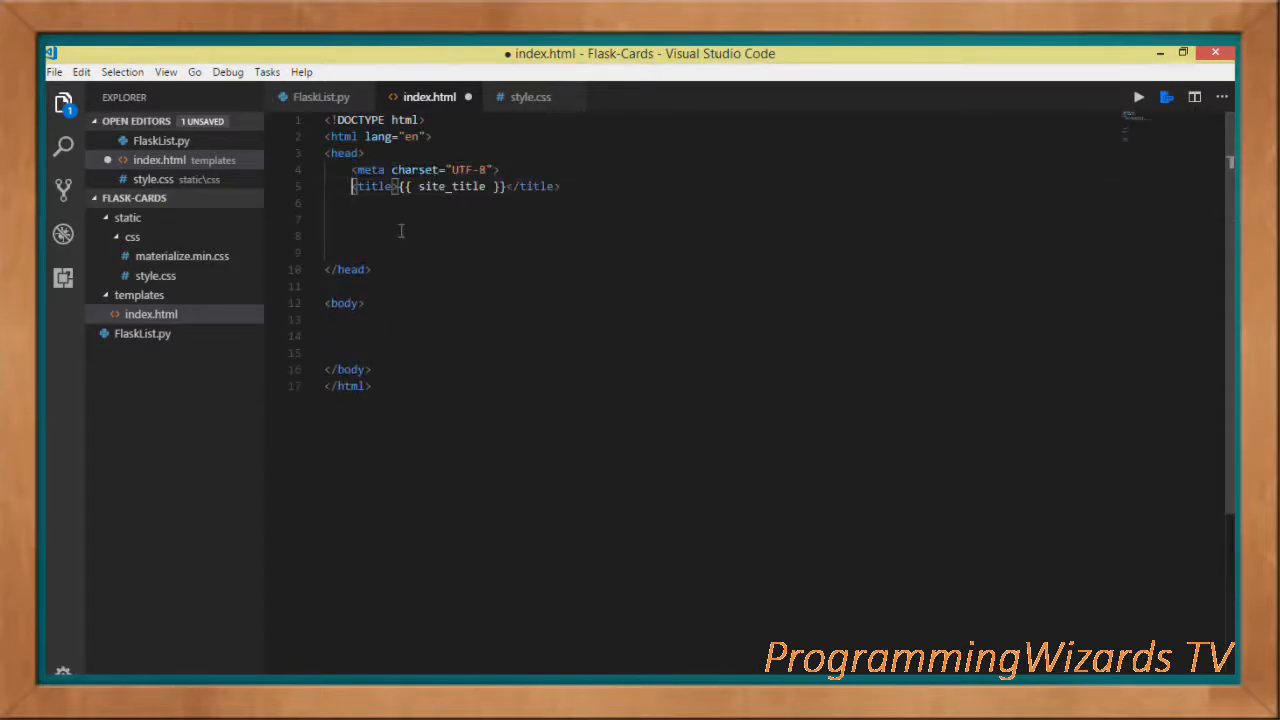
double_click(452, 186)
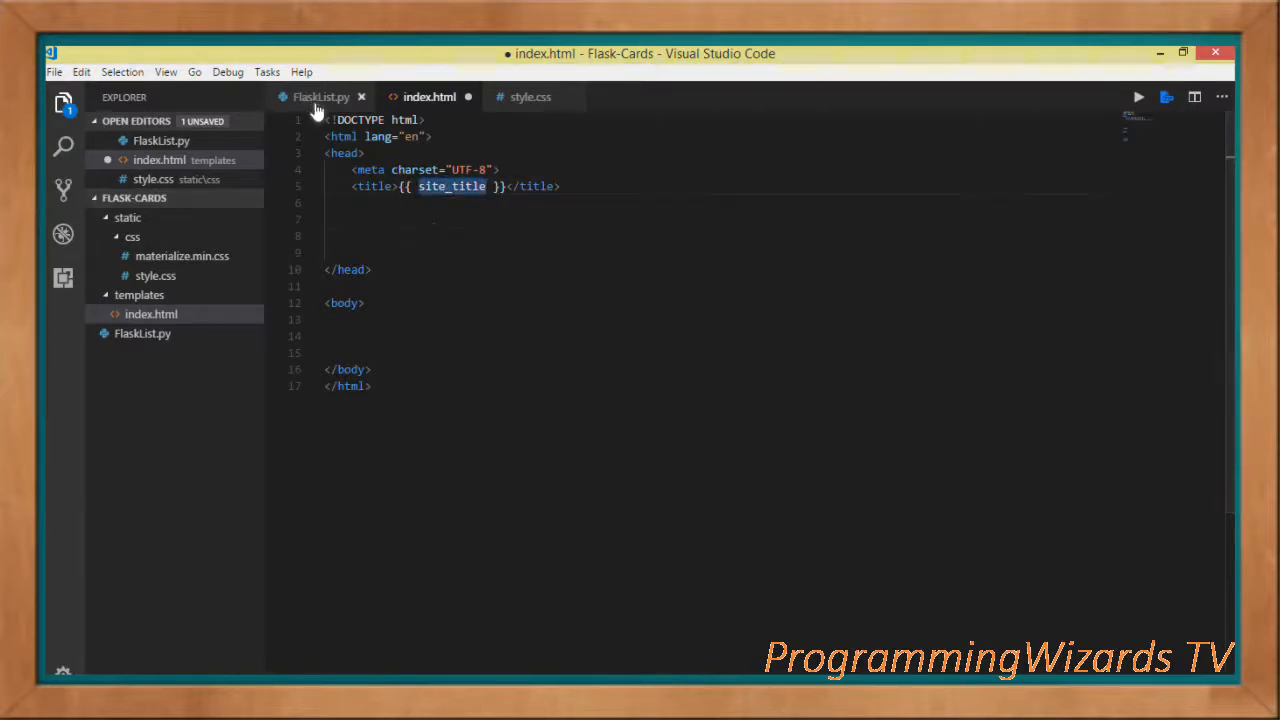
click(321, 97)
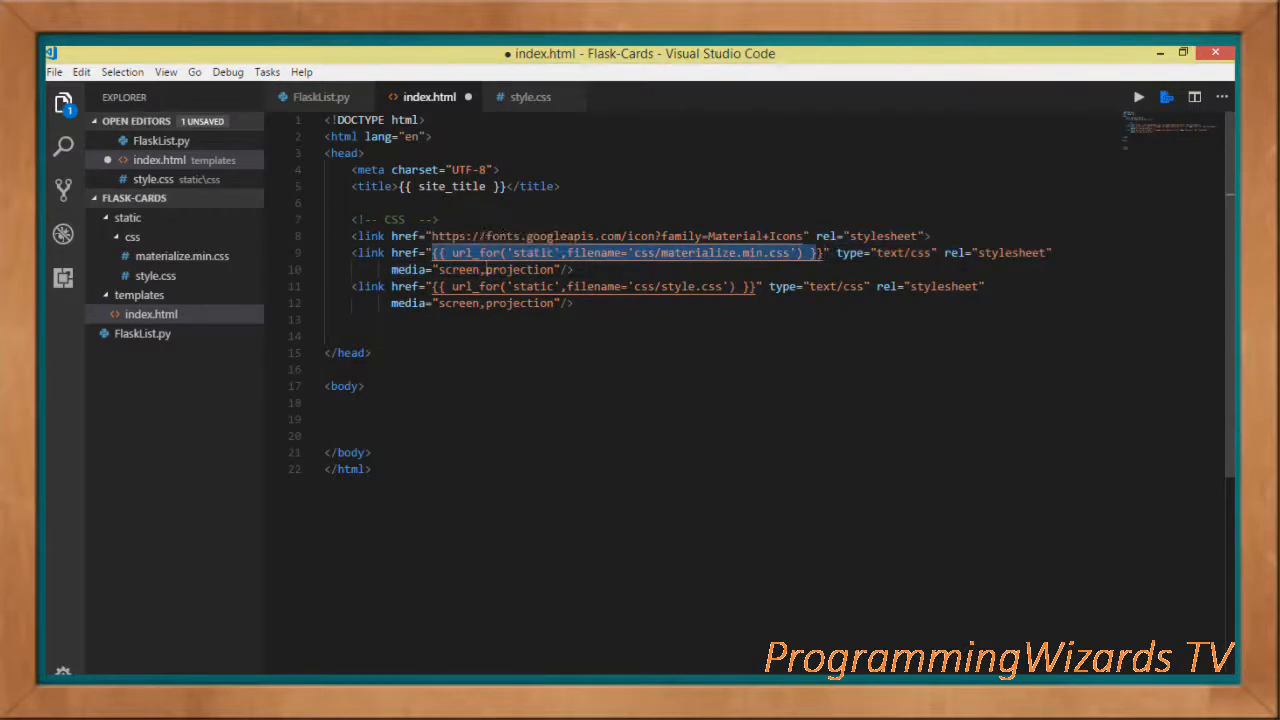
double_click(475, 252)
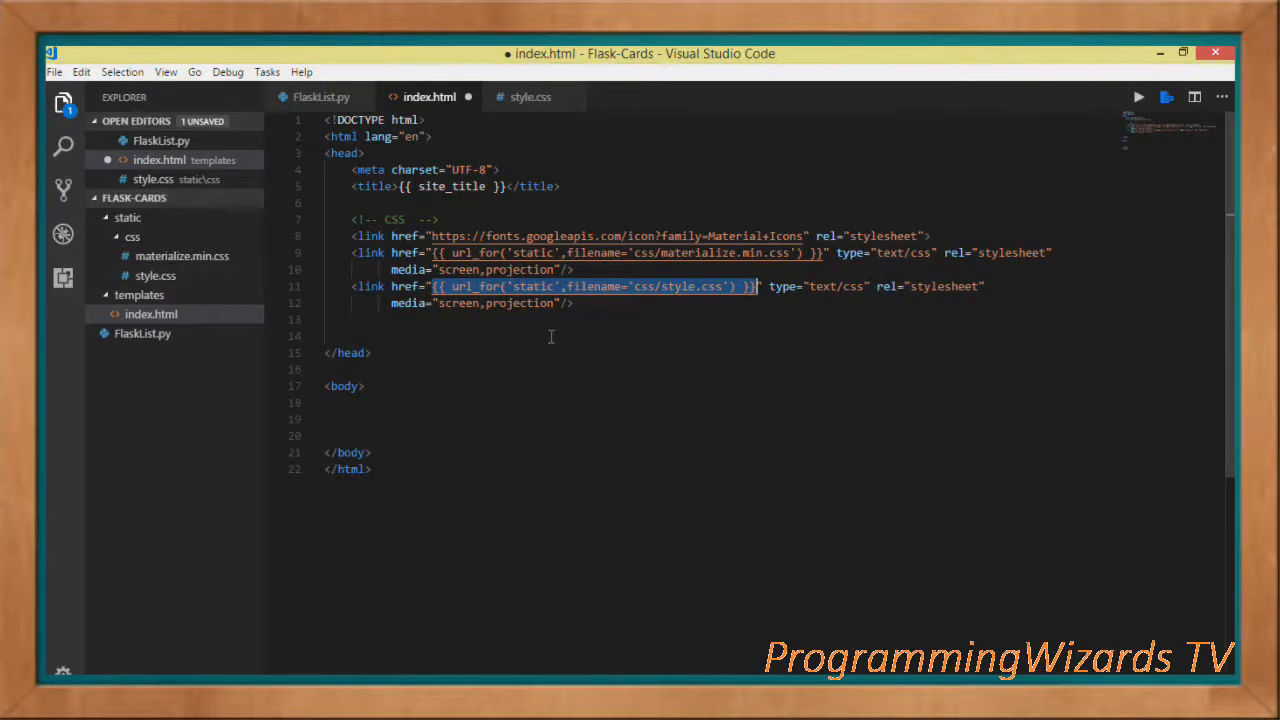
text(<!--NAVIGATION BAR-->)
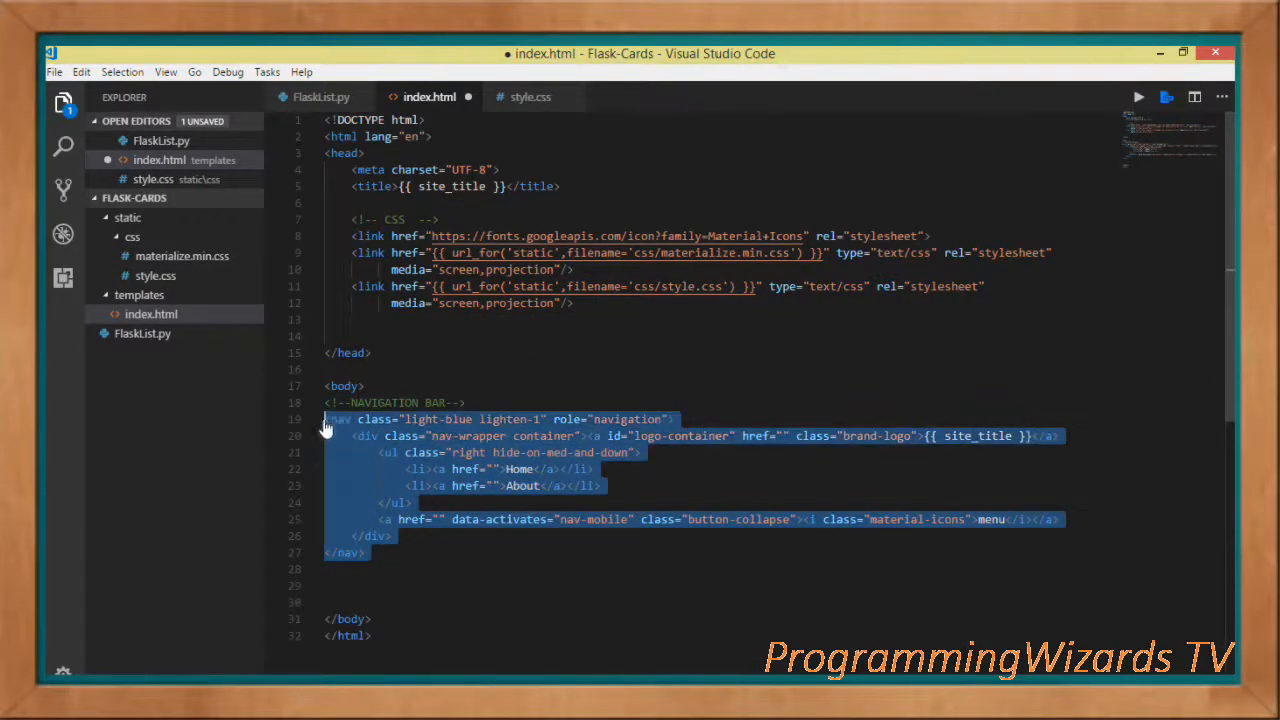
mouse_move(925, 400)
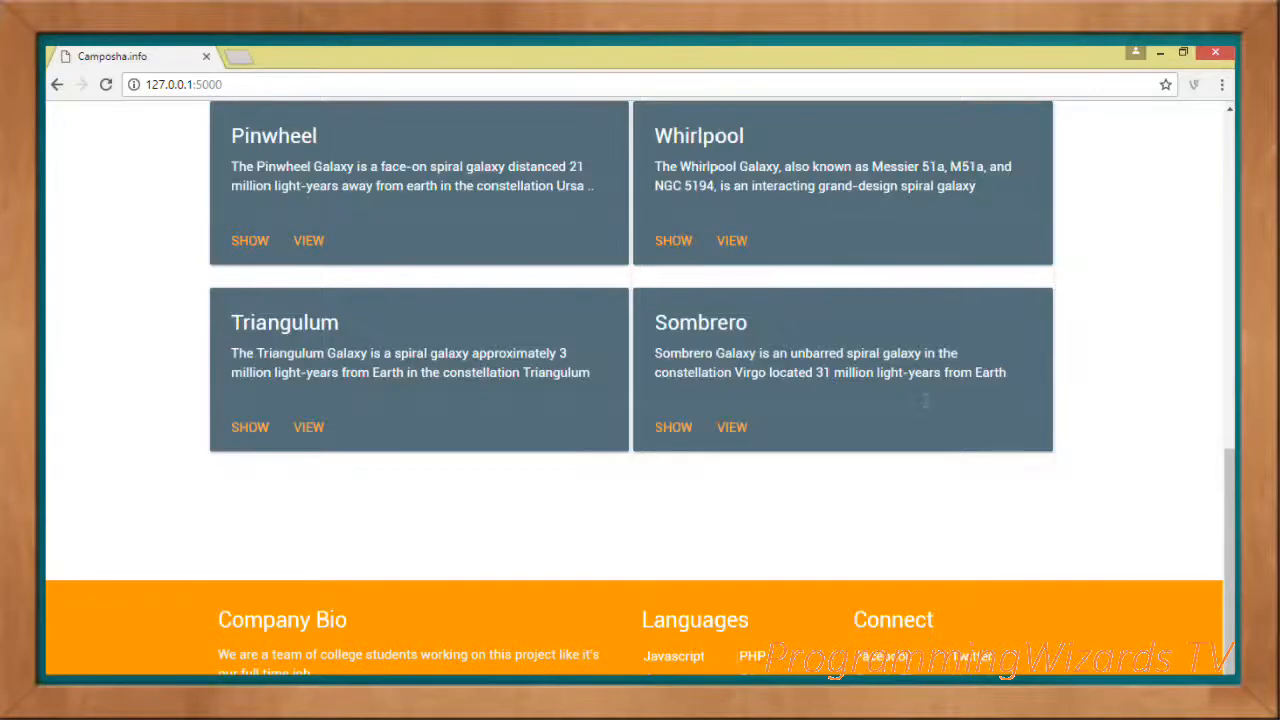
Add the light-blue nav bar with Home and About links and an orange {{ header }} h1
scroll(down, 3)
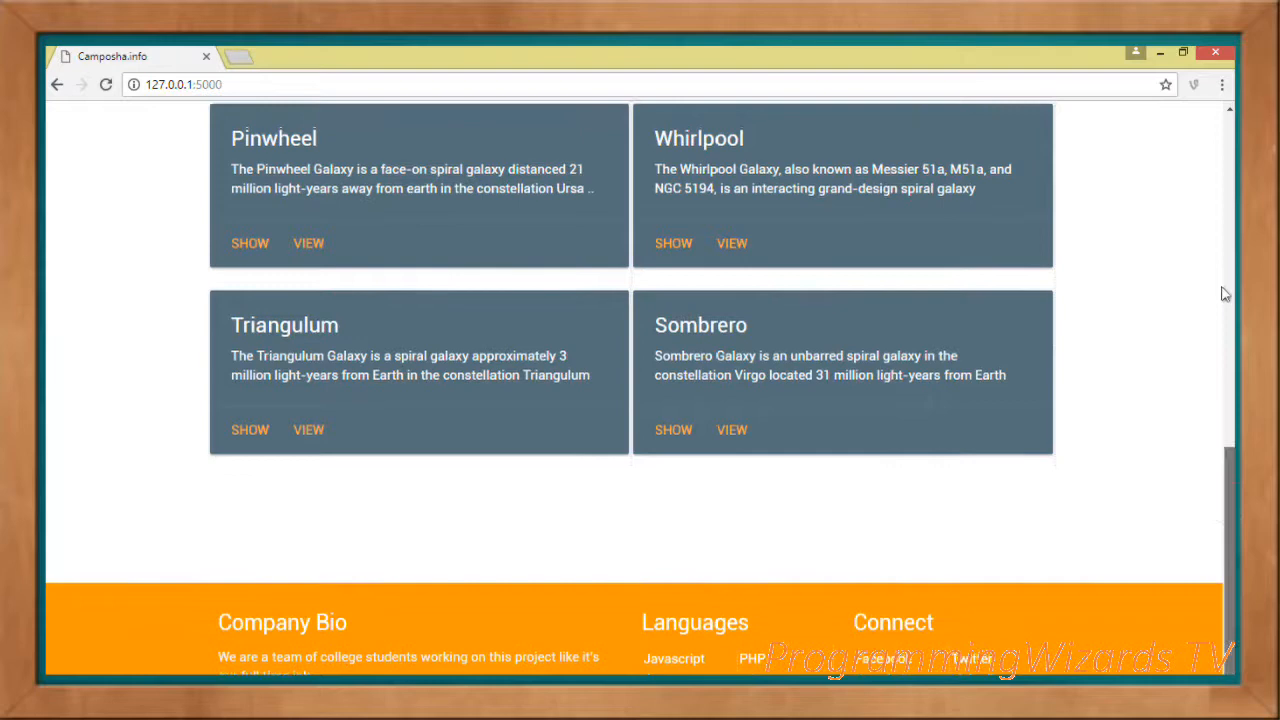
key(alt+tab)
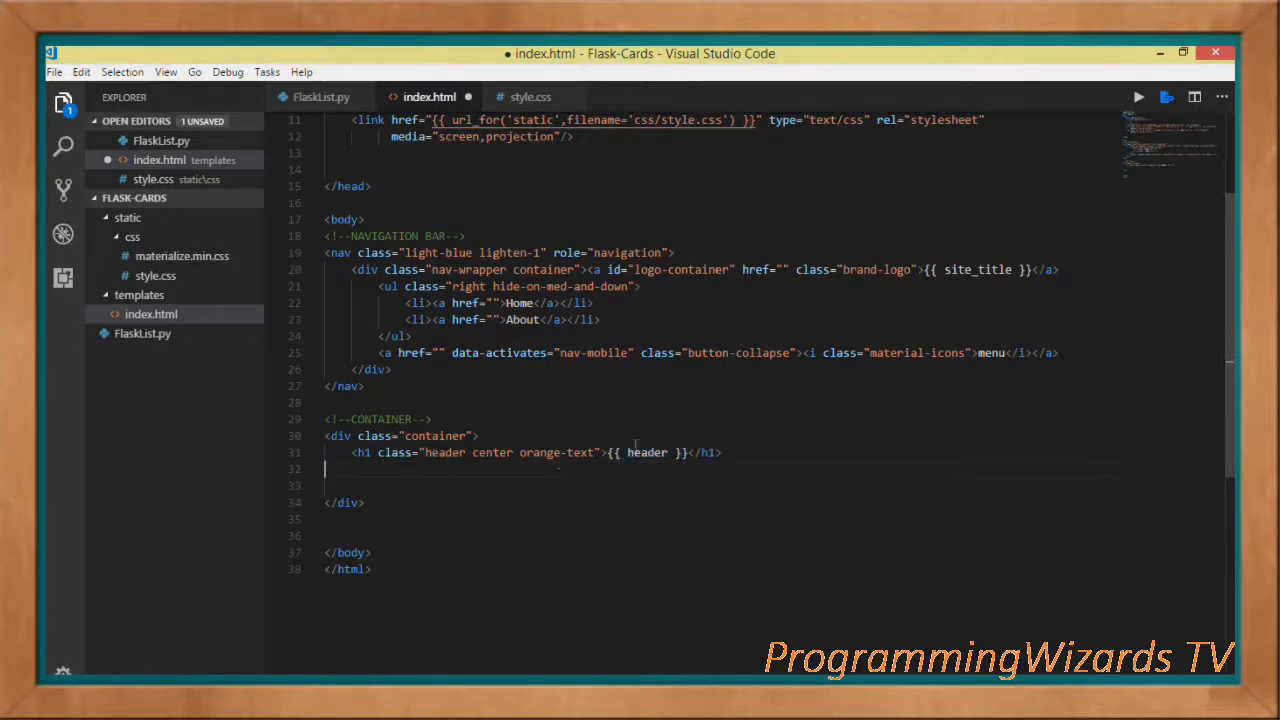
Add the light-blue h4 {{ sub_header }} line and a galaxies loop creating card divs
text(<h4 class="center light-blue-text">{{ sub_header }}</h4>)
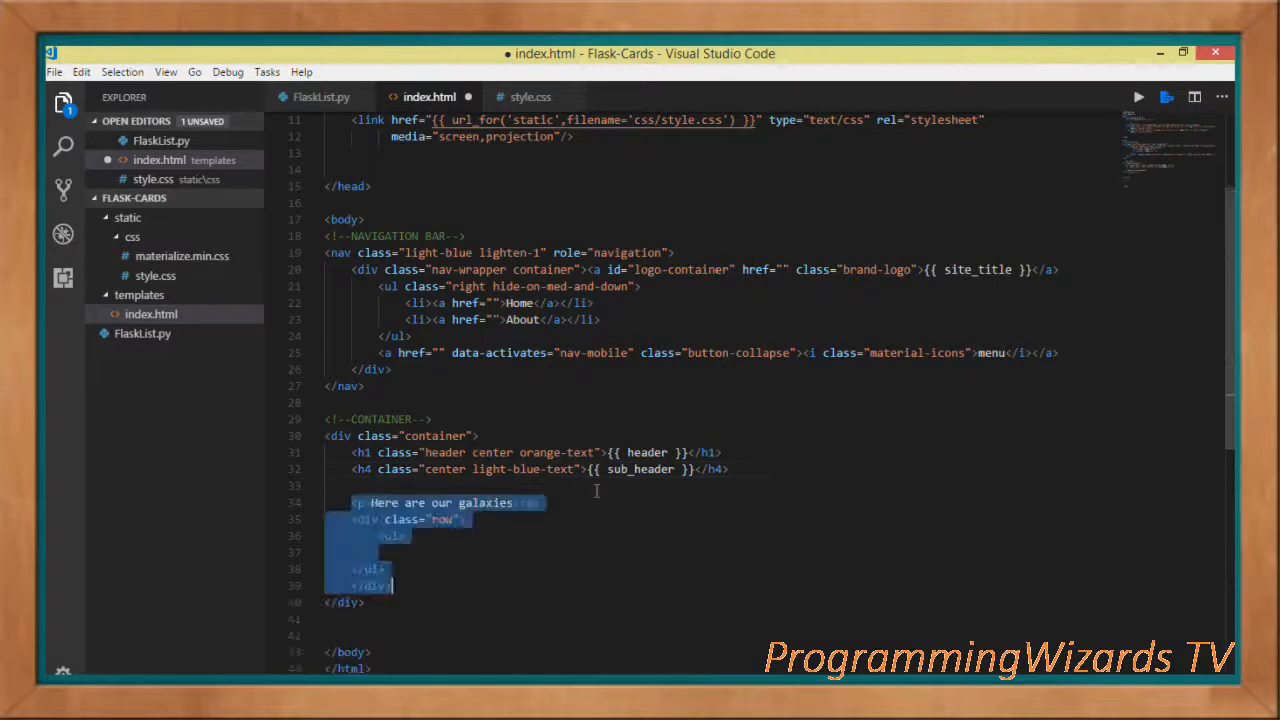
click(483, 553)
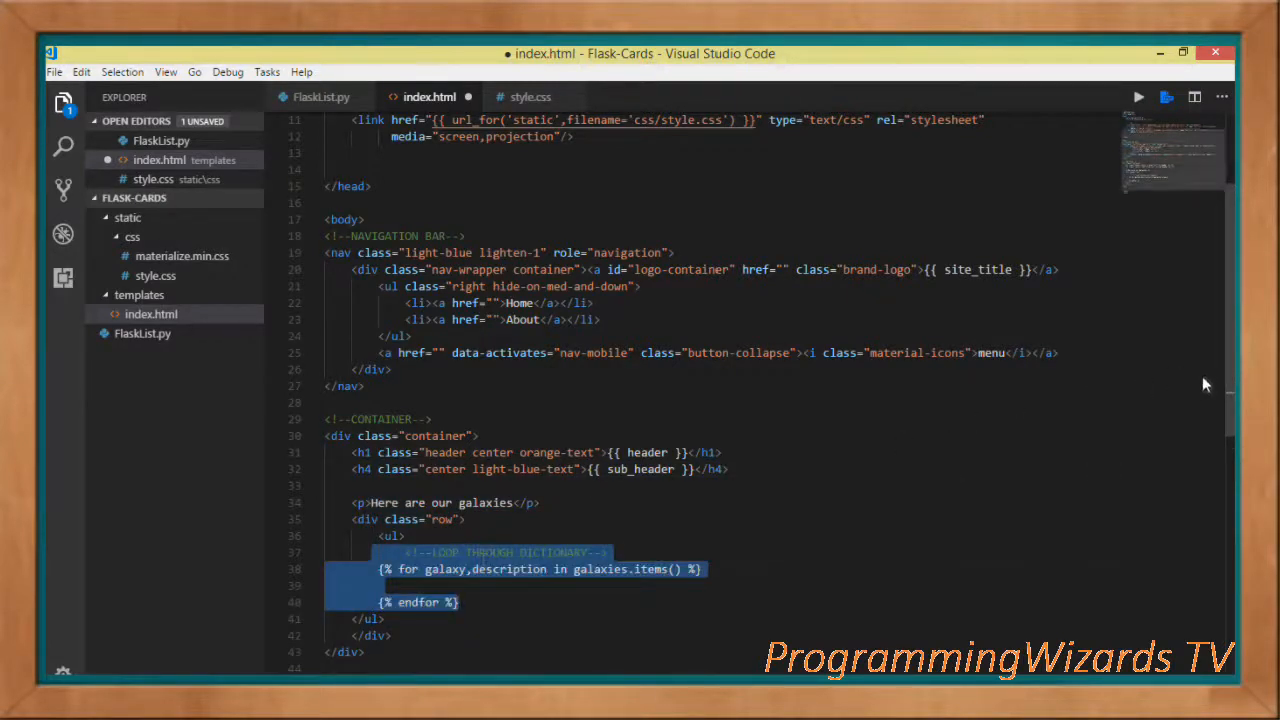
scroll(down, 3)
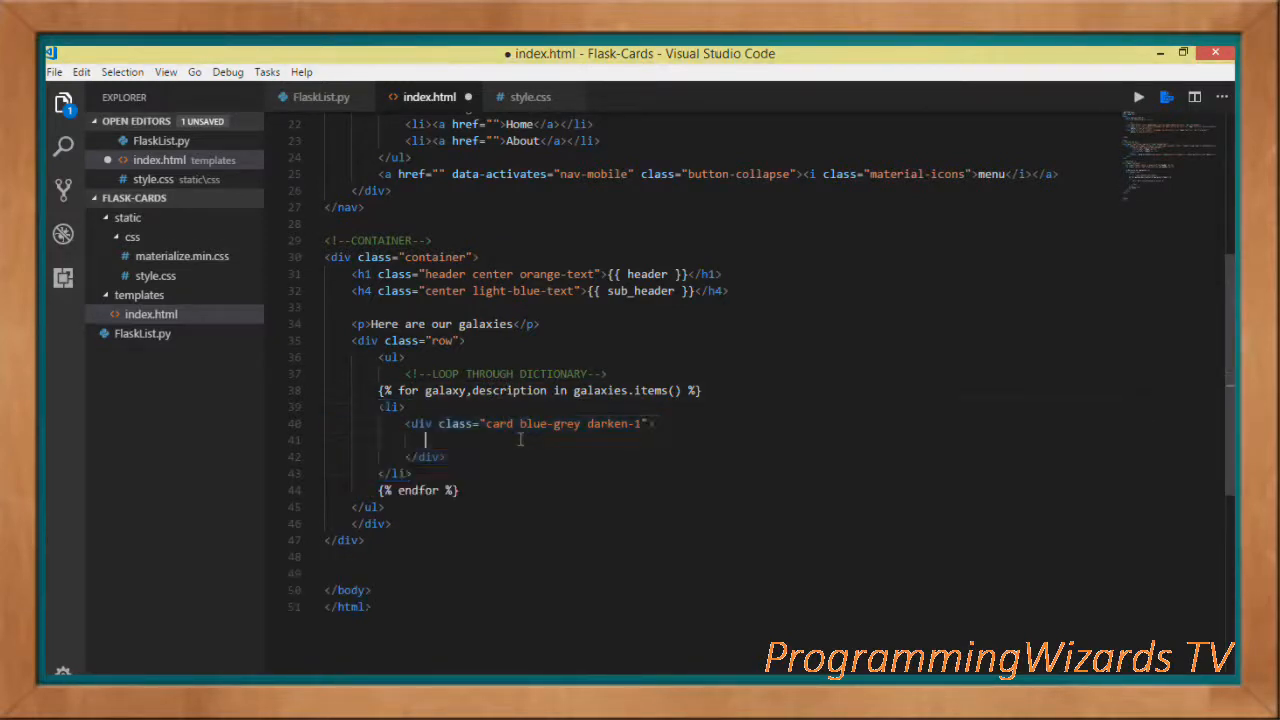
Add a white-text card-content div with a {{galaxy}} card-title span and {{description}}
text(<div class="card-content white-text">)
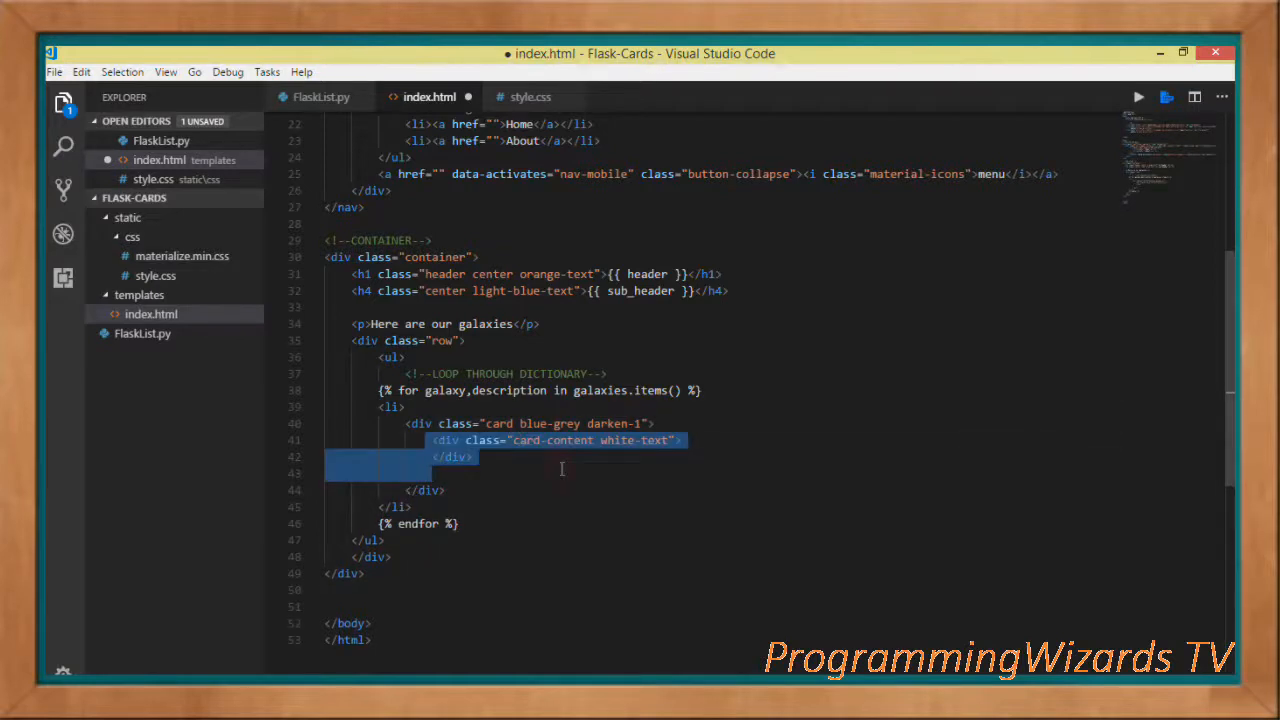
text(<span class="card-title">{{galaxy}}</span>)
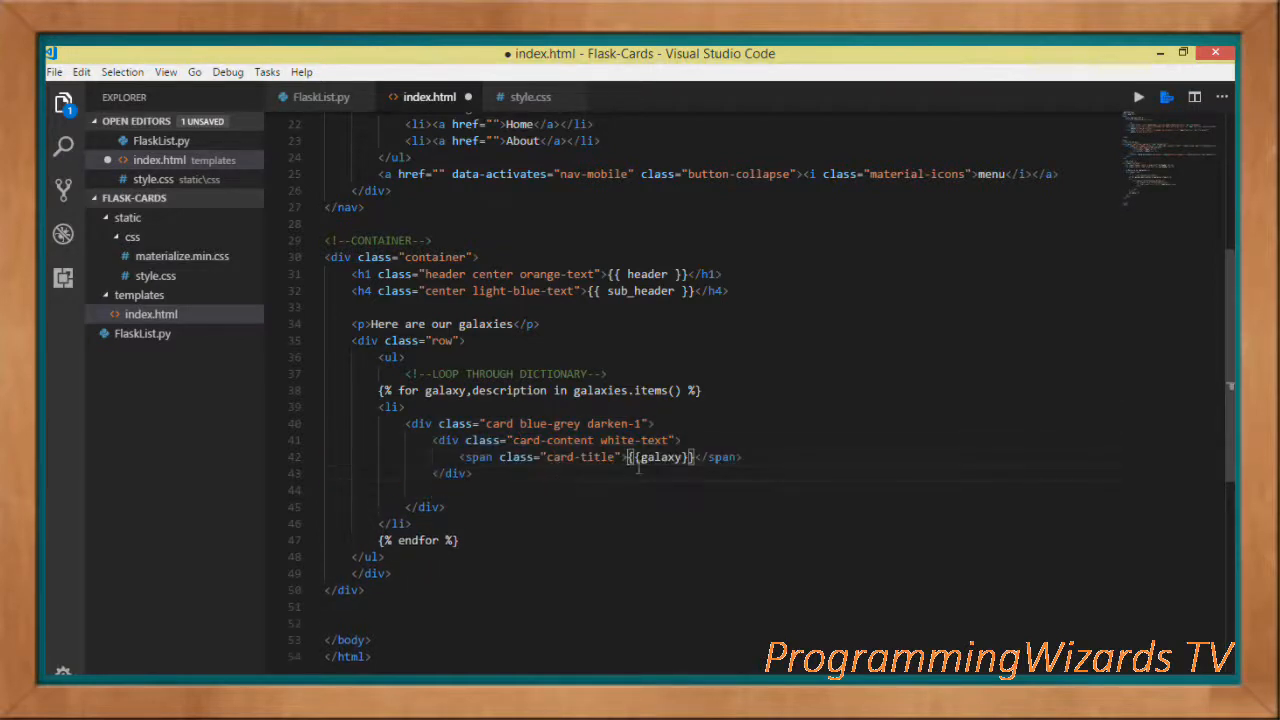
double_click(660, 457)
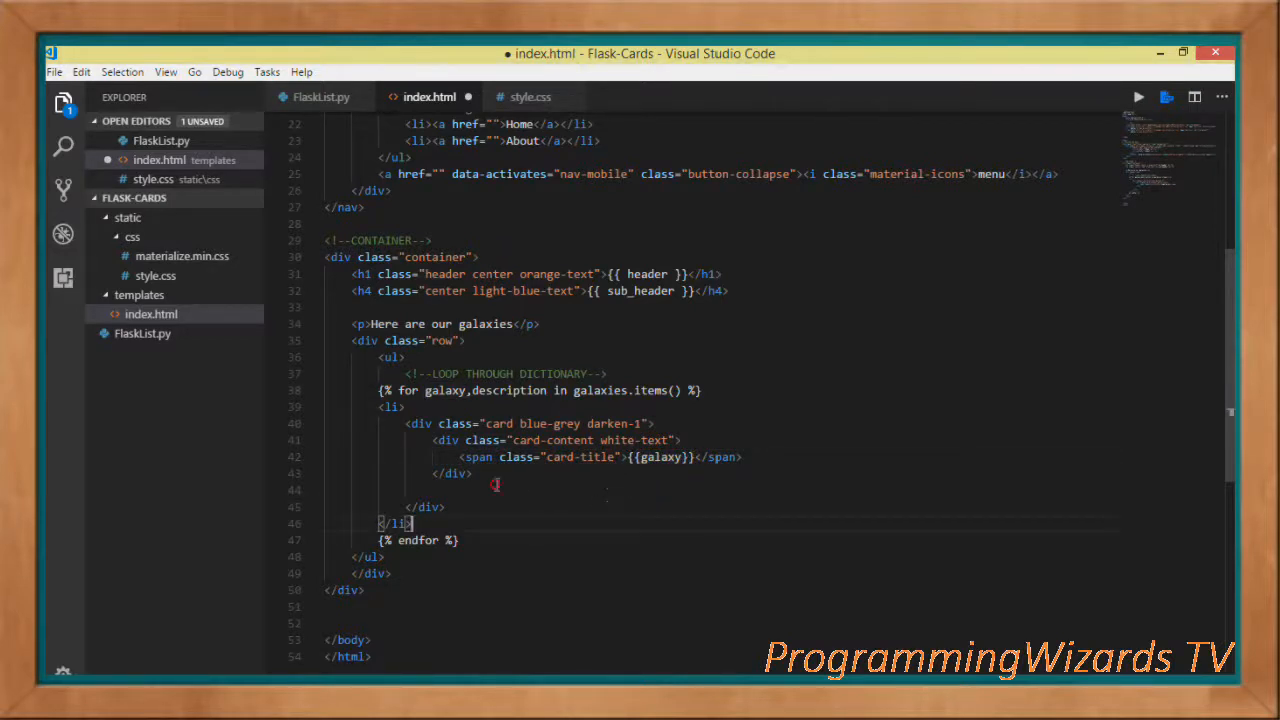
text({{description}})
text(<div class="card-action">)
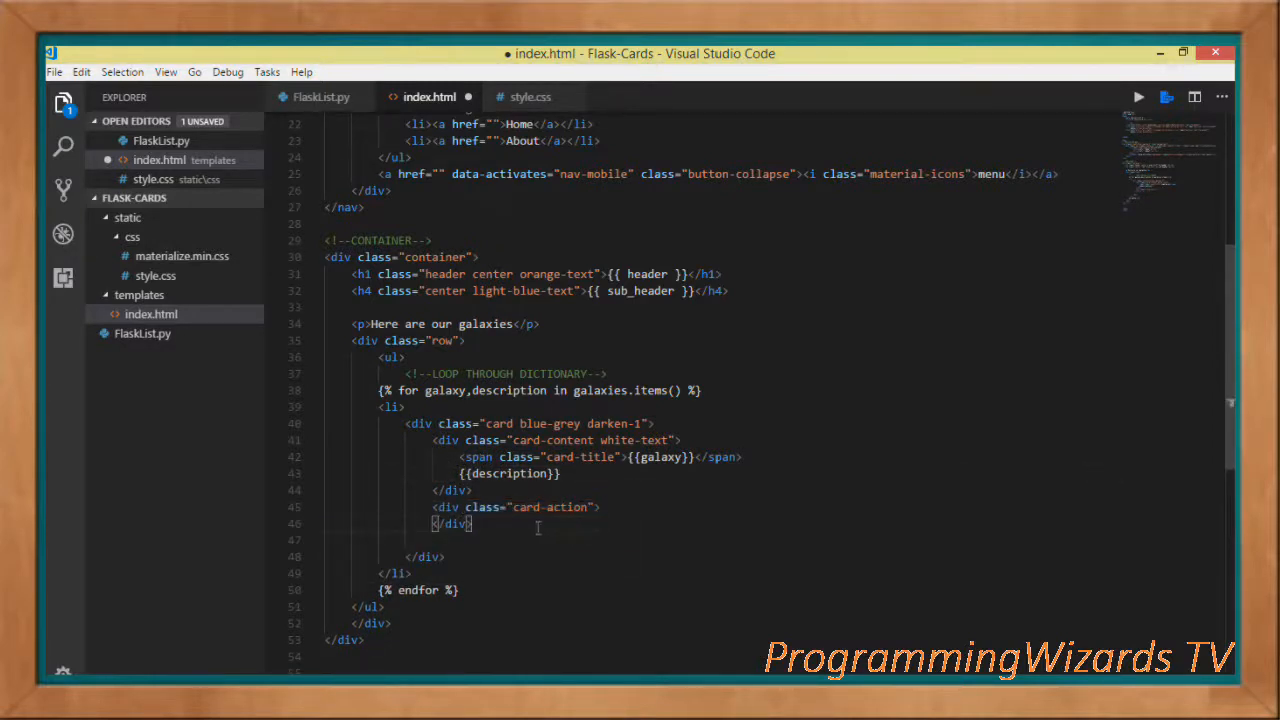
Add Show and View links alerting '{{galaxy}}' and '{{description}}' on click
text(<a onclick="alert('{{galaxy}}');">Show</a>)
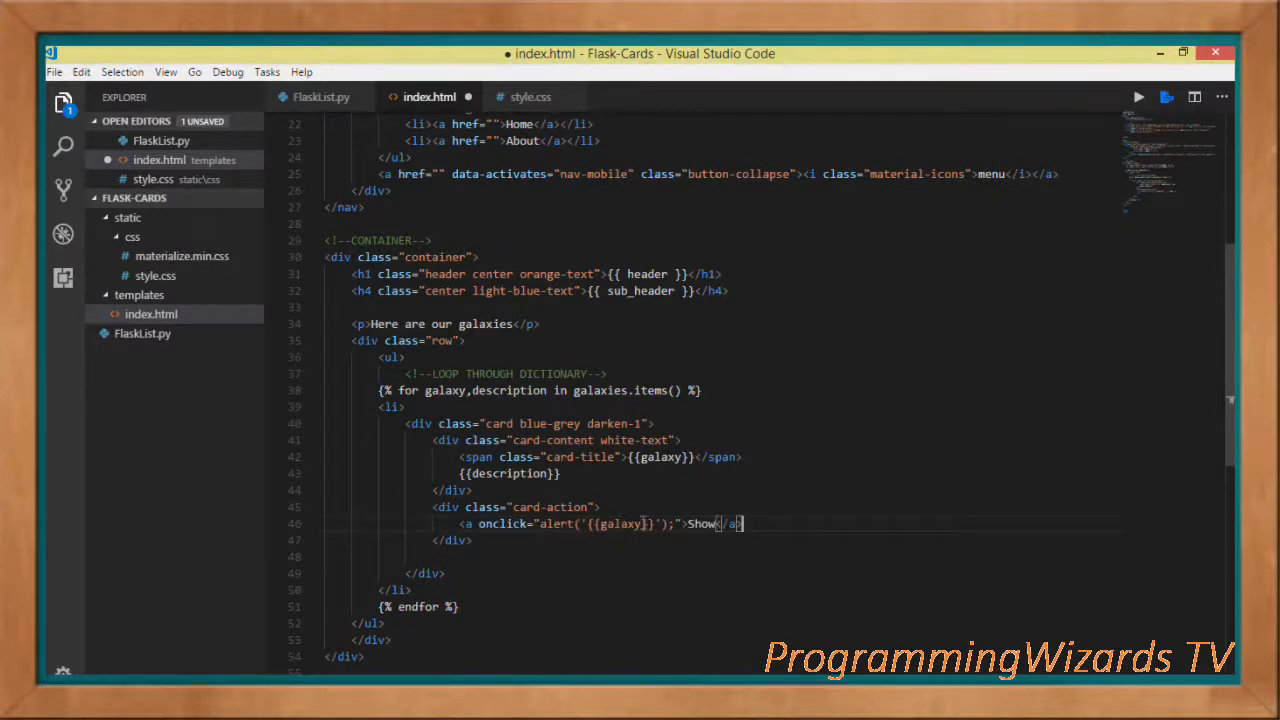
double_click(620, 523)
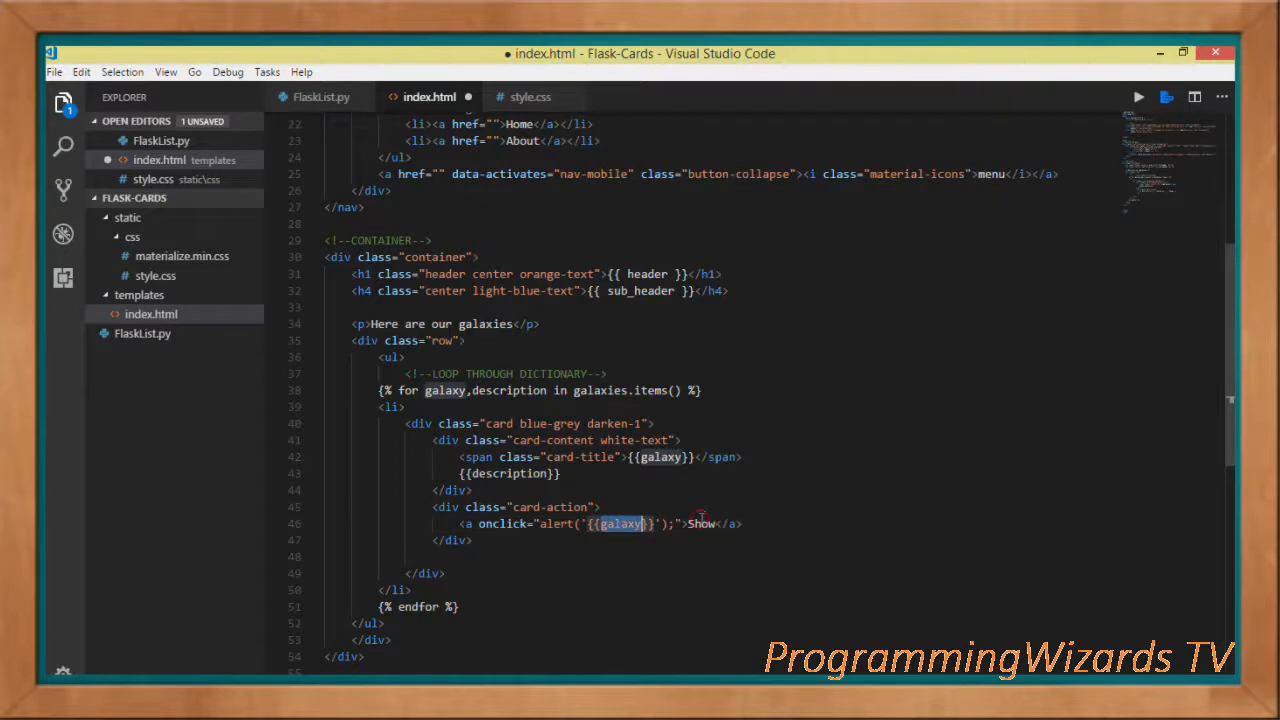
text(<a onclick="alert('{{description}}');">View</a>)
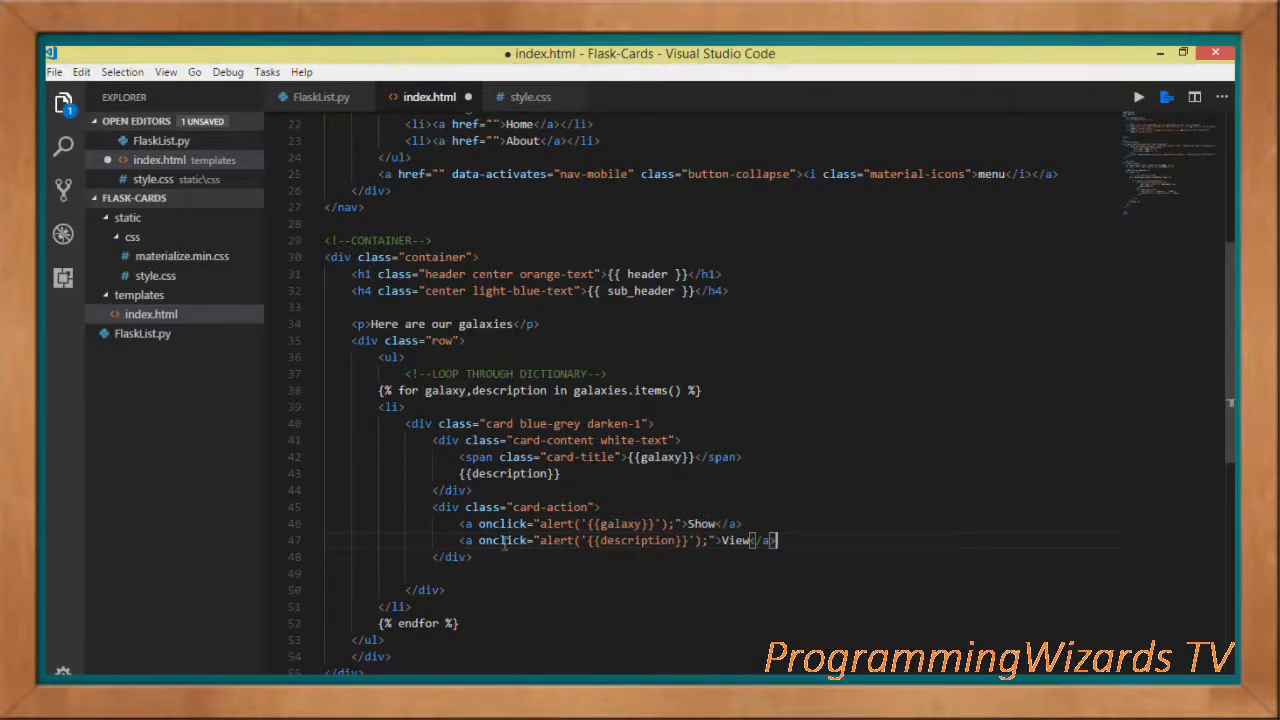
double_click(503, 540)
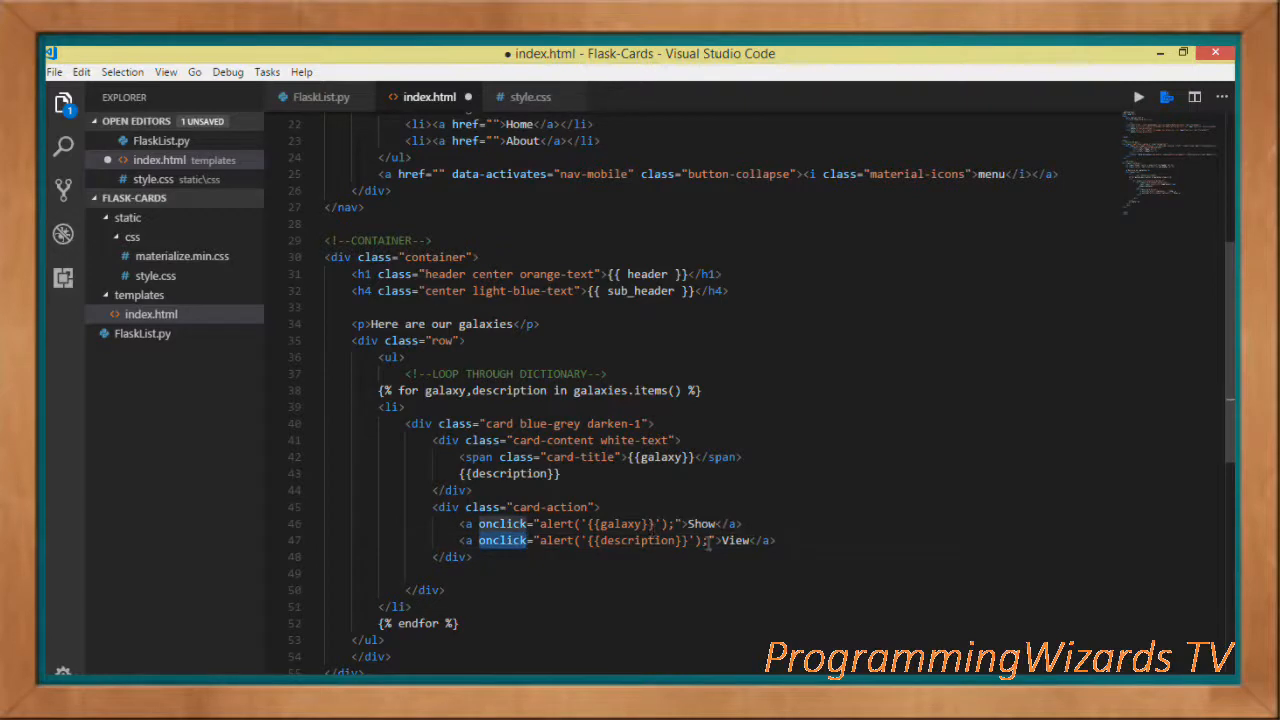
double_click(735, 540)
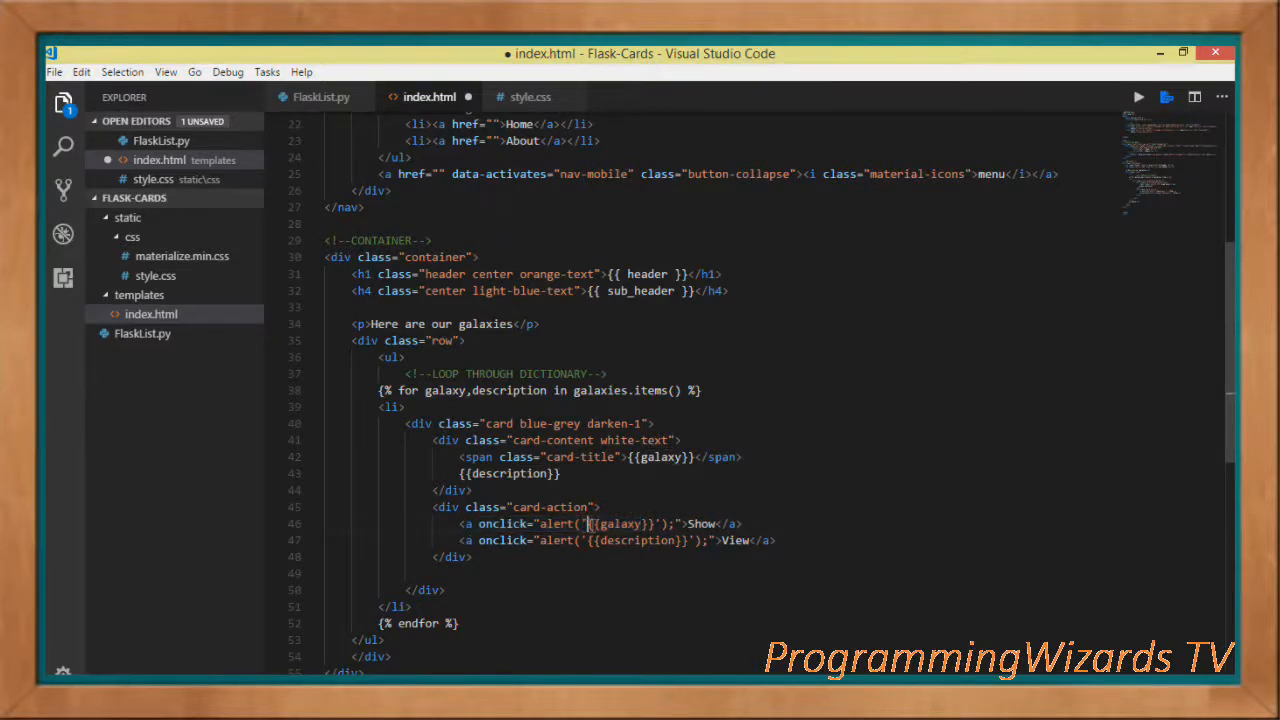
double_click(622, 523)
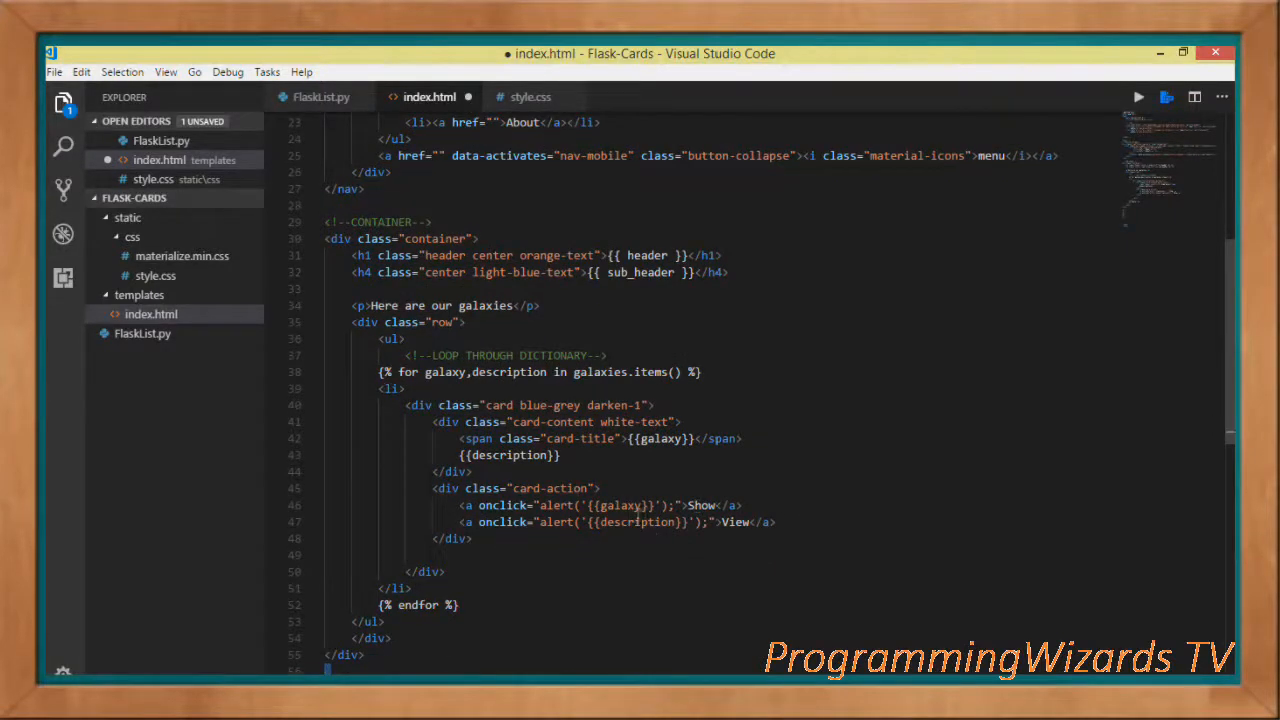
Review the card markup, scroll down to the orange footer, and save index.html
double_click(619, 505)
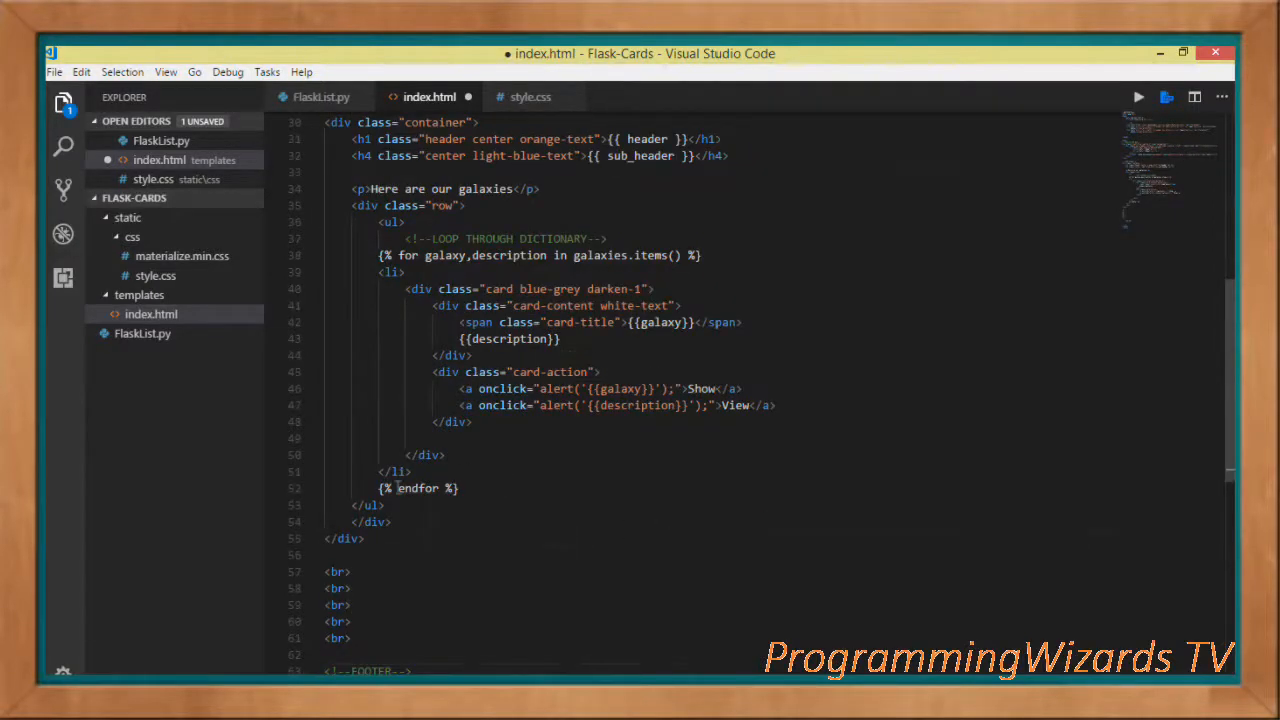
double_click(418, 488)
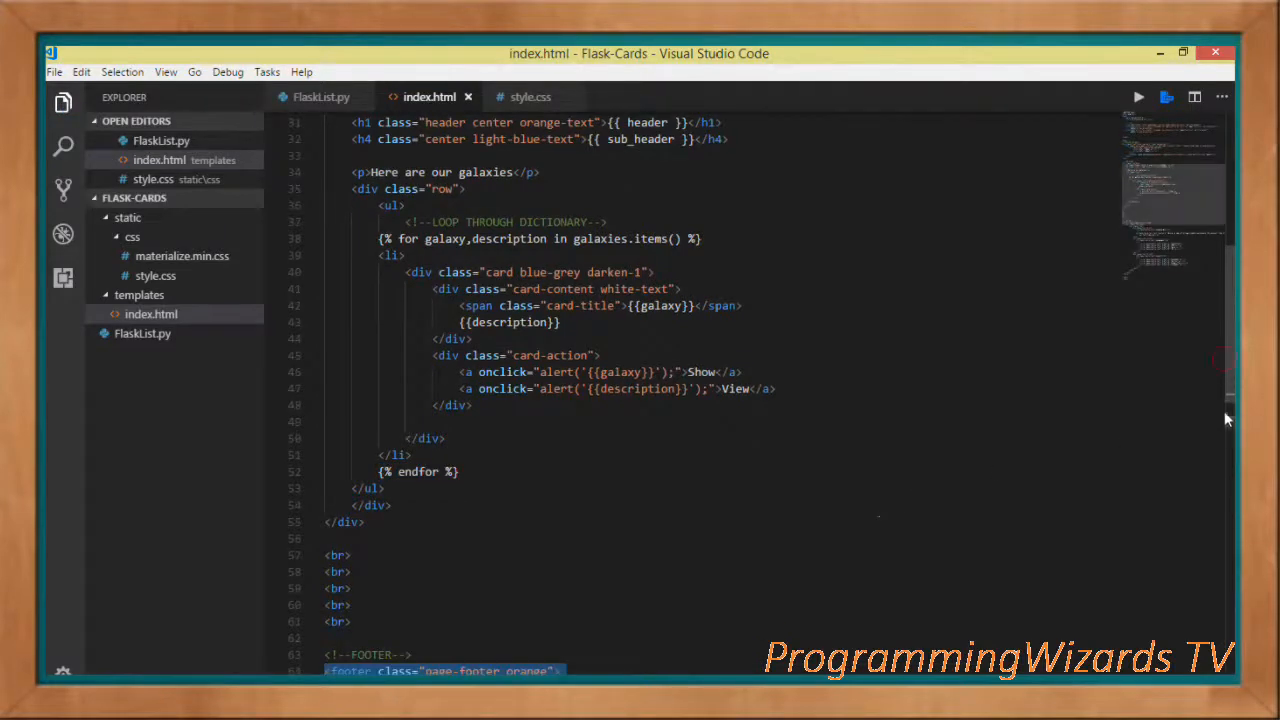
scroll(down, 3)
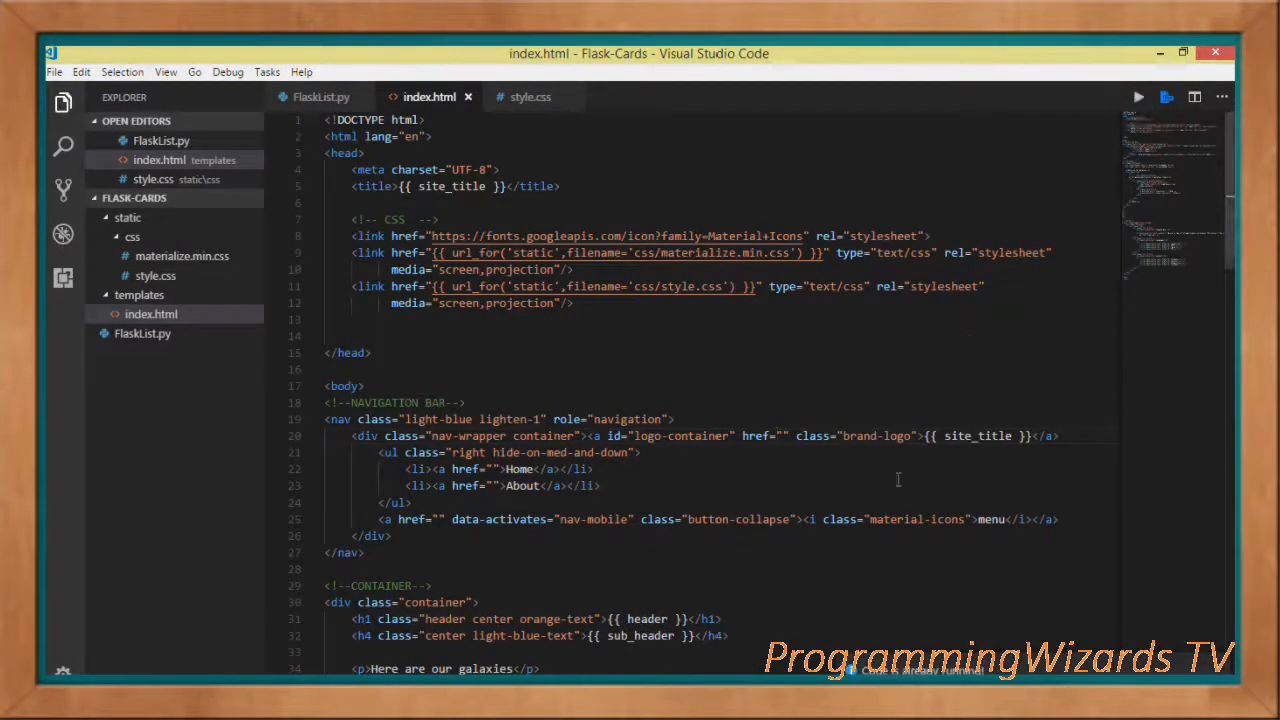
Run FlaskList.py to serve the Amazing Universe galaxy cards at 127.0.0.1:5000
click(320, 97)
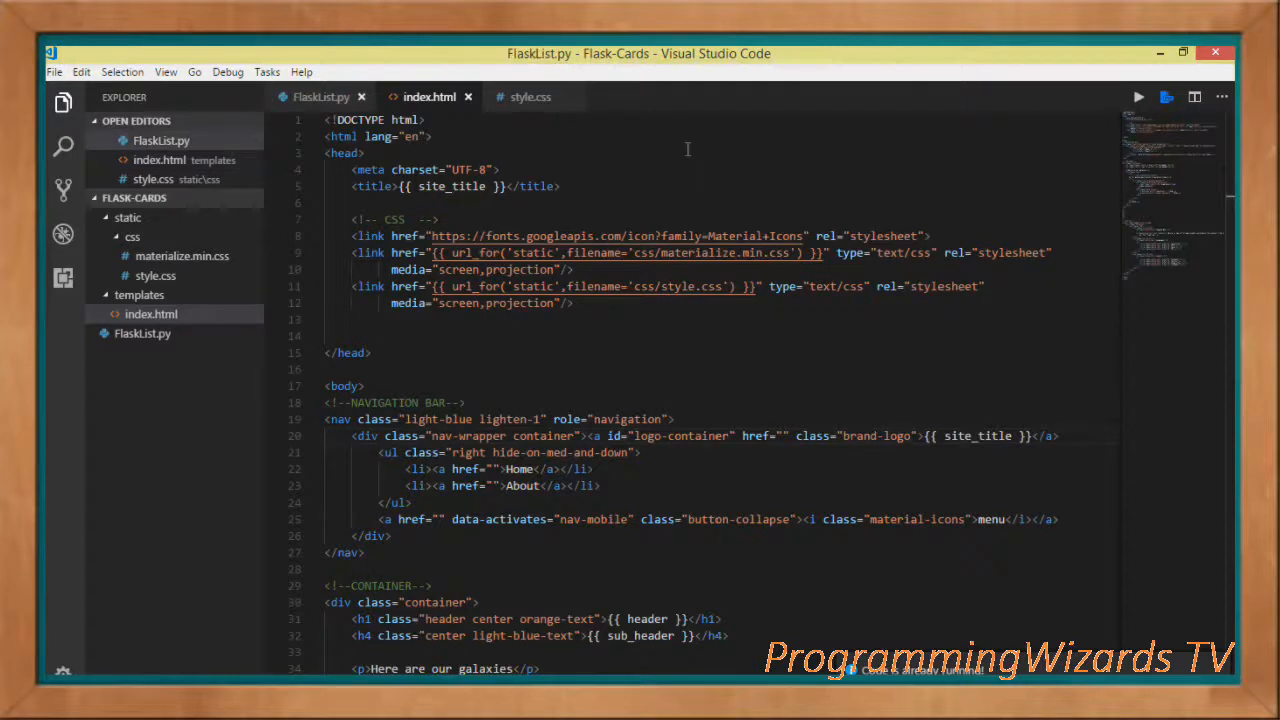
click(320, 97)
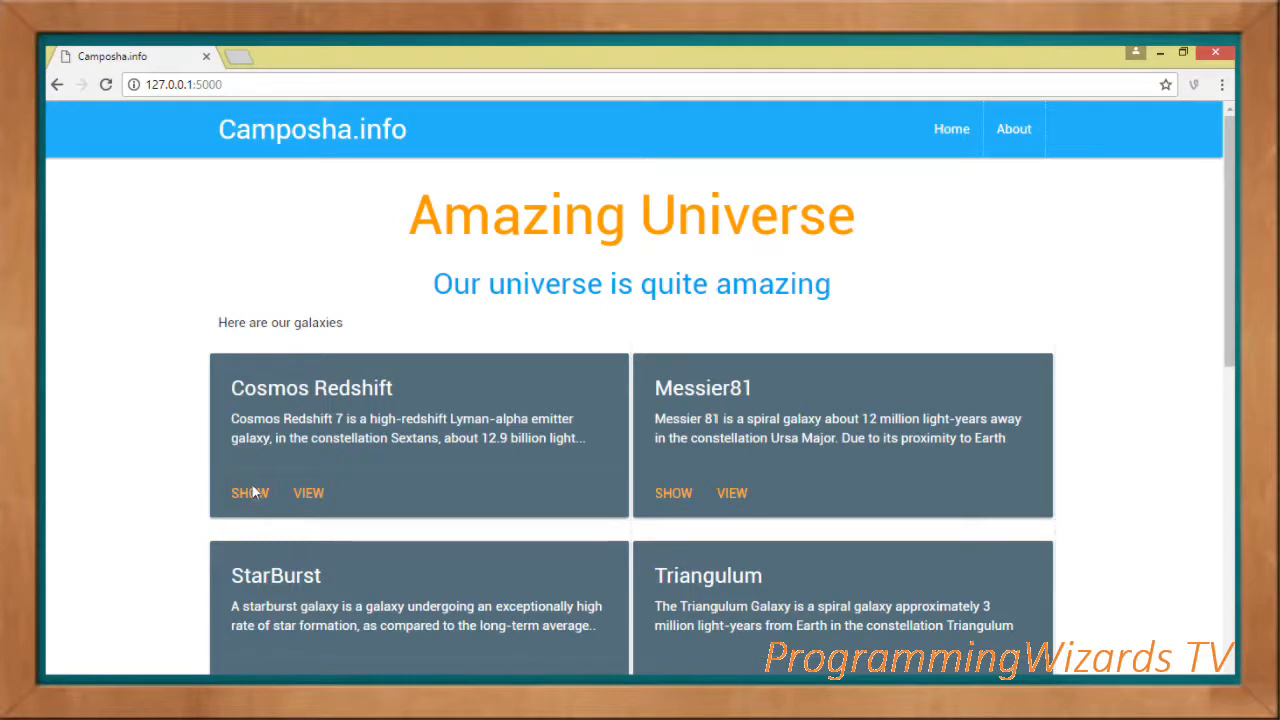
click(248, 492)
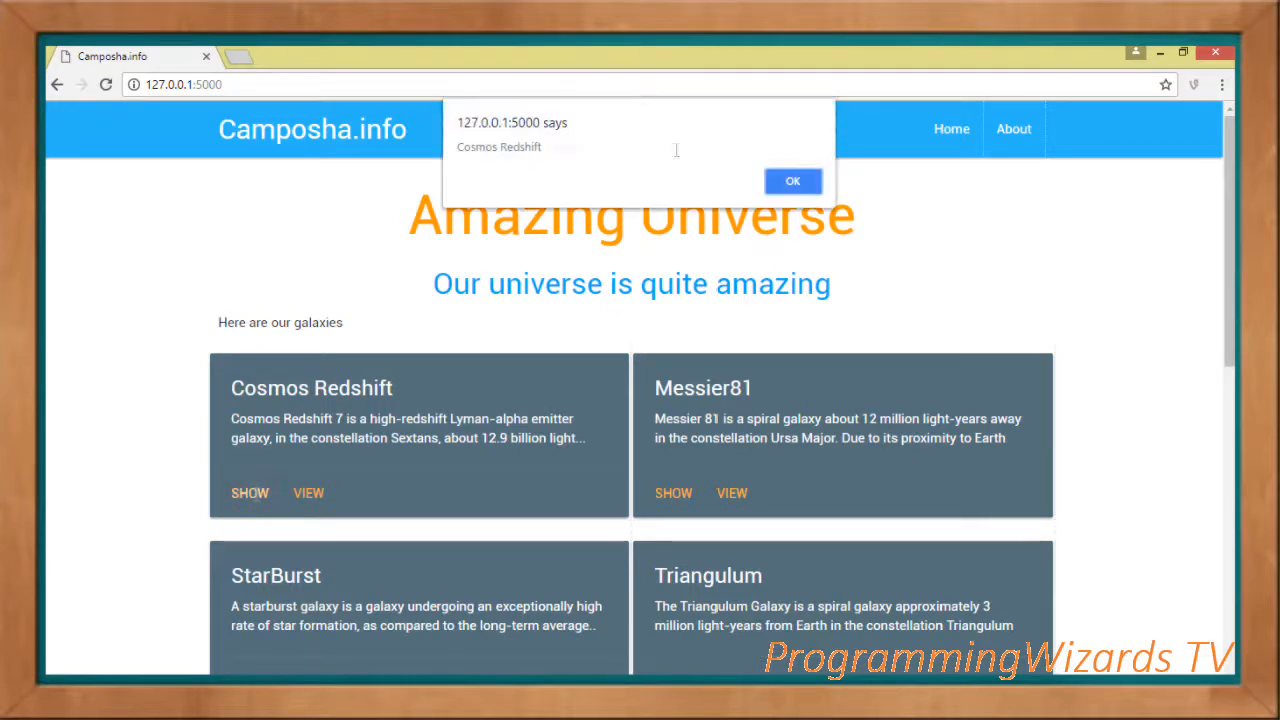
click(792, 181)
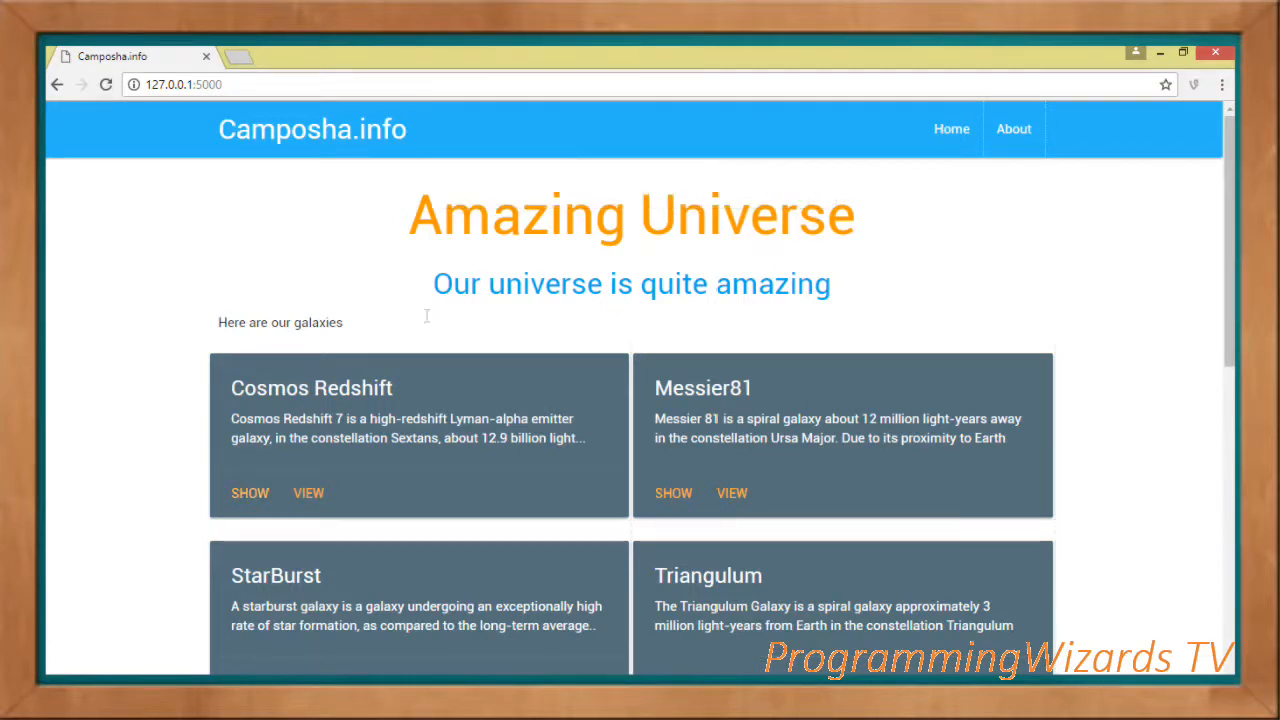
click(250, 492)
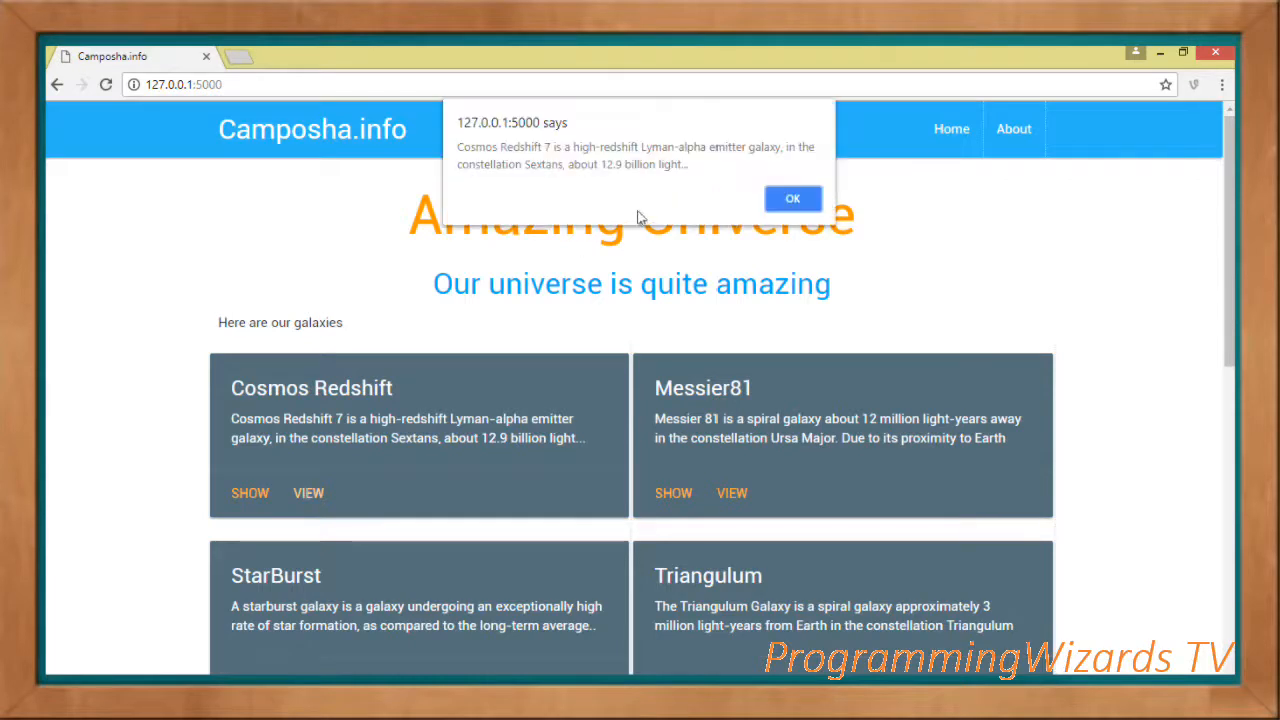
click(792, 198)
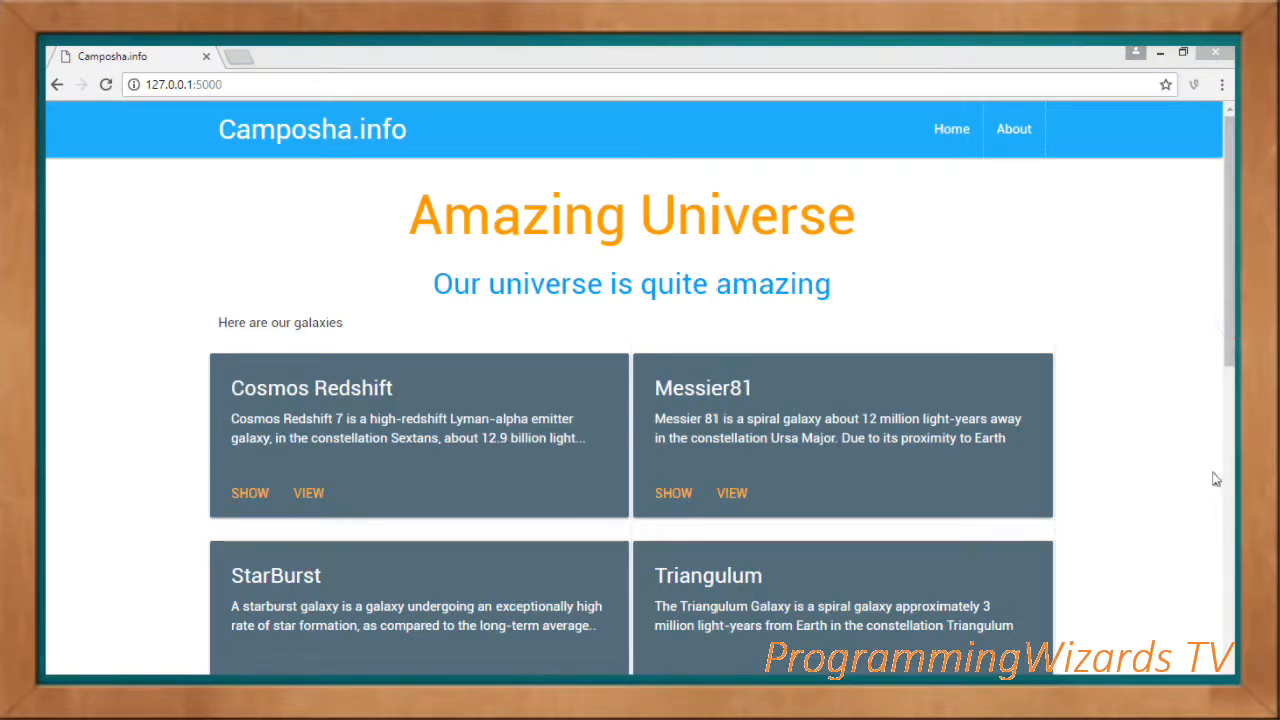
scroll(down, 3)
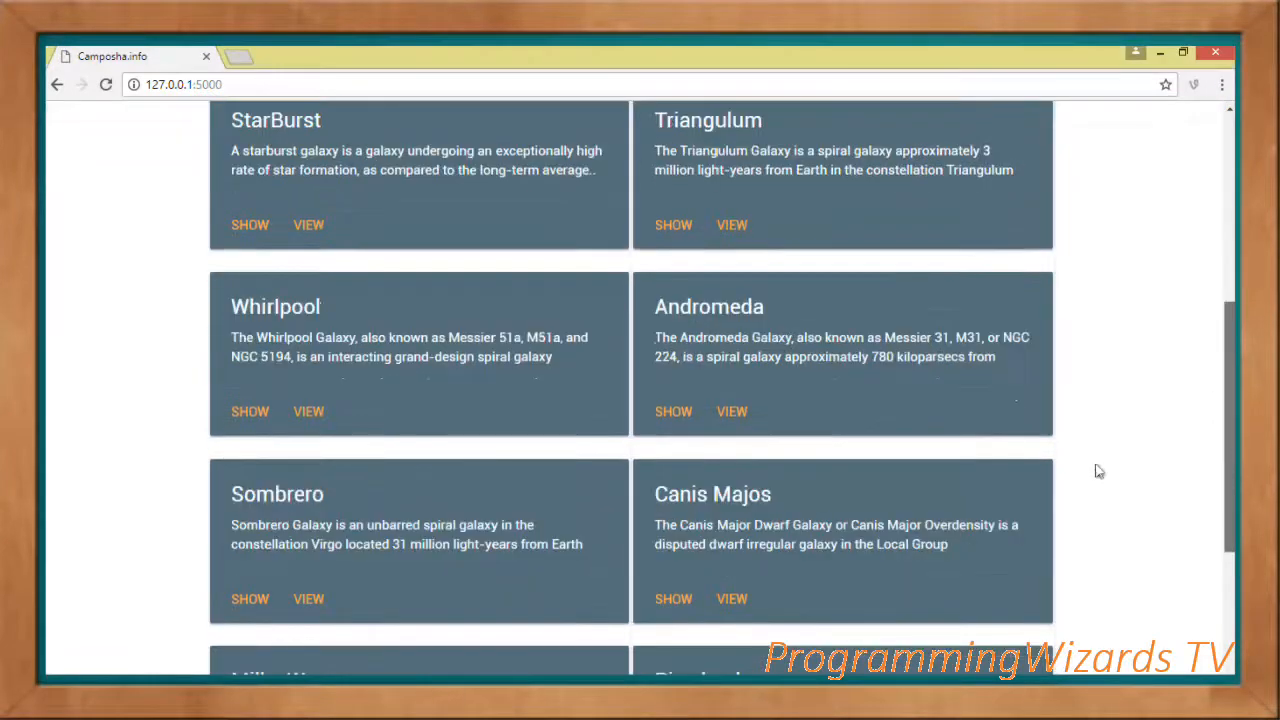
click(673, 411)
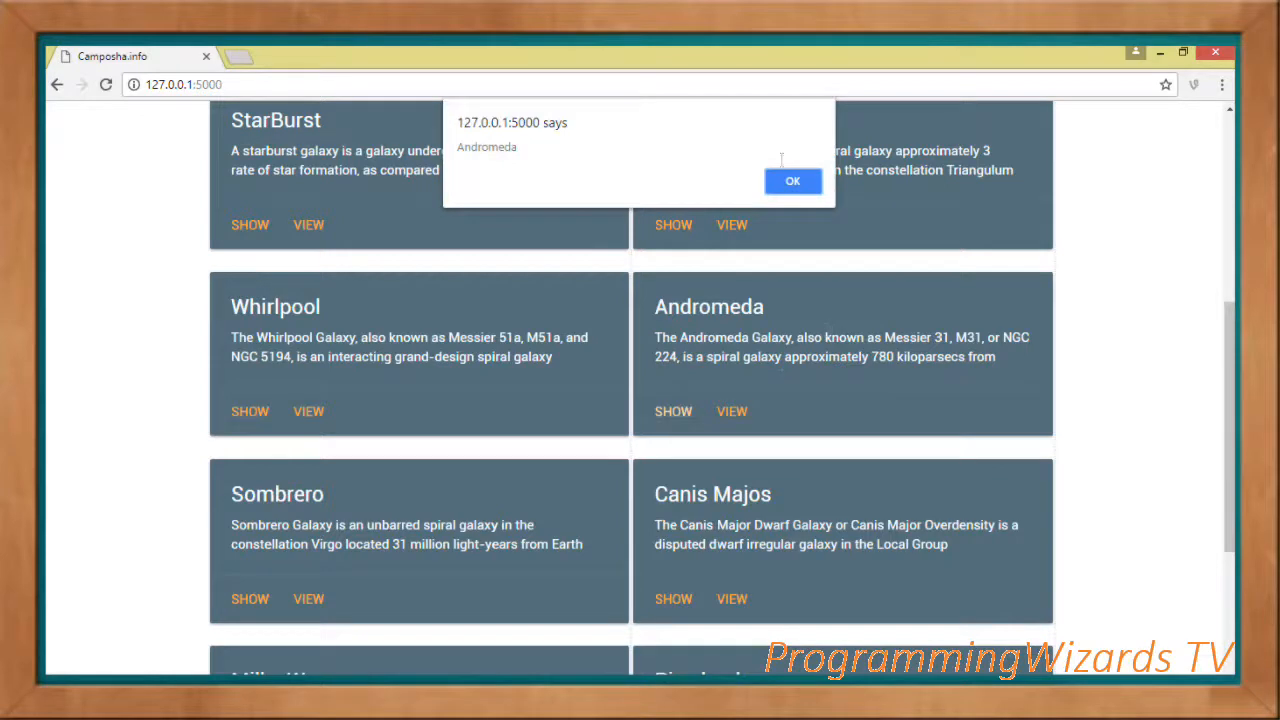
click(673, 411)
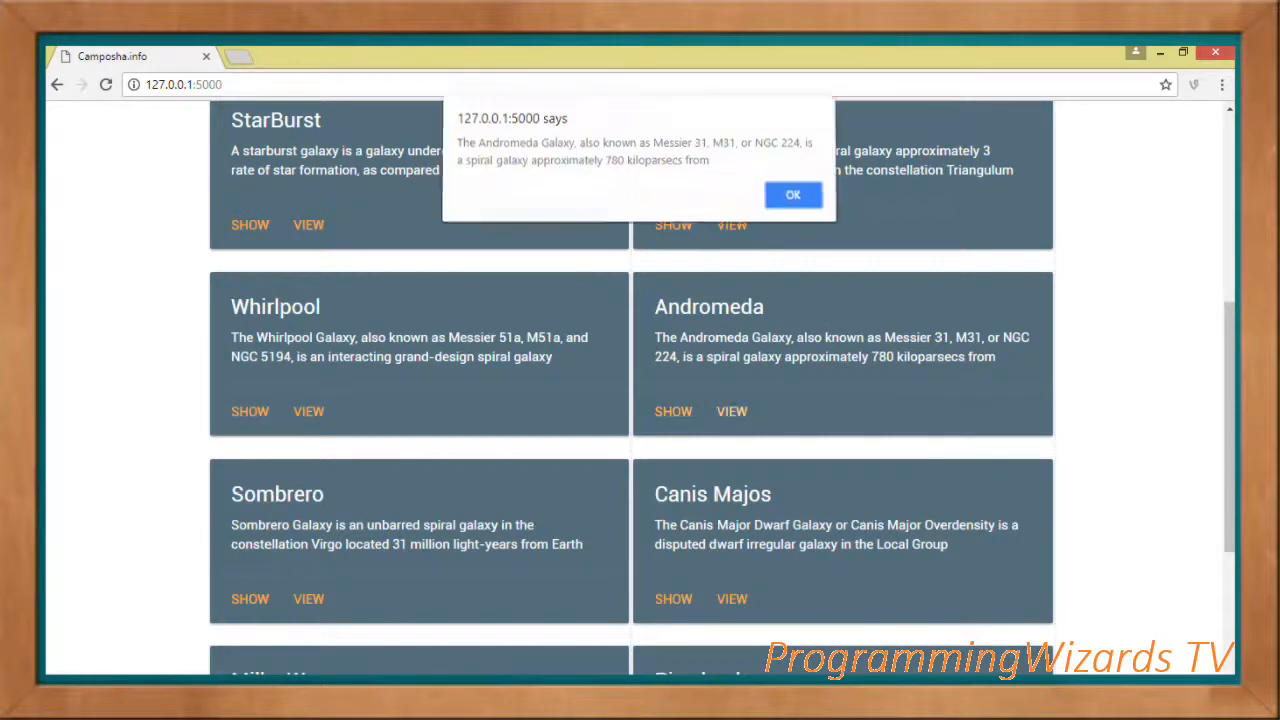
click(792, 194)
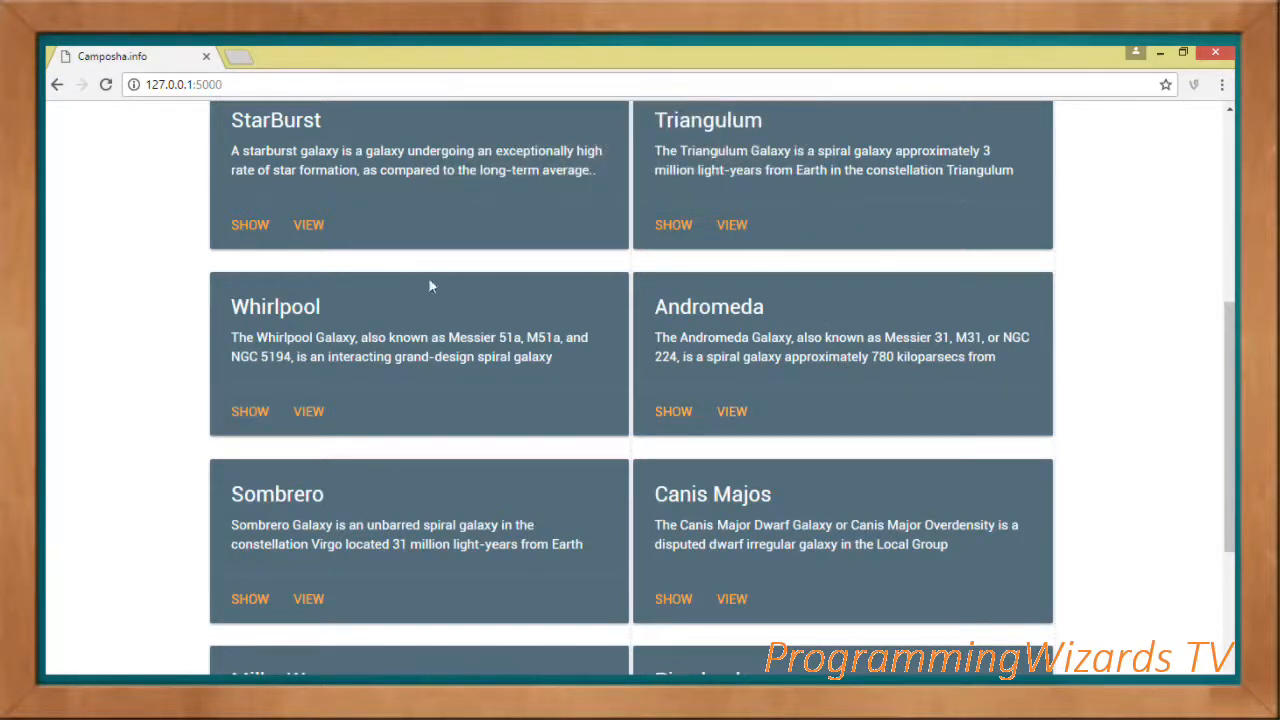
click(250, 411)
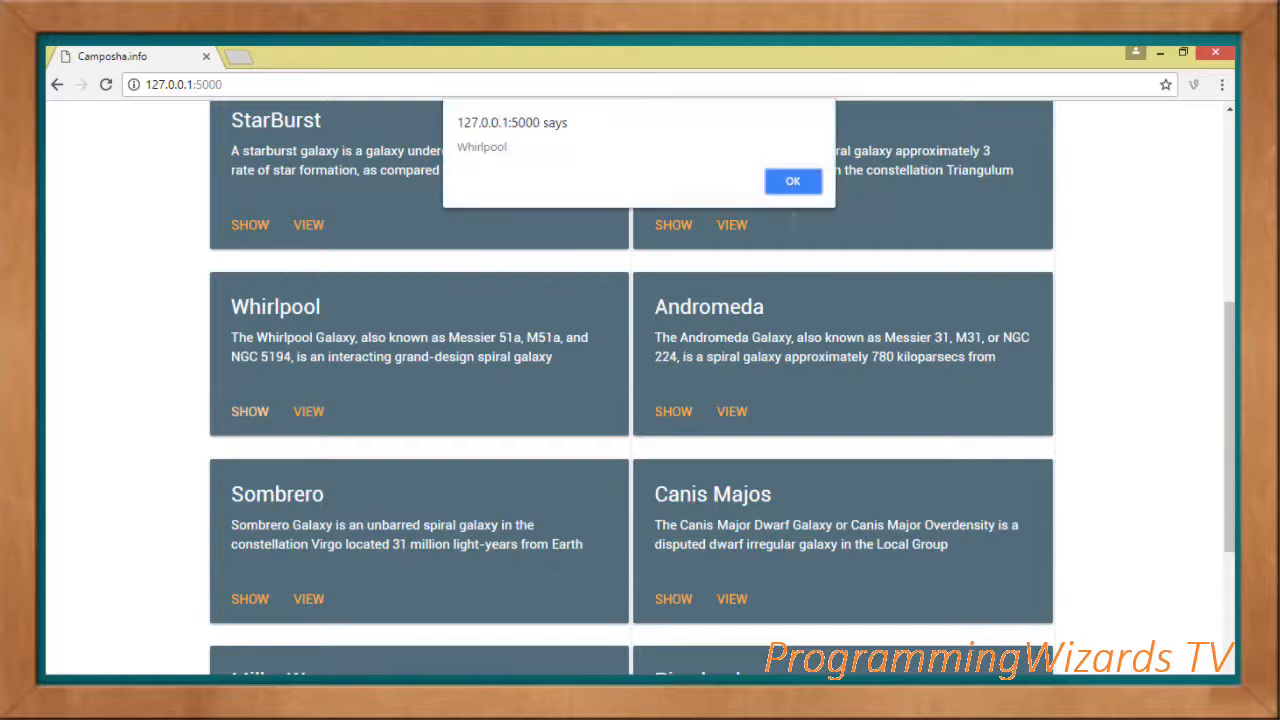
click(792, 181)
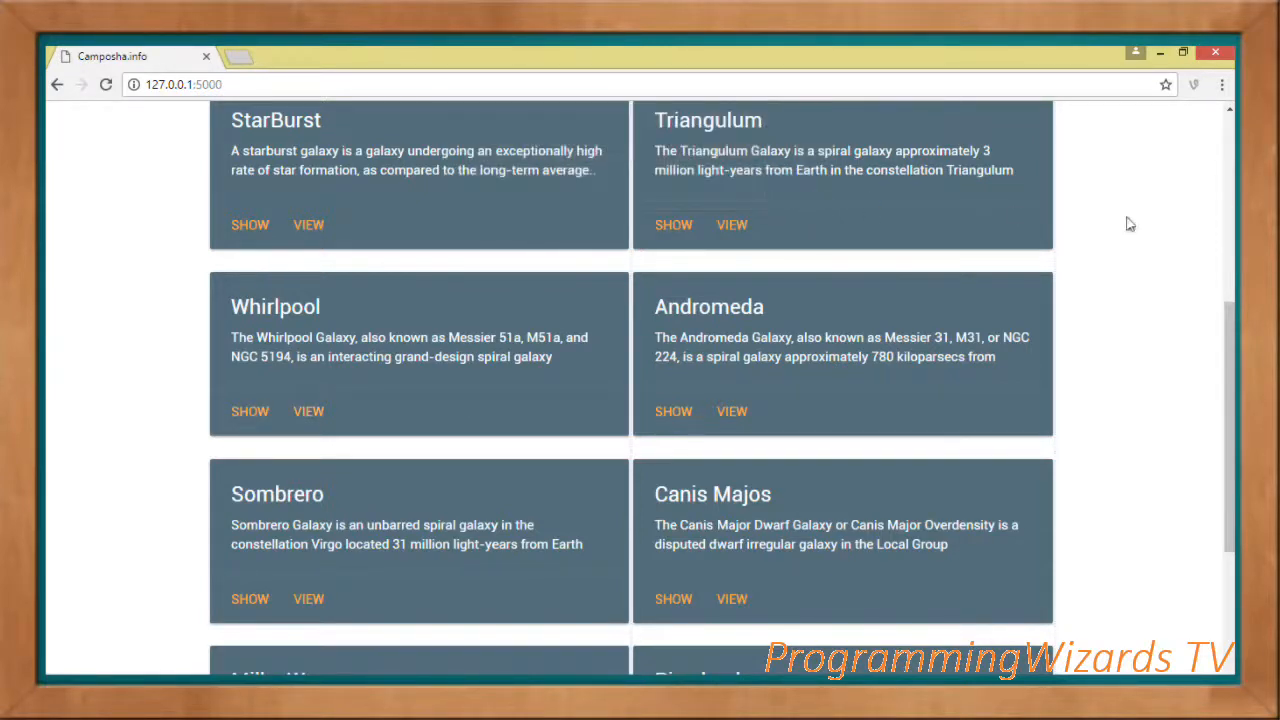
mouse_move(778, 290)
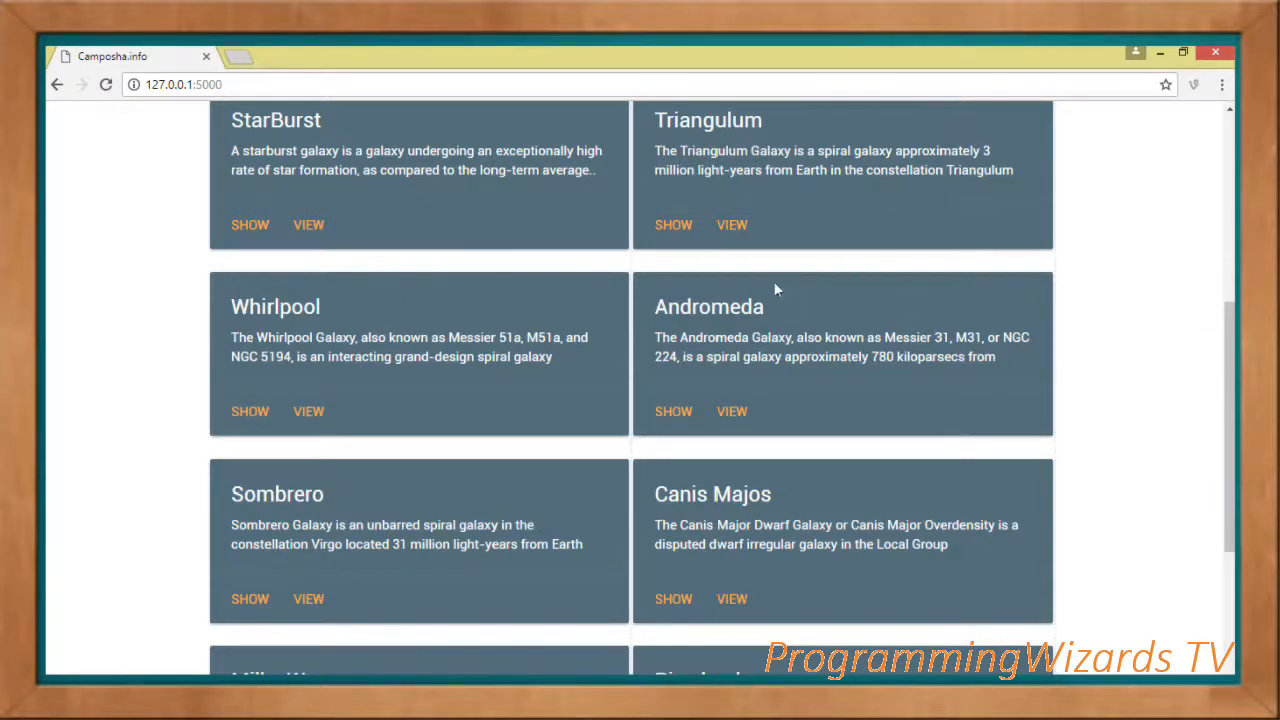
mouse_move(154, 641)
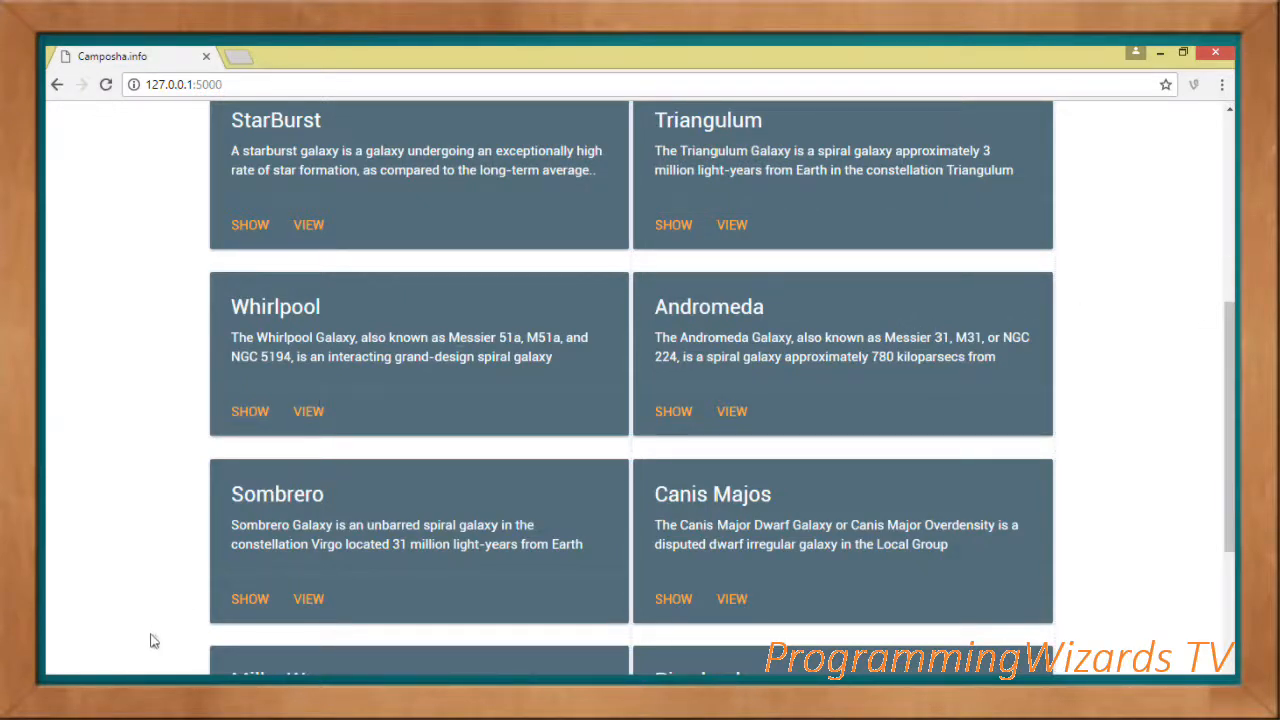